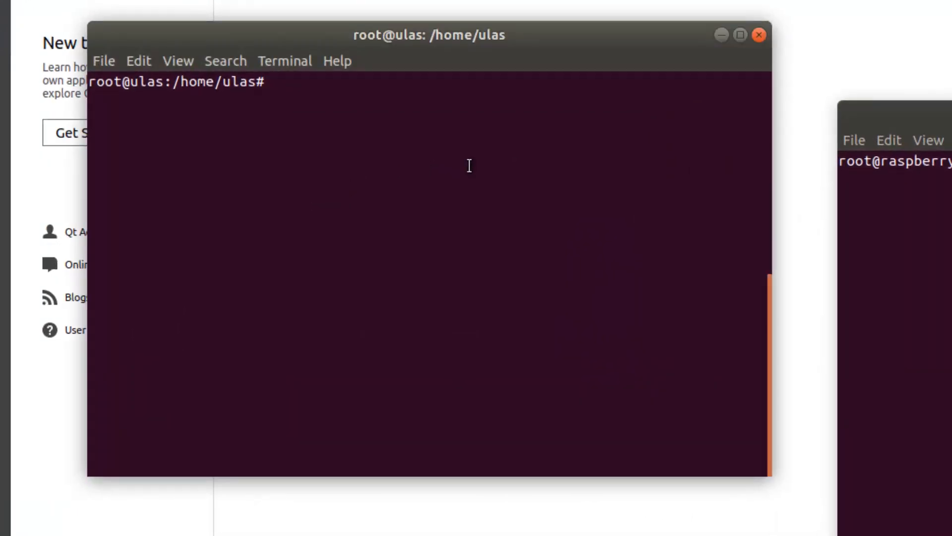
- Refresh the host's package lists and install gdbserver, which is already the newest version
{"action": "type", "text": "apt-get update"}
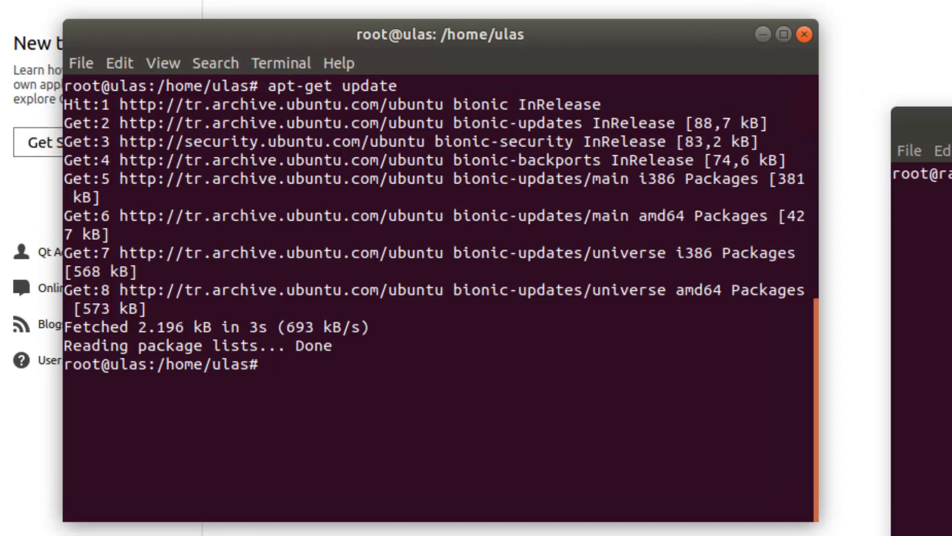
{"action": "type", "text": "a"}
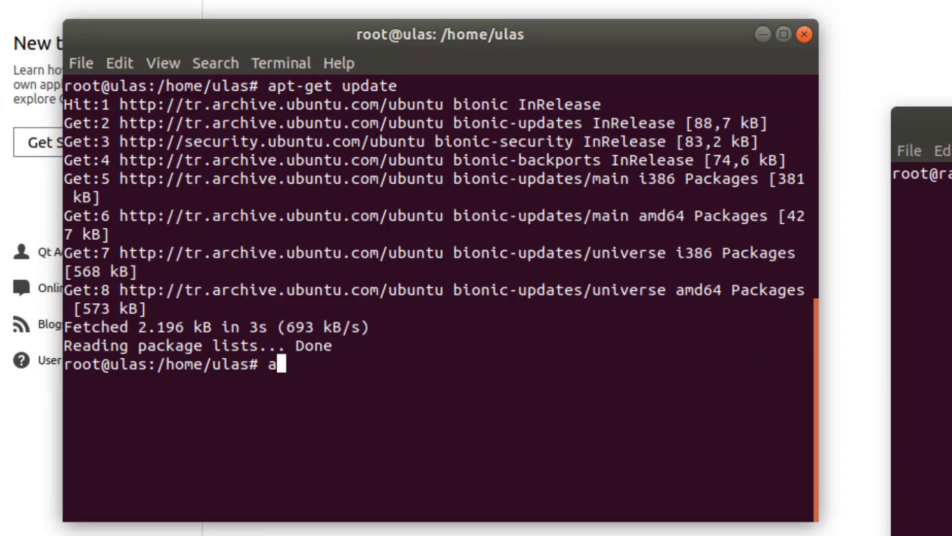
{"action": "type", "text": "pt-get install"}
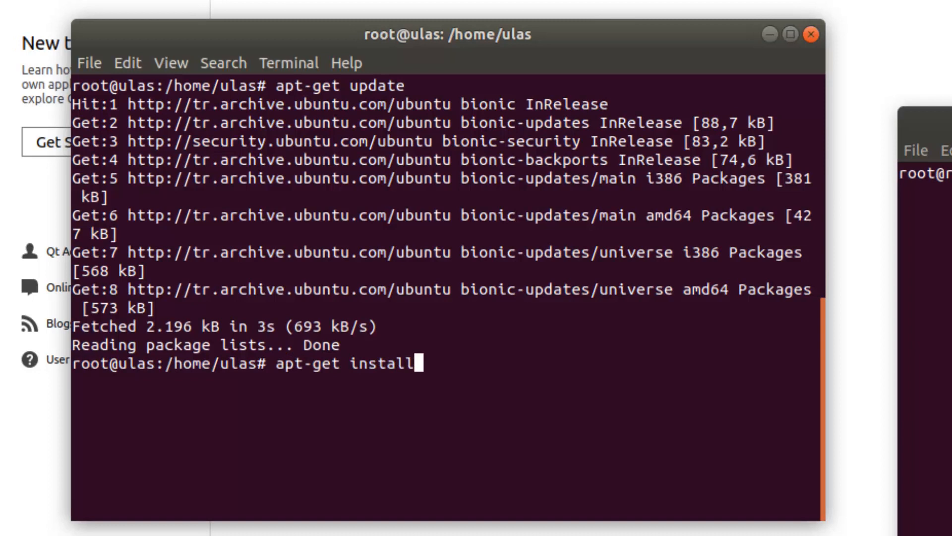
{"action": "type", "text": "gdbserver"}
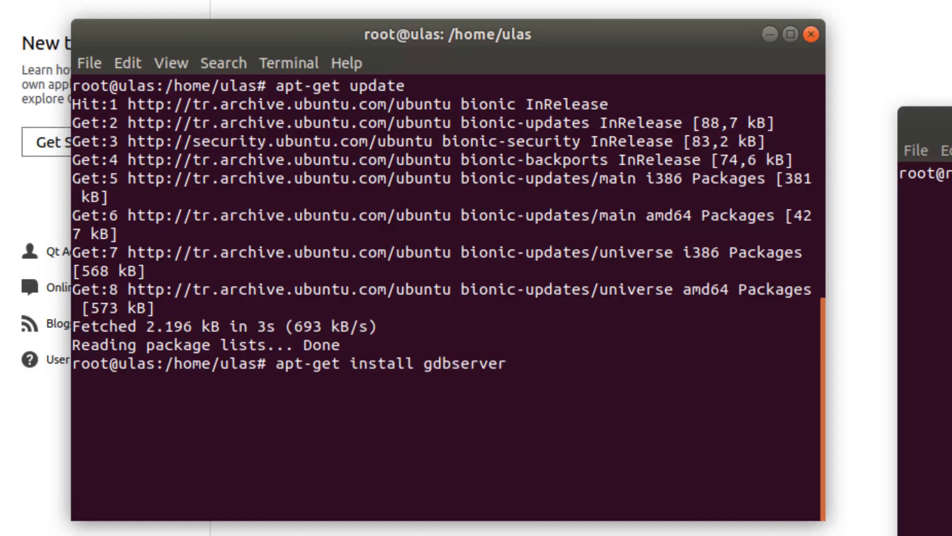
{"action": "key", "text": "Return"}
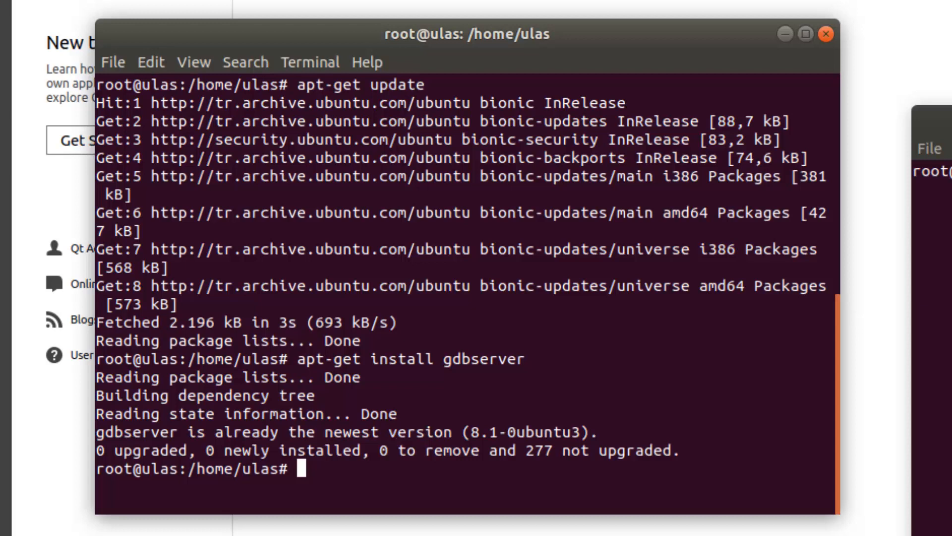
{"action": "type", "text": "apt-get insat"}
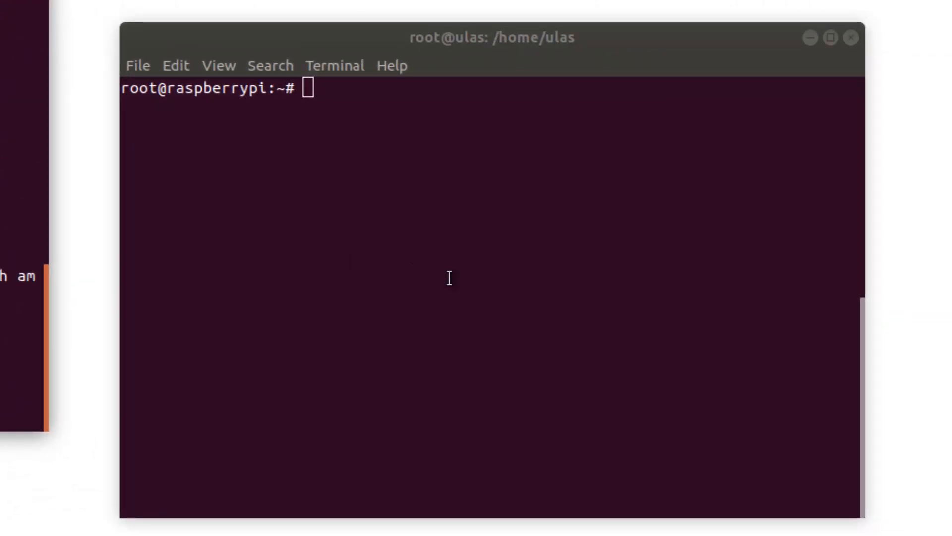
- Install gdbserver 7.12 on the Raspberry Pi with apt-get install
{"action": "type", "text": "ap"}
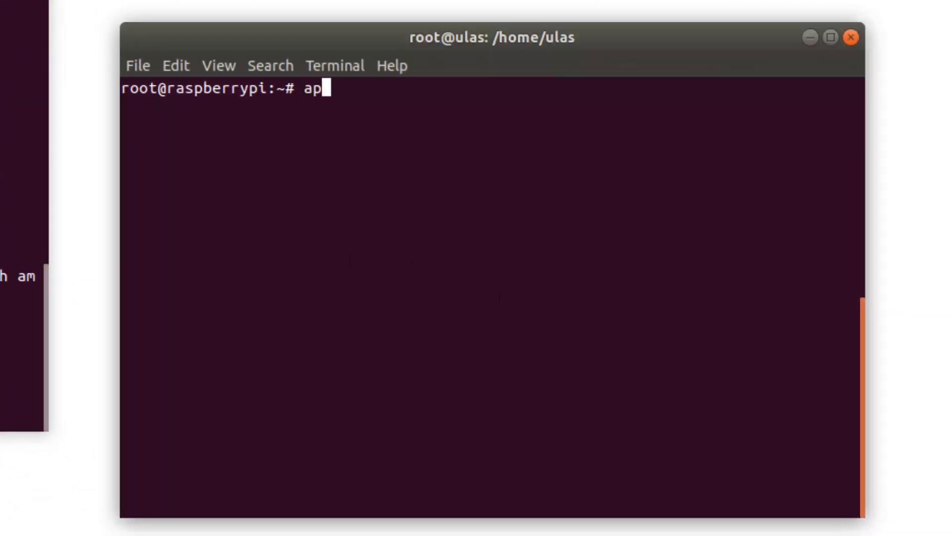
{"action": "type", "text": "t-get"}
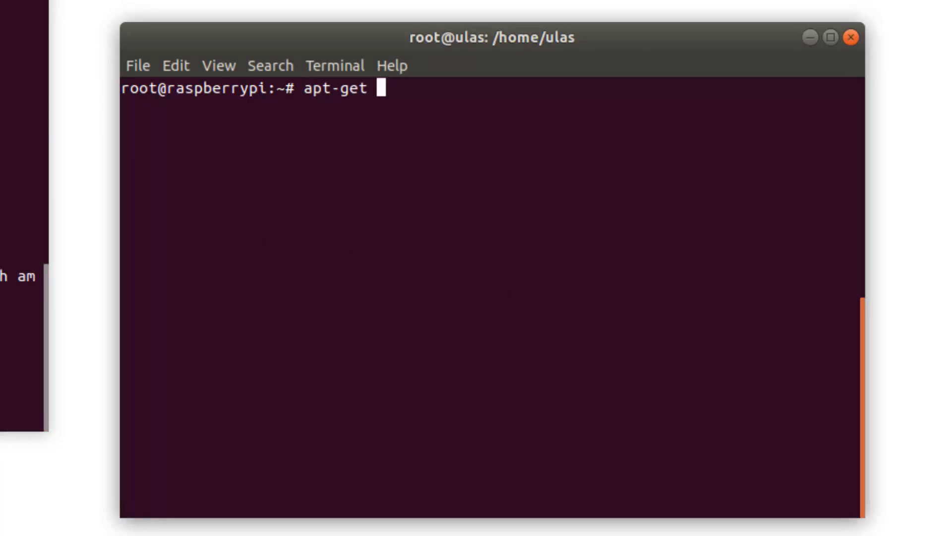
{"action": "type", "text": "install g"}
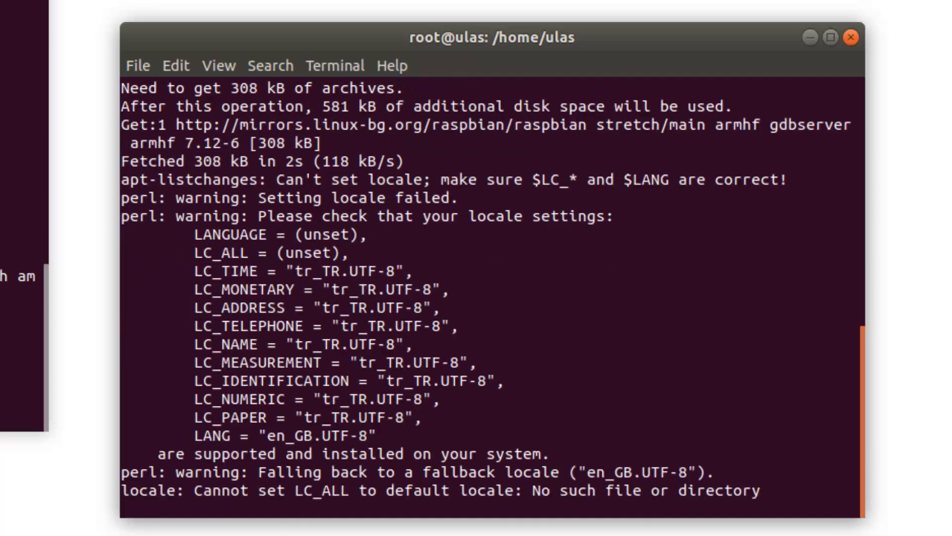
{"action": "scroll", "scroll_direction": "down", "scroll_amount": 3}
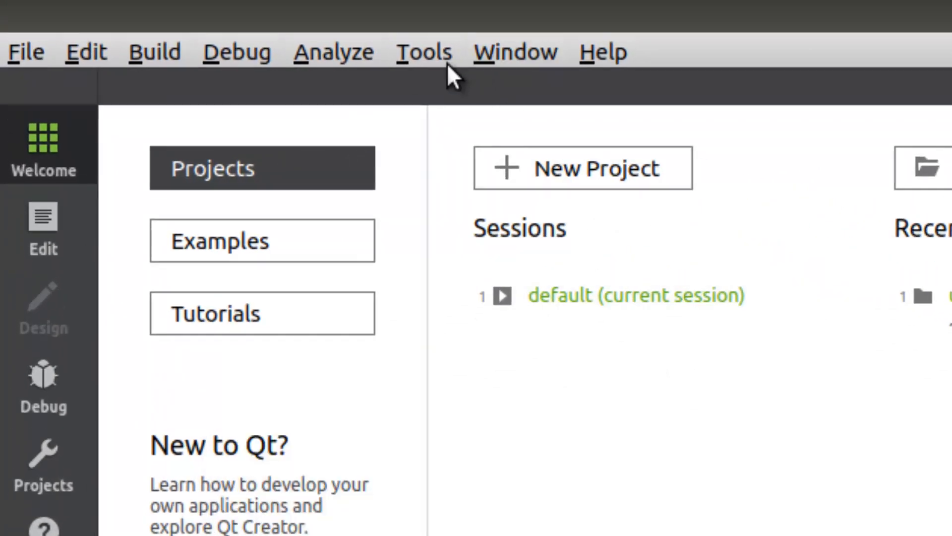
- Add a new kit named 'Rasp' with device type Generic Linux Device
{"action": "left_click", "coordinate": [424, 51]}
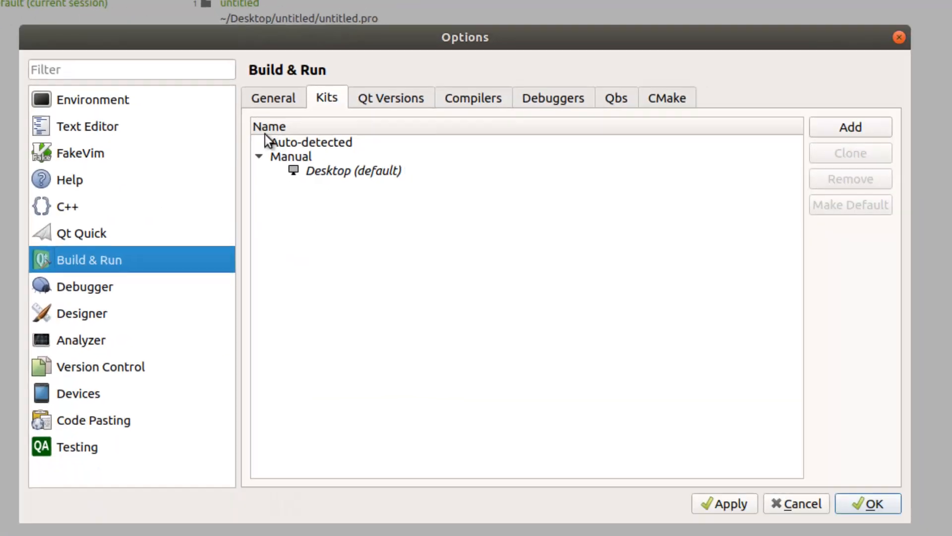
{"action": "left_click", "coordinate": [849, 127]}
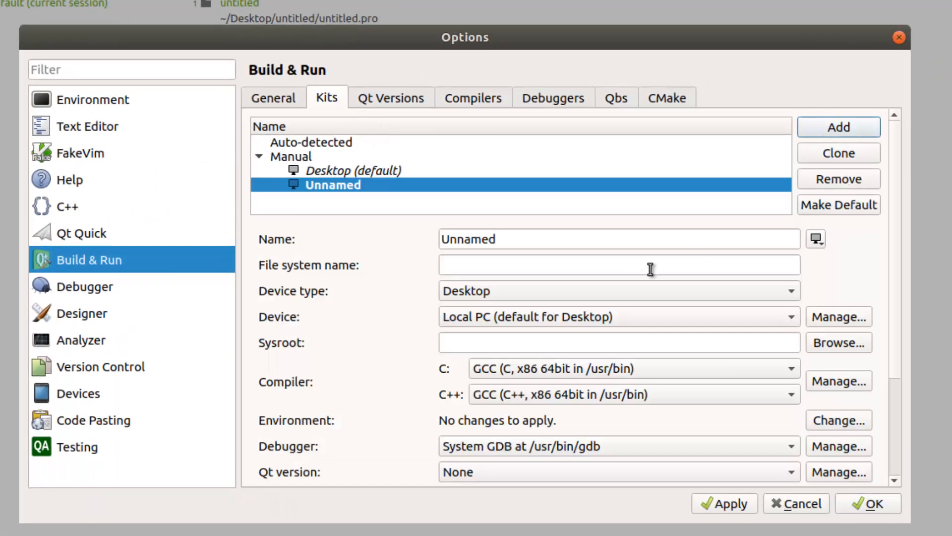
{"action": "left_click", "coordinate": [618, 238]}
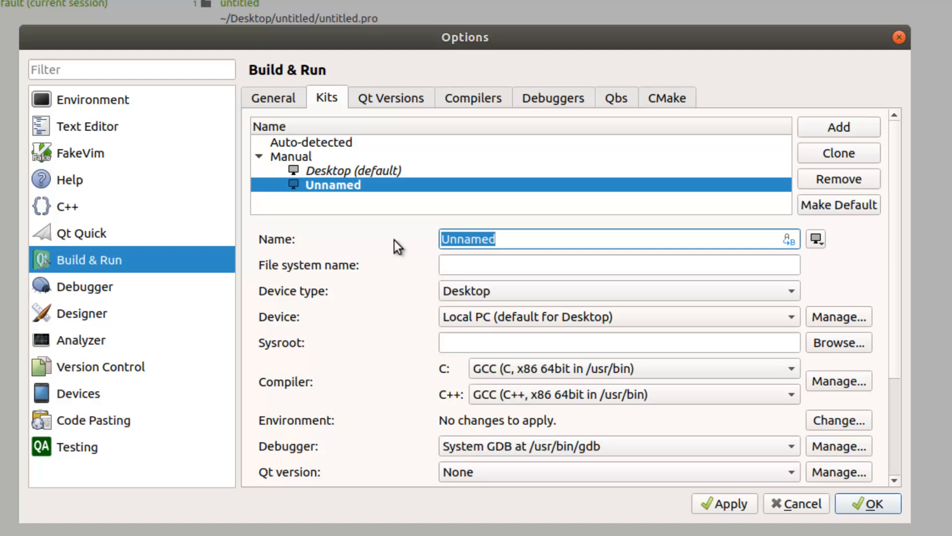
{"action": "type", "text": "Rasp"}
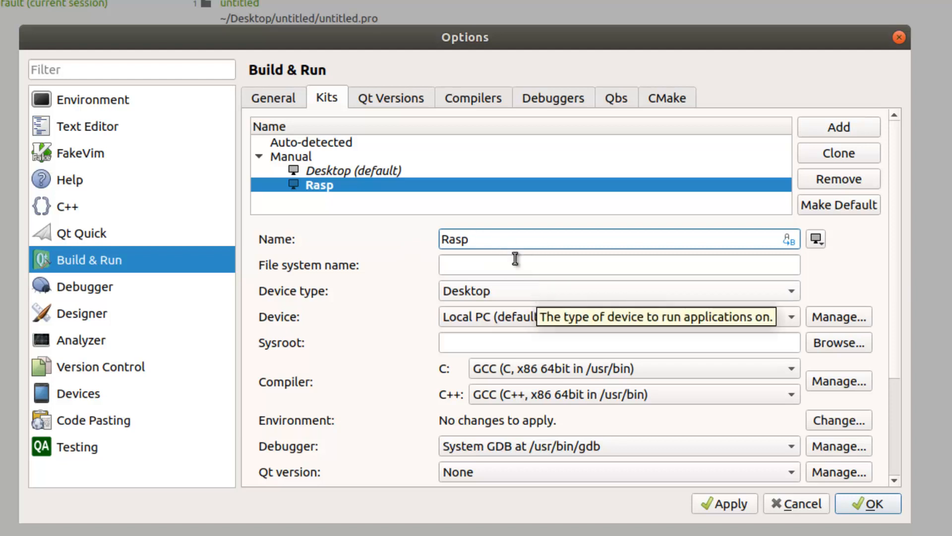
{"action": "left_click", "coordinate": [620, 291]}
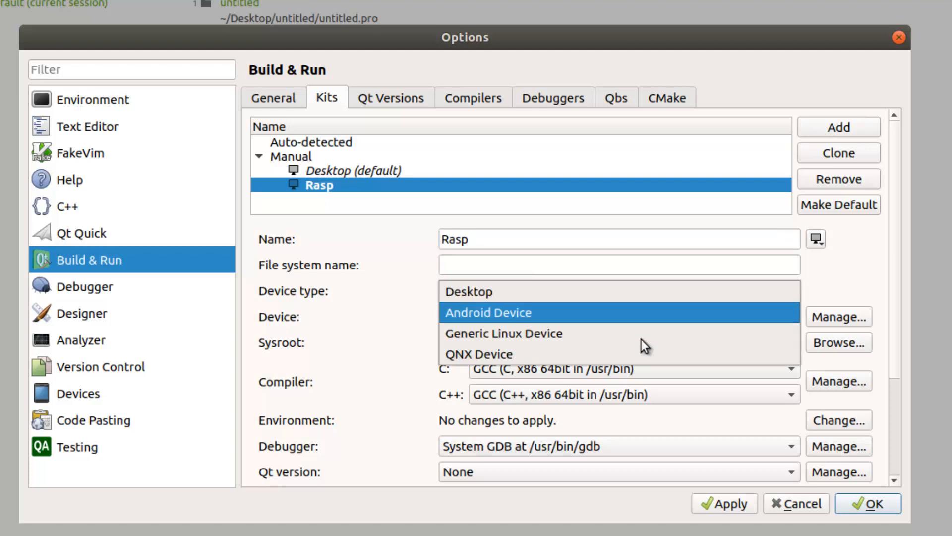
{"action": "mouse_move", "coordinate": [640, 333]}
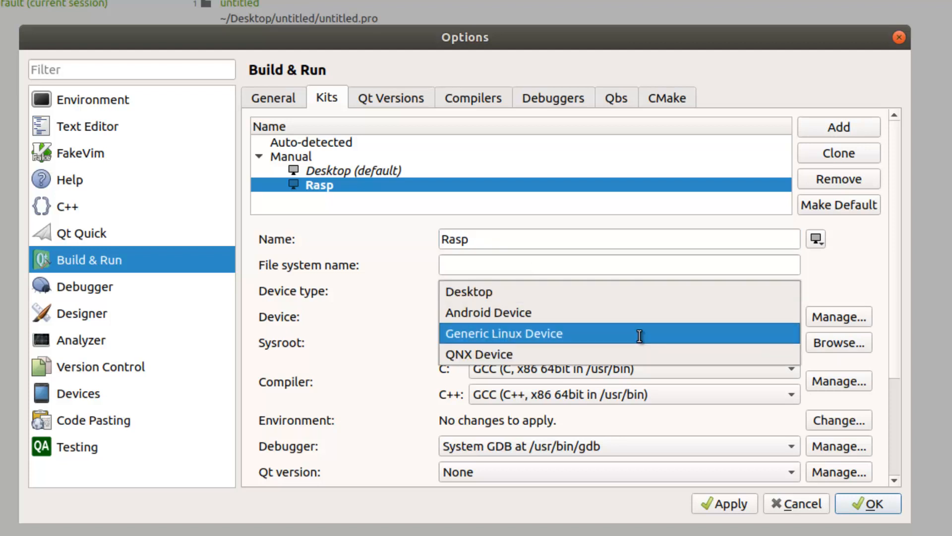
{"action": "left_click", "coordinate": [504, 332]}
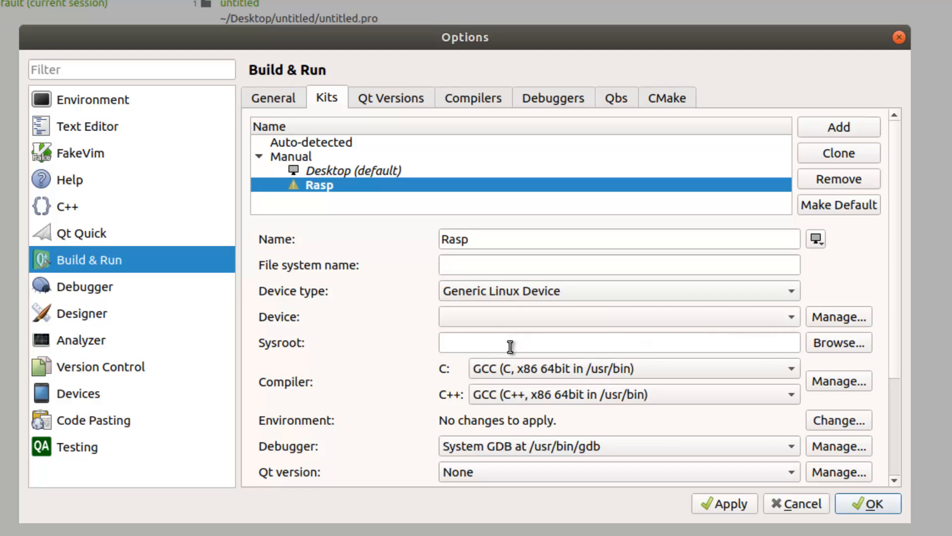
- Review the registered Qt 5.10.1 (qt5pi) version in Qt Versions
{"action": "scroll", "scroll_direction": "down", "scroll_amount": 3}
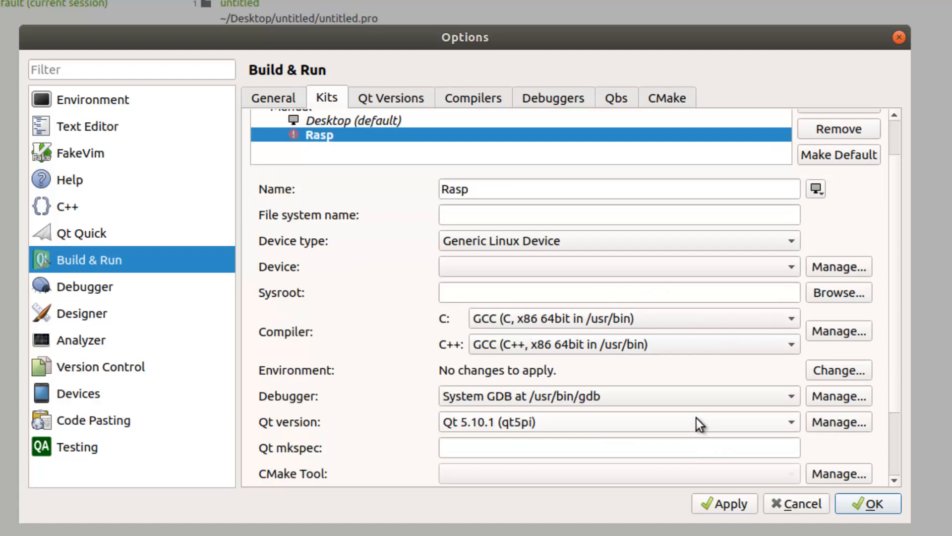
{"action": "left_click", "coordinate": [390, 97]}
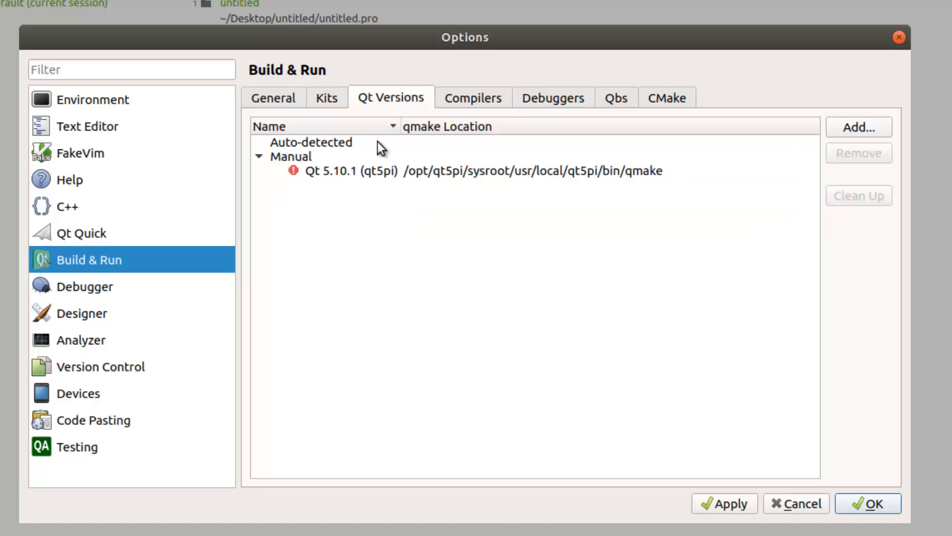
{"action": "left_click", "coordinate": [327, 97]}
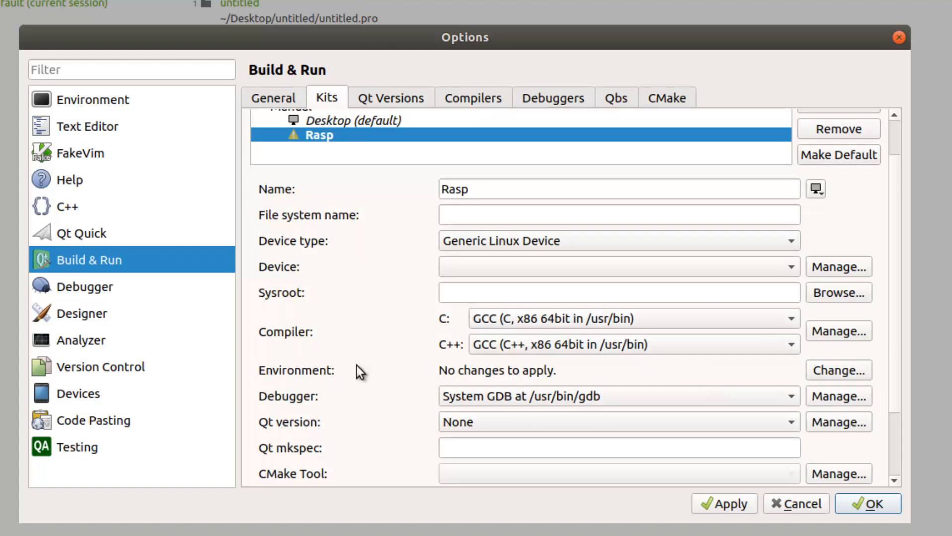
{"action": "left_click", "coordinate": [390, 98]}
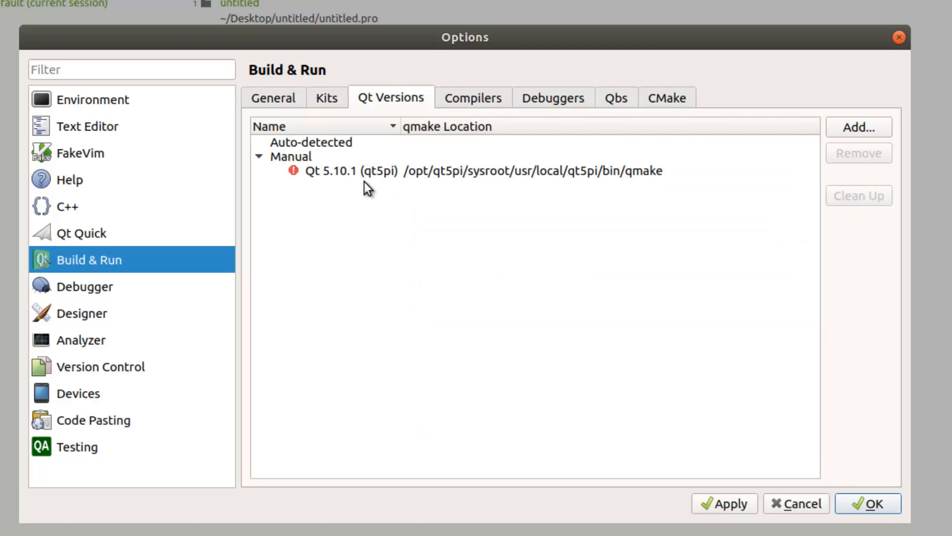
{"action": "mouse_move", "coordinate": [313, 179]}
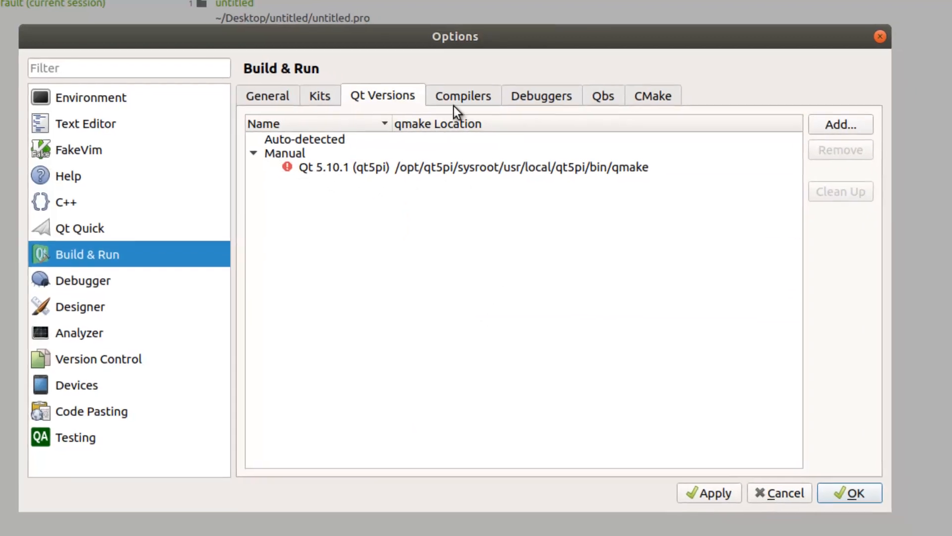
- Add a new GCC compiler entry and start choosing its compiler path
{"action": "left_click", "coordinate": [463, 95]}
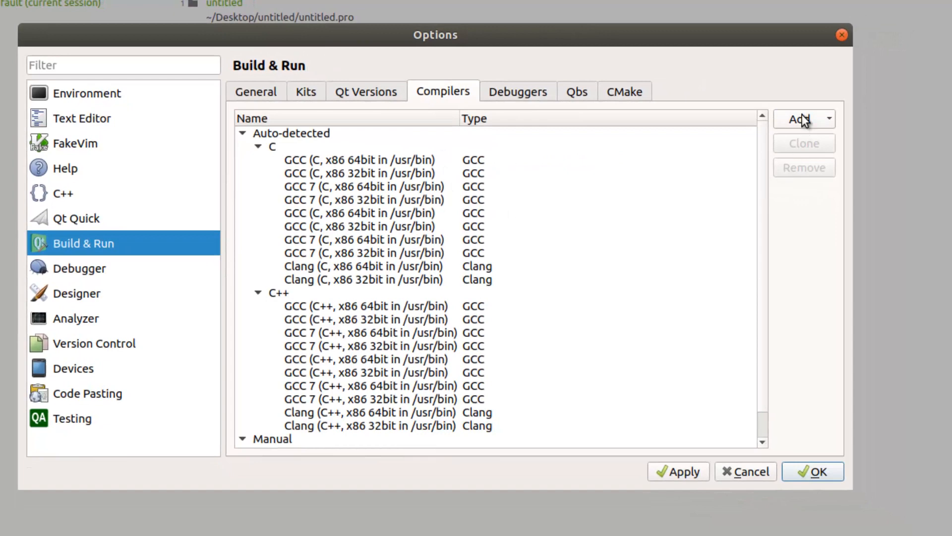
{"action": "left_click", "coordinate": [799, 119]}
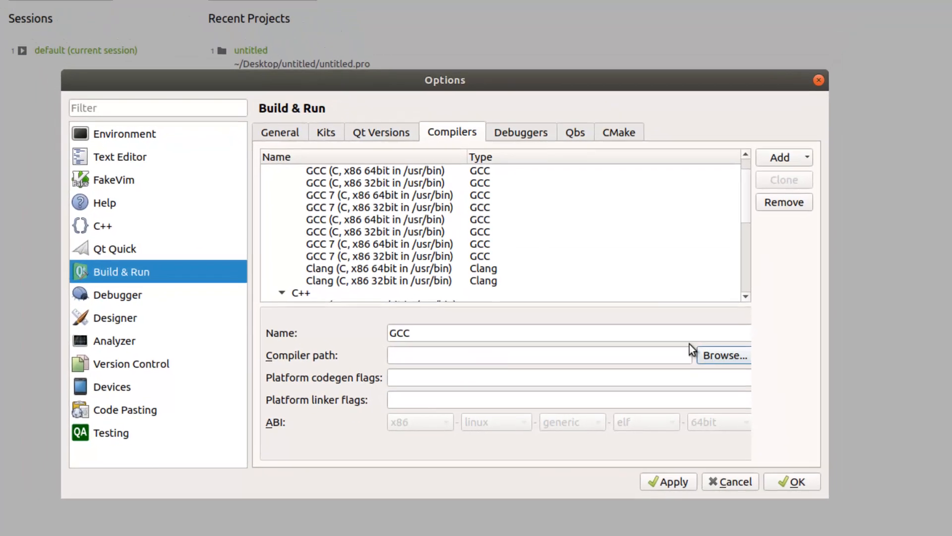
{"action": "left_click", "coordinate": [723, 355]}
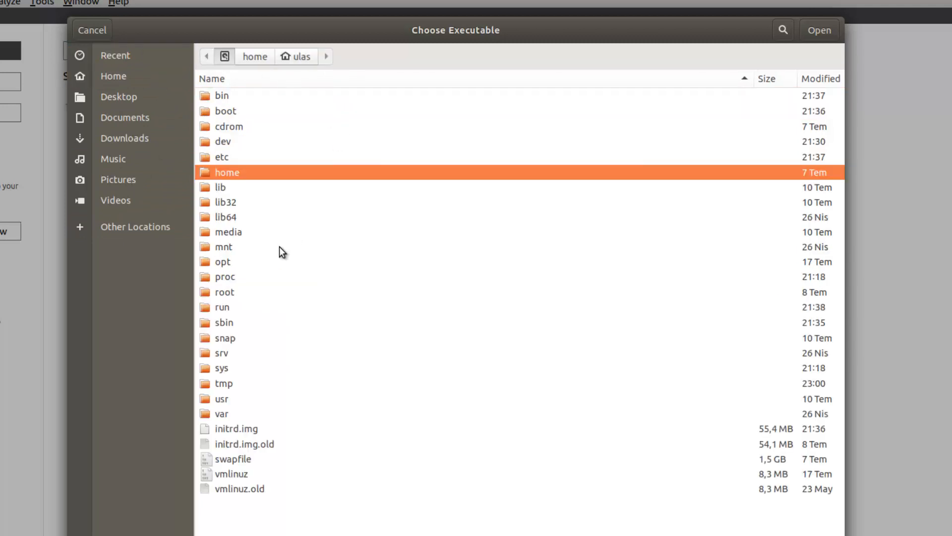
- Set the C compiler path to arm-linux-gnueabihf-gcc in opt/qt5pi/tools/arm-bcm2708/gcc-linaro-arm-linux-gnueabihf-raspbian-x64/bin
{"action": "left_click", "coordinate": [222, 262]}
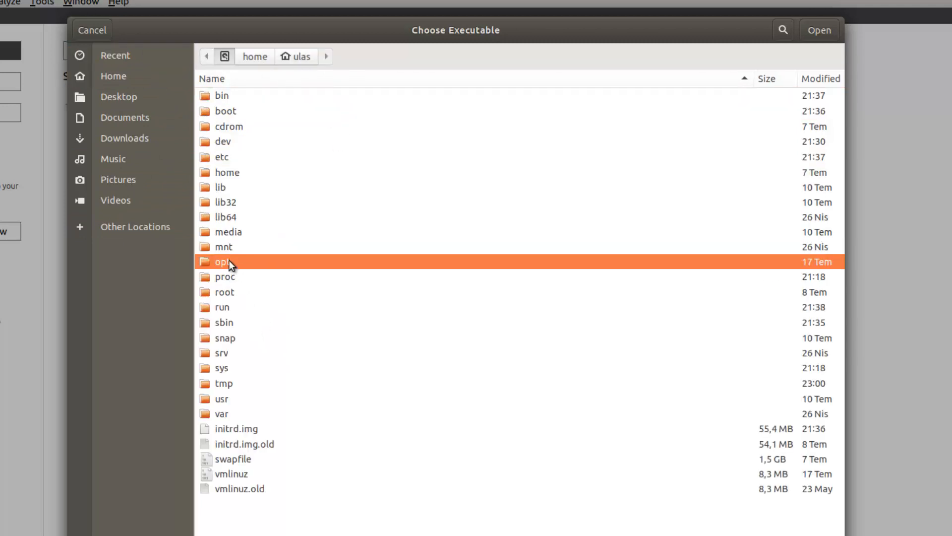
{"action": "mouse_move", "coordinate": [239, 266]}
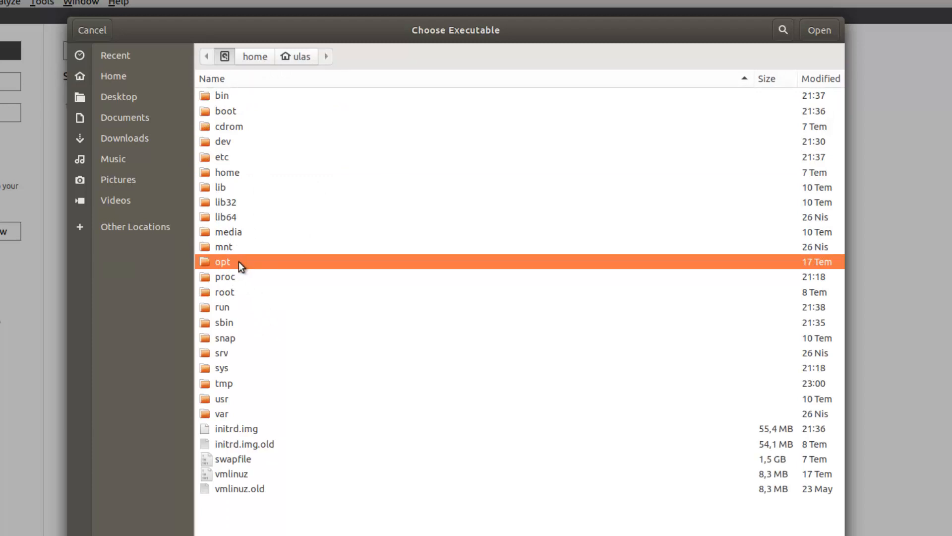
{"action": "double_click", "coordinate": [223, 261]}
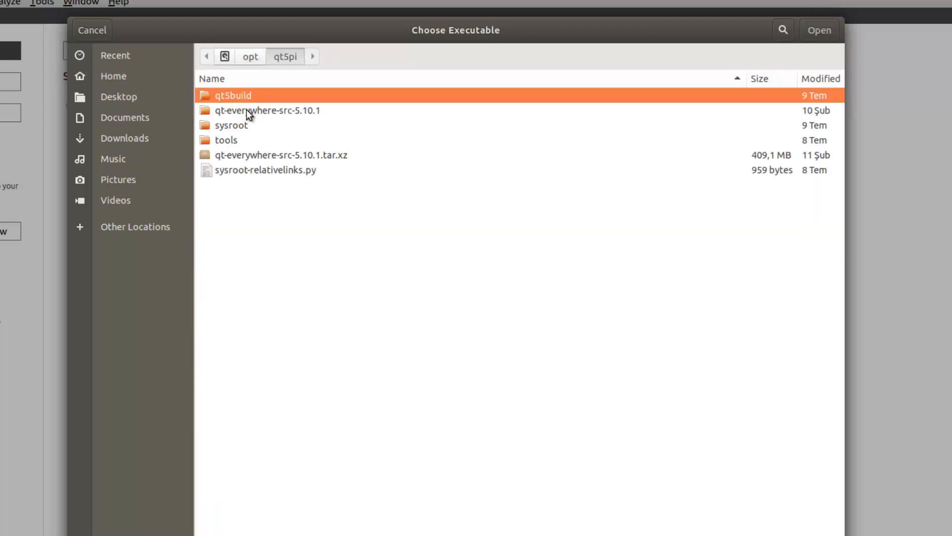
{"action": "double_click", "coordinate": [225, 140]}
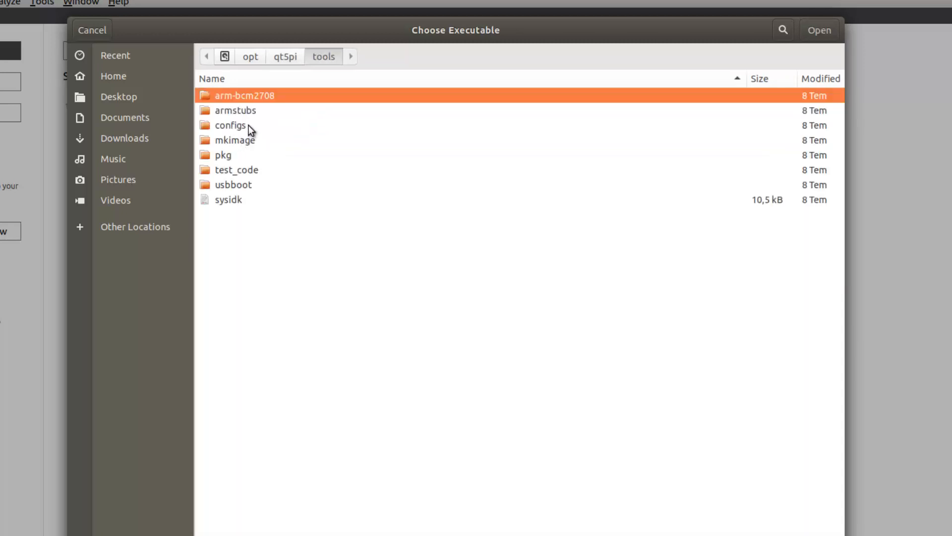
{"action": "mouse_move", "coordinate": [254, 113]}
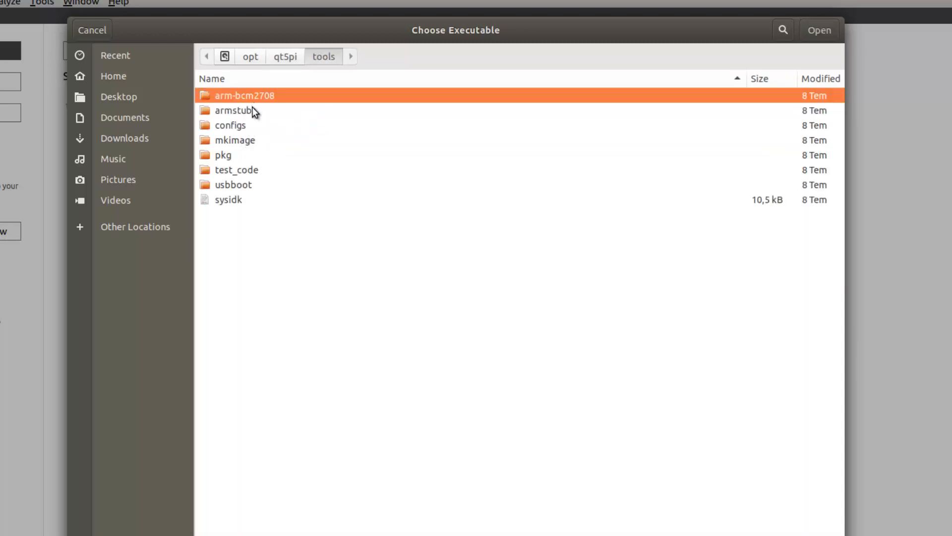
{"action": "double_click", "coordinate": [244, 95]}
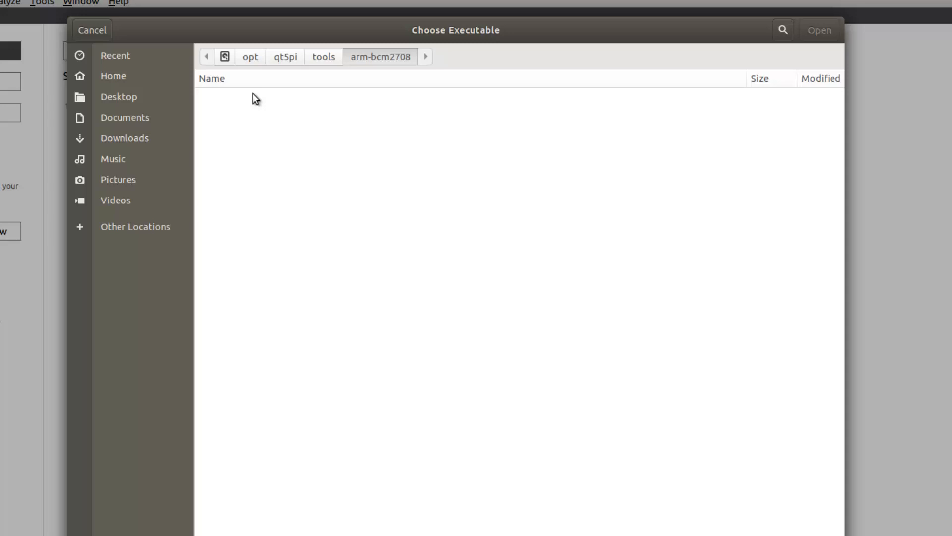
{"action": "left_click", "coordinate": [307, 170]}
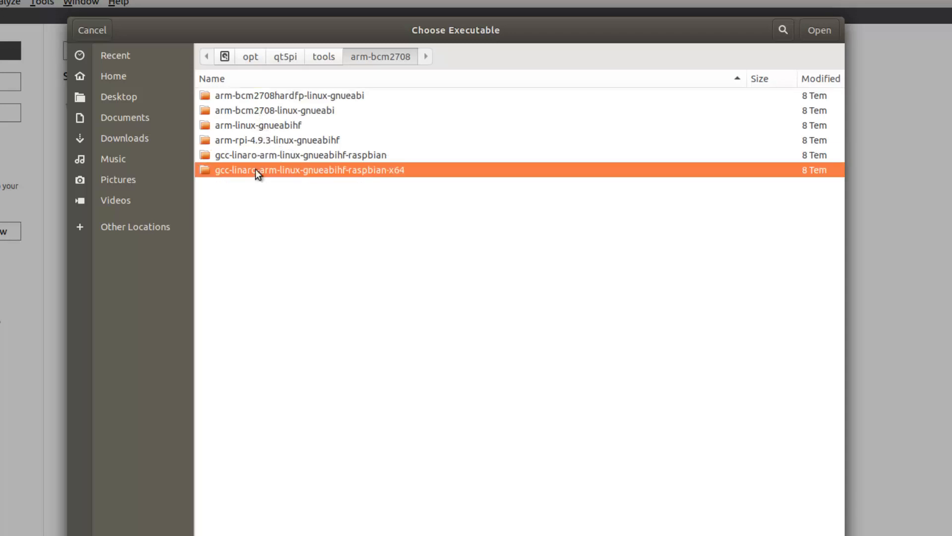
{"action": "double_click", "coordinate": [306, 170]}
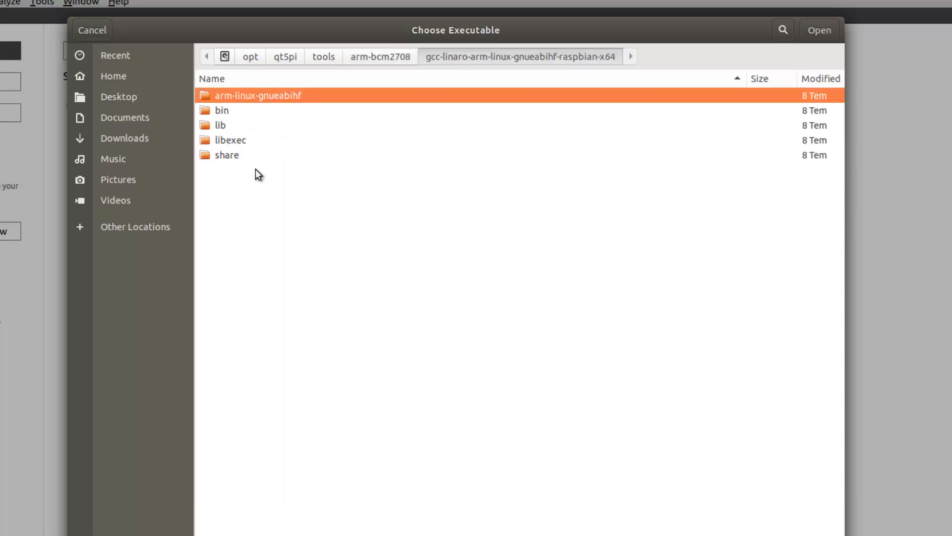
{"action": "double_click", "coordinate": [222, 110]}
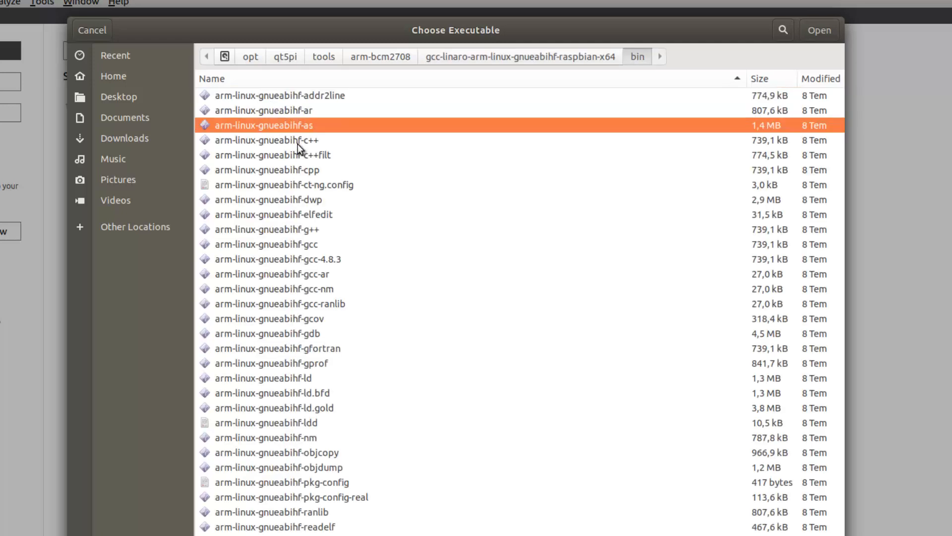
{"action": "mouse_move", "coordinate": [295, 156]}
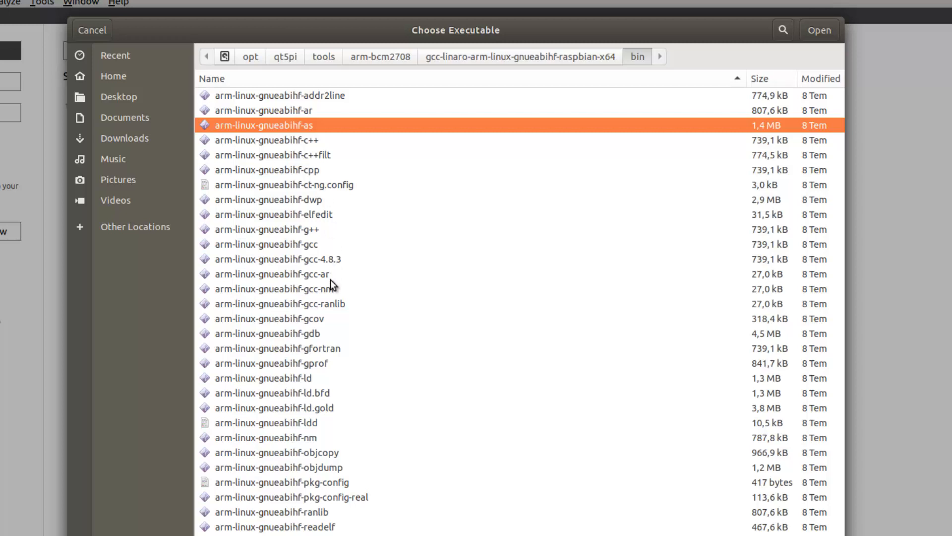
{"action": "left_click", "coordinate": [266, 244]}
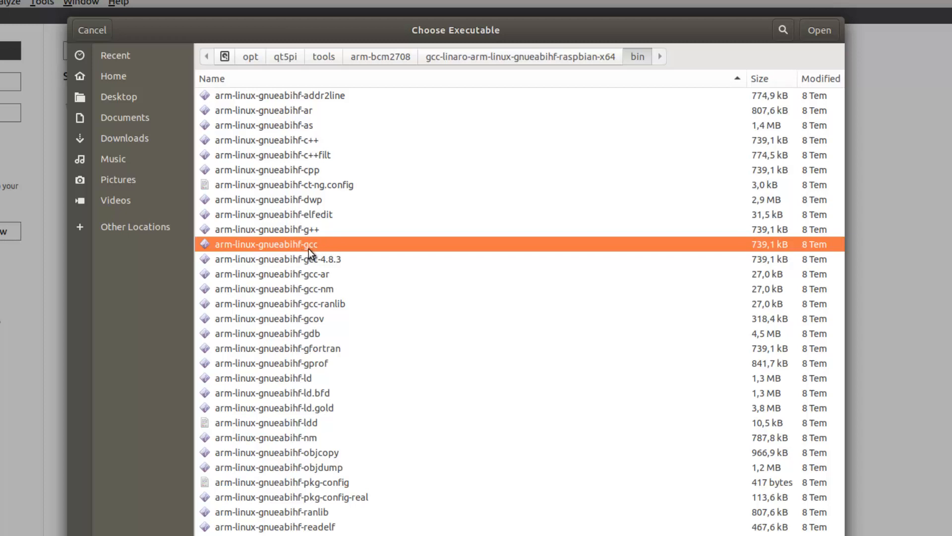
{"action": "left_click", "coordinate": [819, 30]}
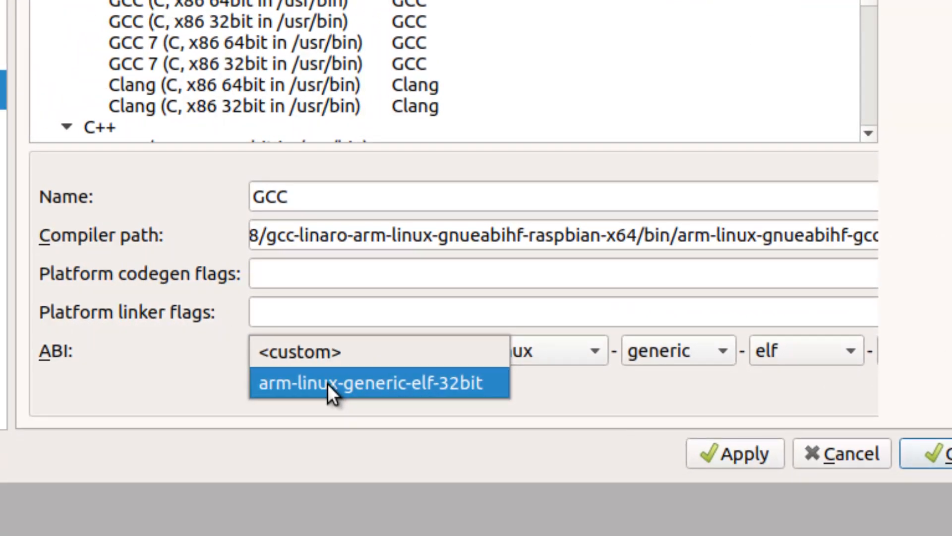
- Set the C compiler ABI to arm-linux-generic-elf-32bit and rename both manual GCC entries 'GCC rasp'
{"action": "left_click", "coordinate": [379, 383]}
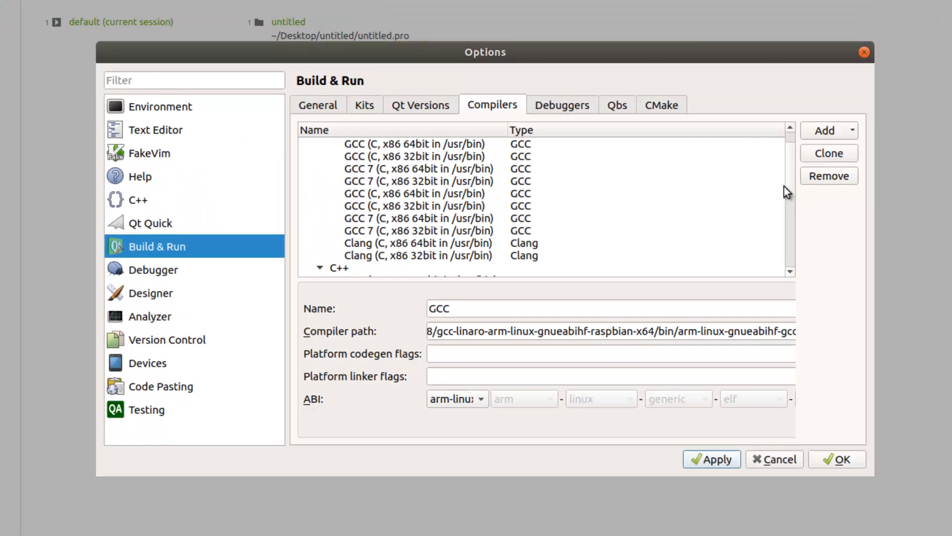
{"action": "left_click", "coordinate": [825, 129]}
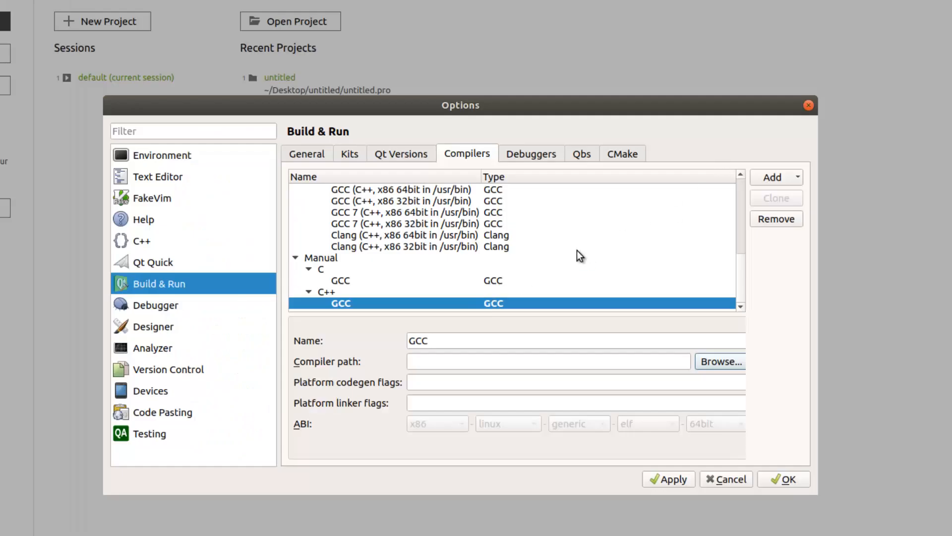
{"action": "left_click", "coordinate": [340, 279]}
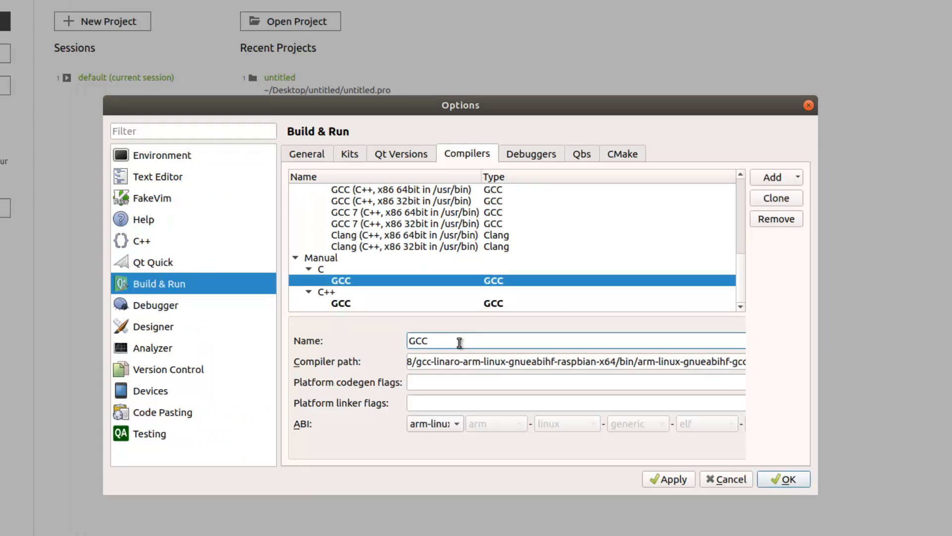
{"action": "type", "text": "rasp"}
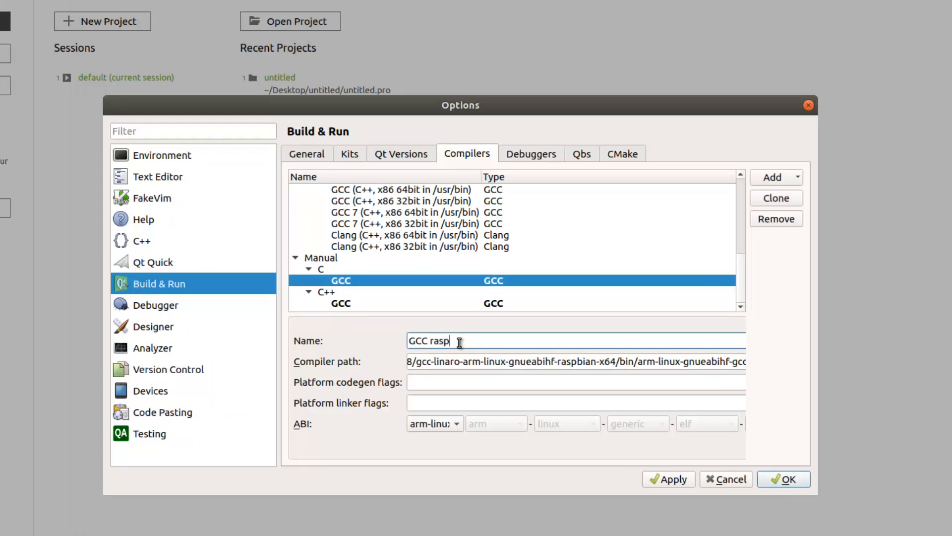
{"action": "left_click", "coordinate": [341, 302]}
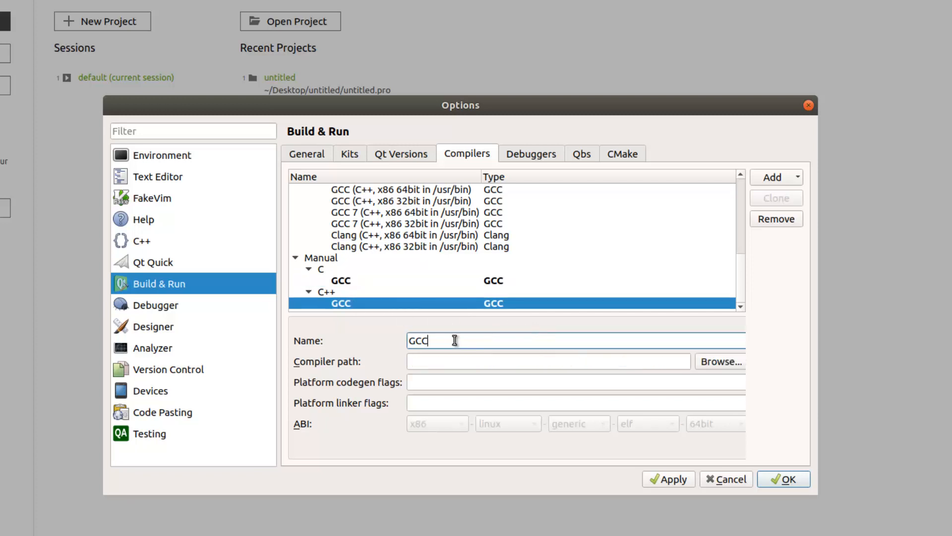
{"action": "type", "text": "rasp"}
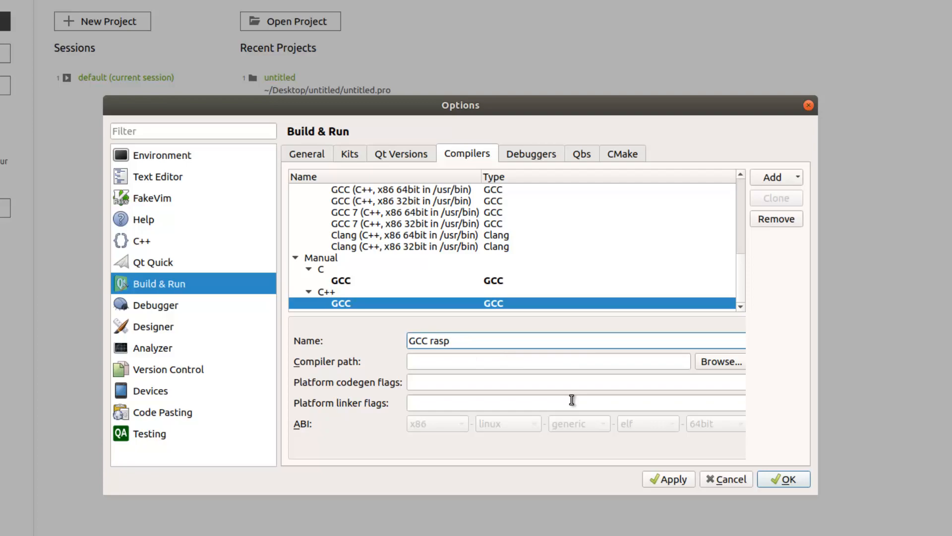
- Point the 'GCC rasp' C++ compiler at arm-linux-gnueabihf-g++ in the toolchain bin folder
{"action": "left_click", "coordinate": [720, 361]}
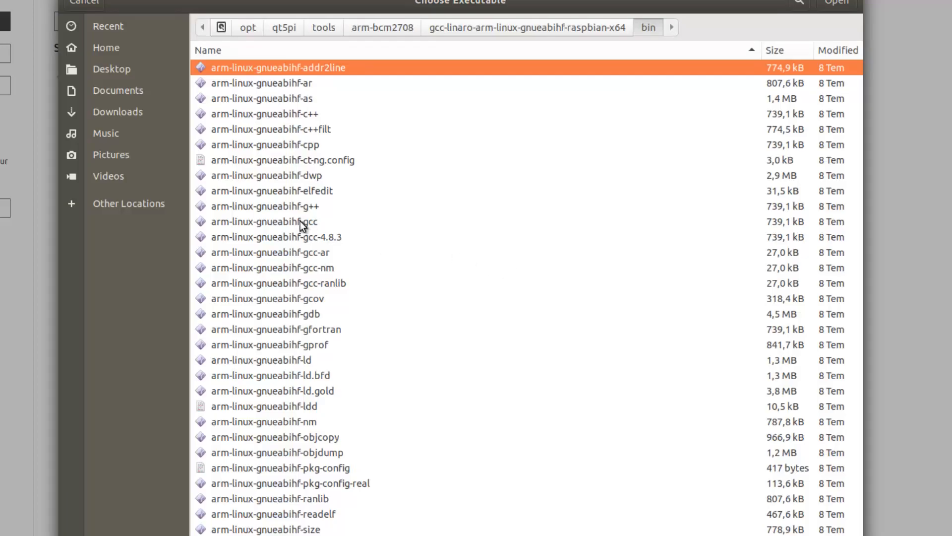
{"action": "left_click", "coordinate": [265, 206]}
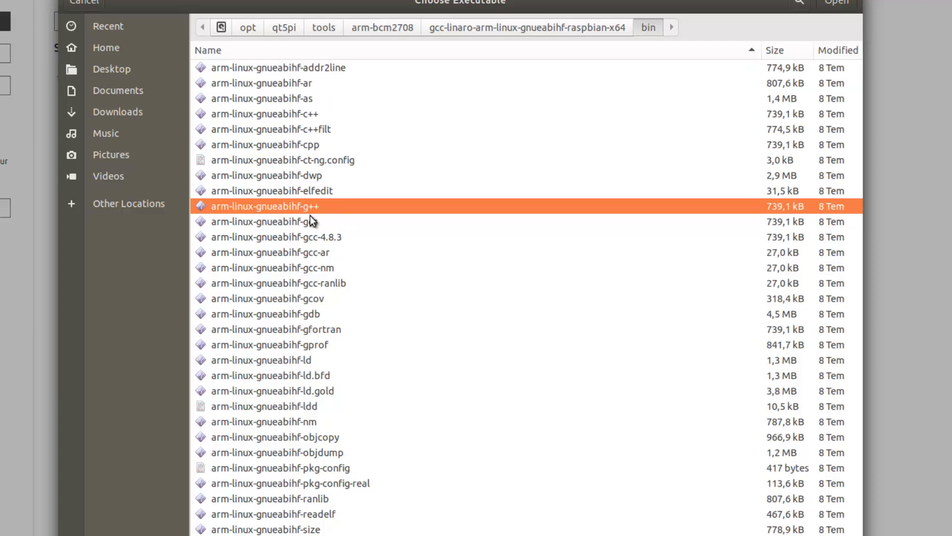
{"action": "left_click", "coordinate": [836, 3]}
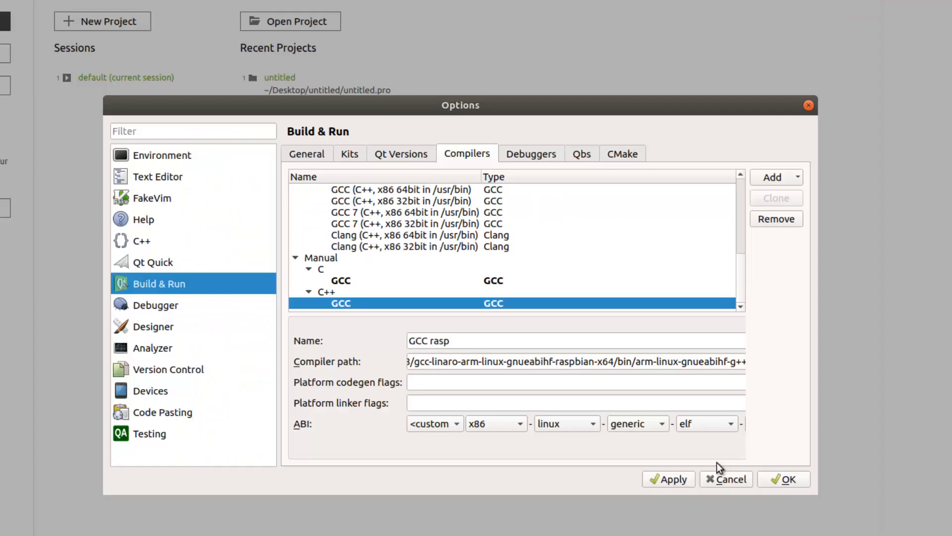
{"action": "left_click", "coordinate": [433, 423]}
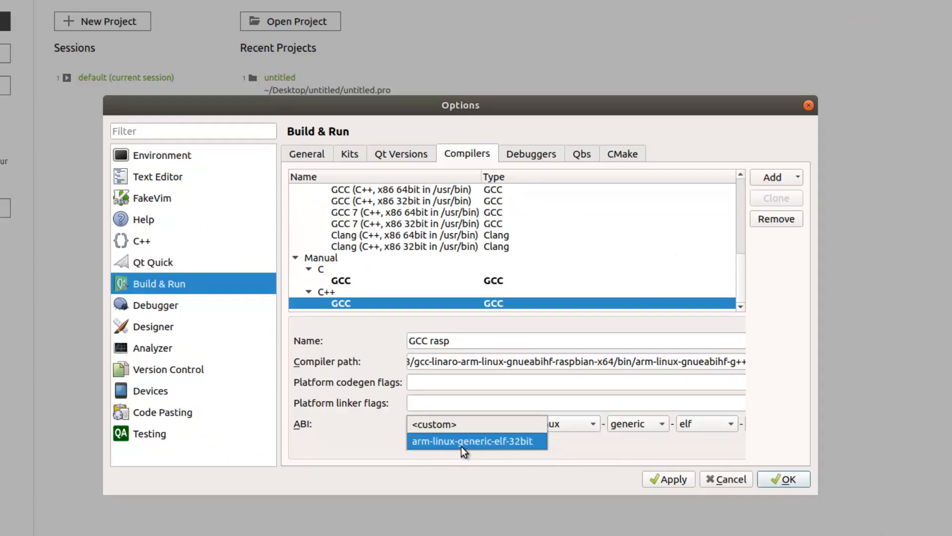
- Set the C++ compiler ABI to arm-linux-generic-elf-32bit and add a debugger named 'Rasp Debug'
{"action": "left_click", "coordinate": [475, 440]}
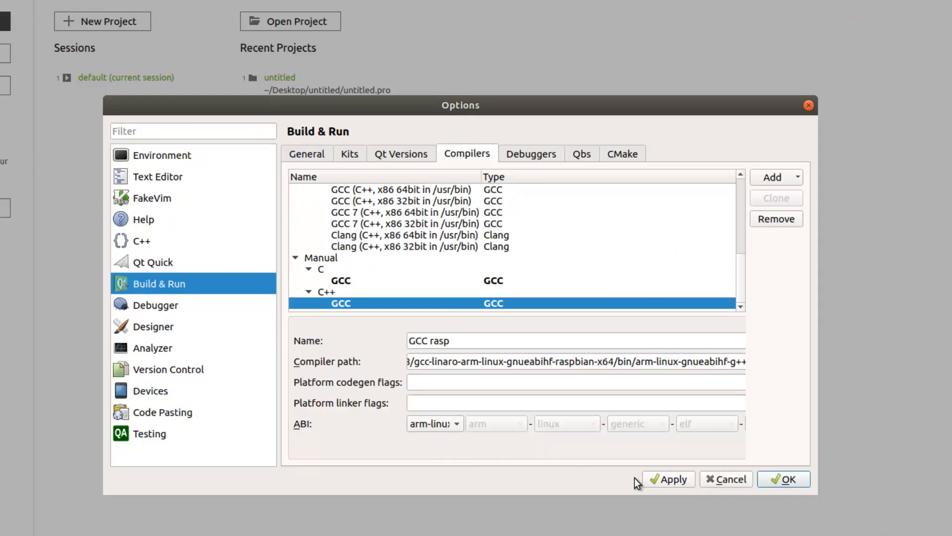
{"action": "left_click", "coordinate": [531, 153]}
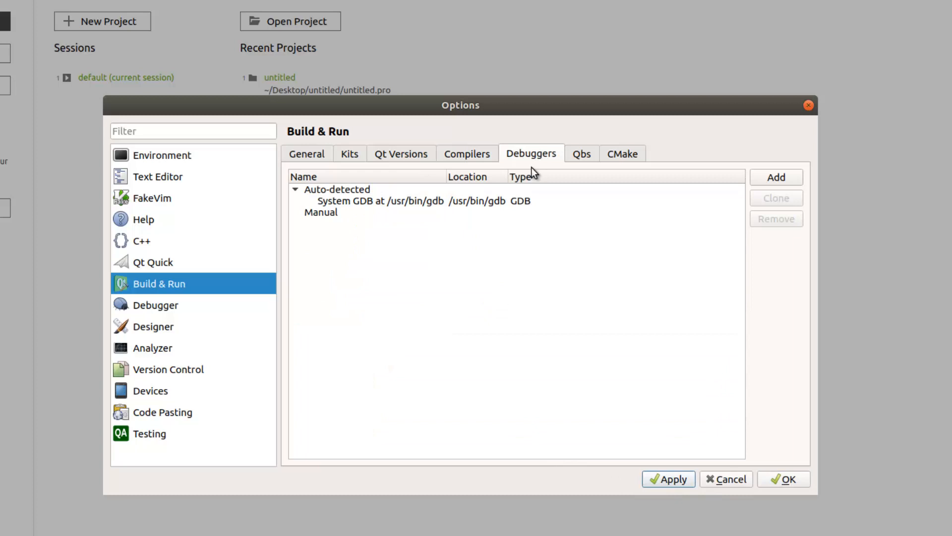
{"action": "left_click", "coordinate": [776, 177]}
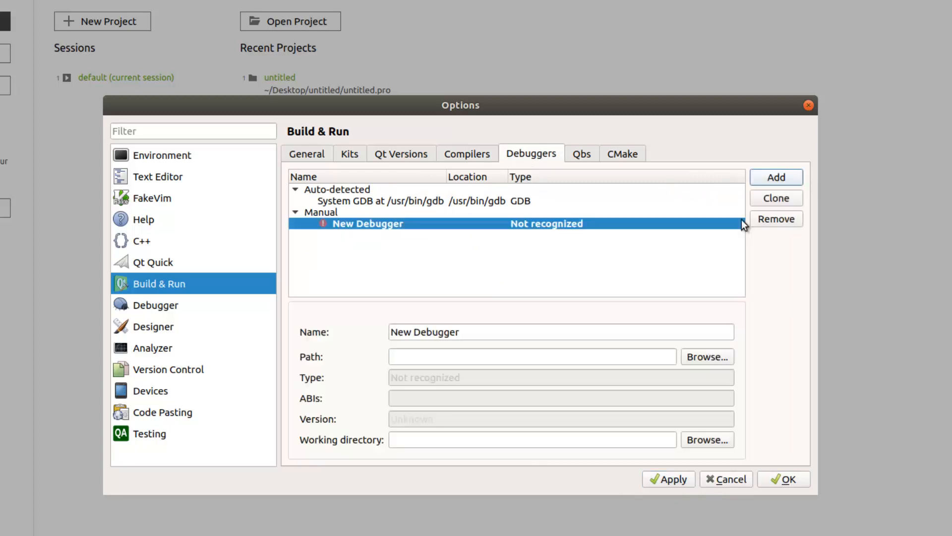
{"action": "mouse_move", "coordinate": [614, 249]}
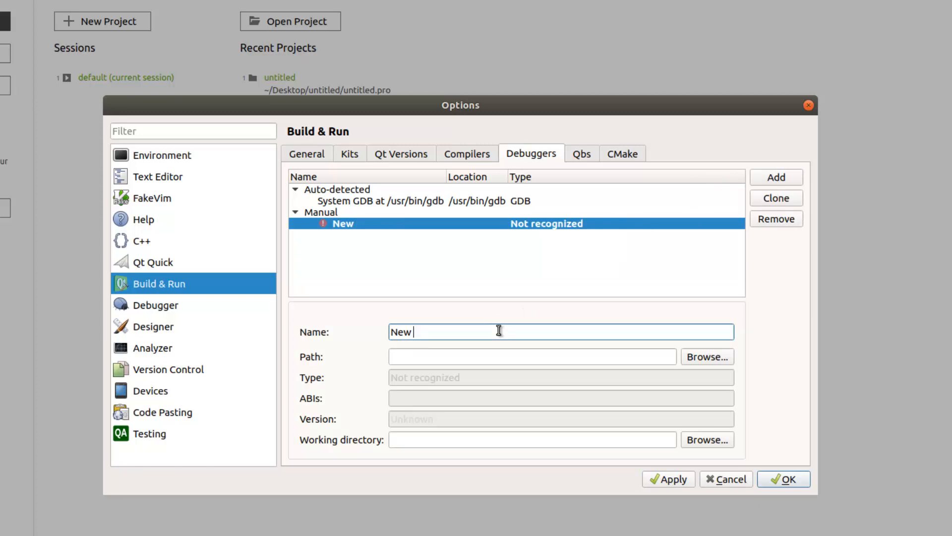
{"action": "type", "text": "Rasp De"}
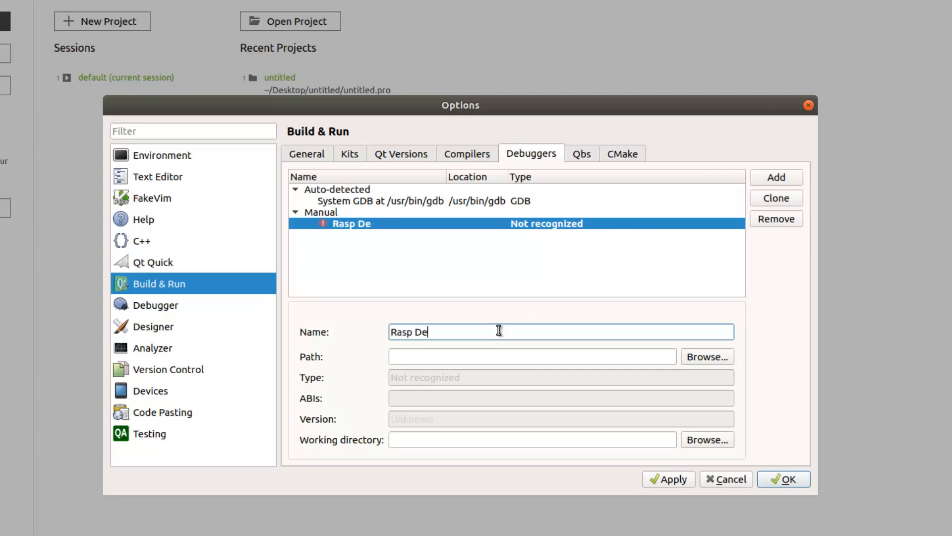
{"action": "type", "text": "bug"}
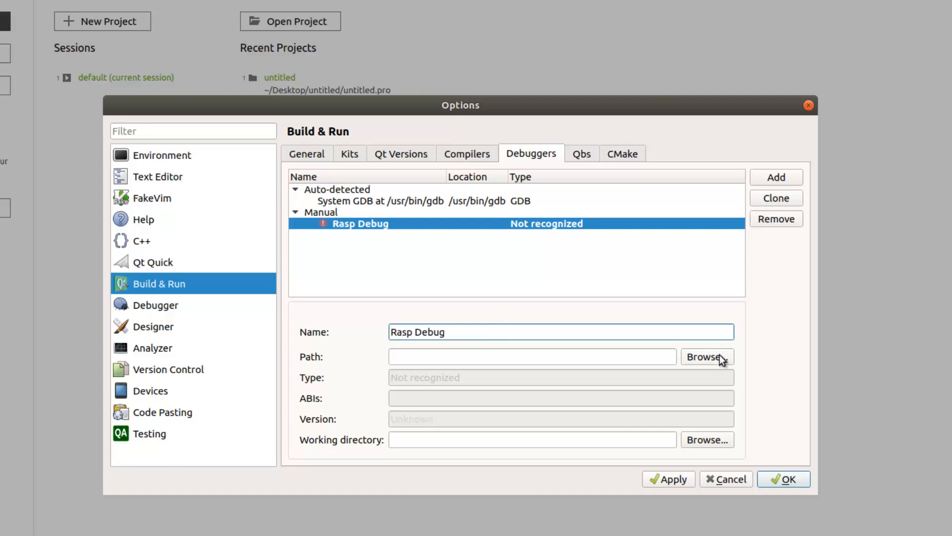
- Browse to /usr/bin for the Rasp Debug executable and search 'mu' to find gdb-multiarch
{"action": "left_click", "coordinate": [706, 357]}
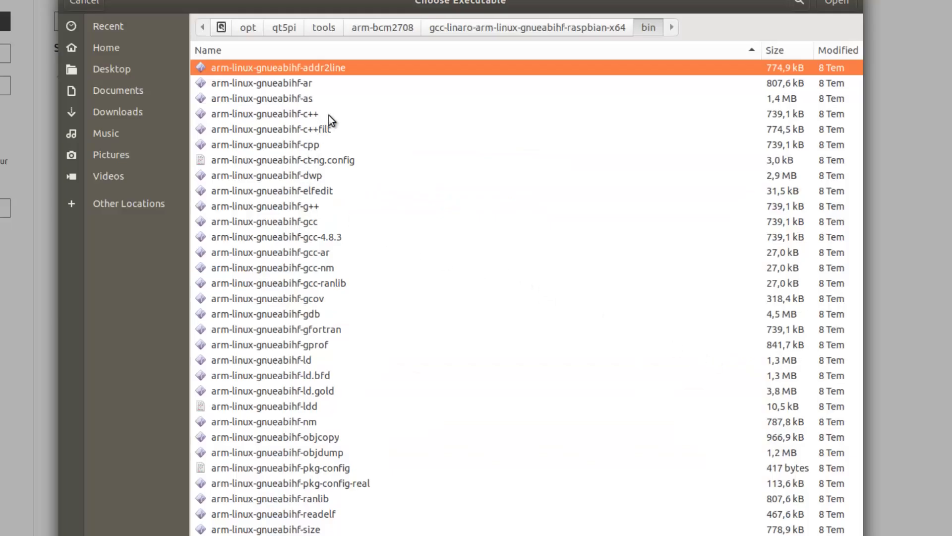
{"action": "left_click", "coordinate": [273, 314]}
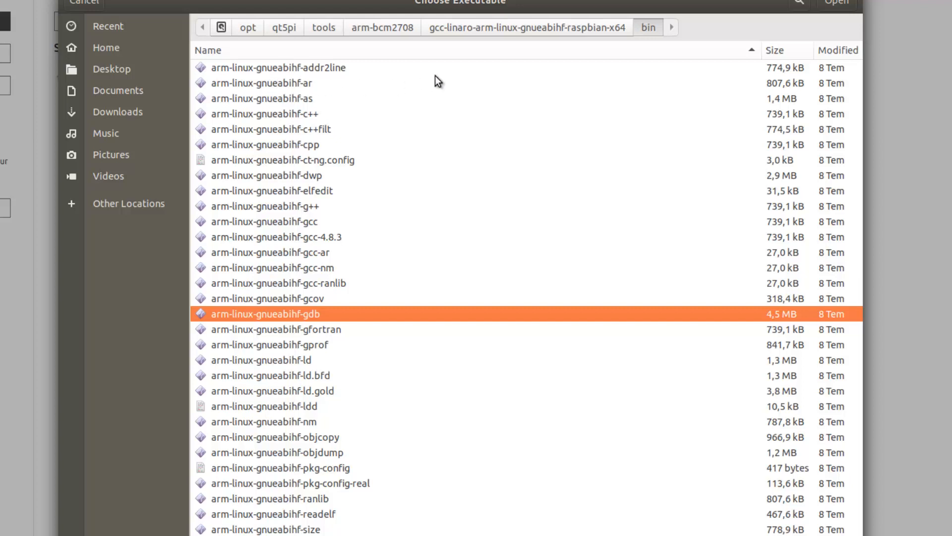
{"action": "mouse_move", "coordinate": [312, 320]}
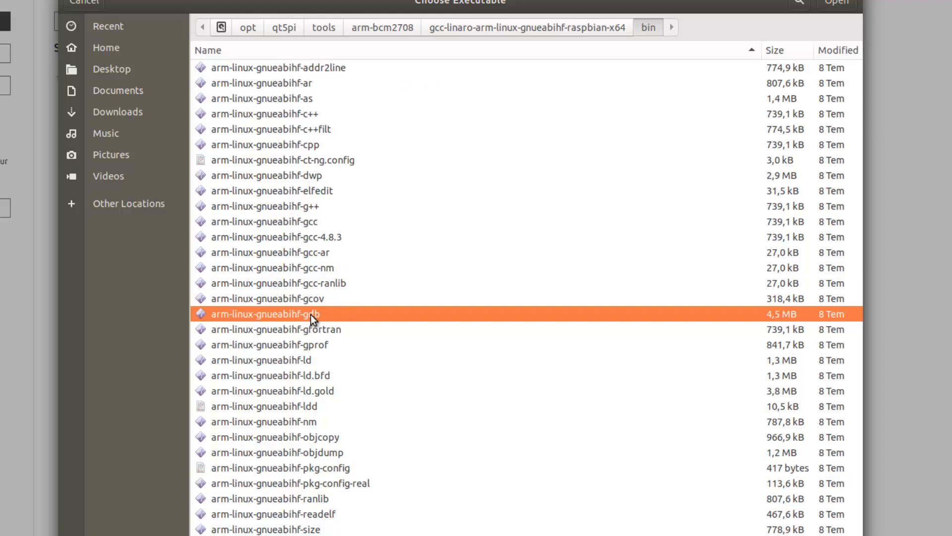
{"action": "left_click", "coordinate": [221, 27]}
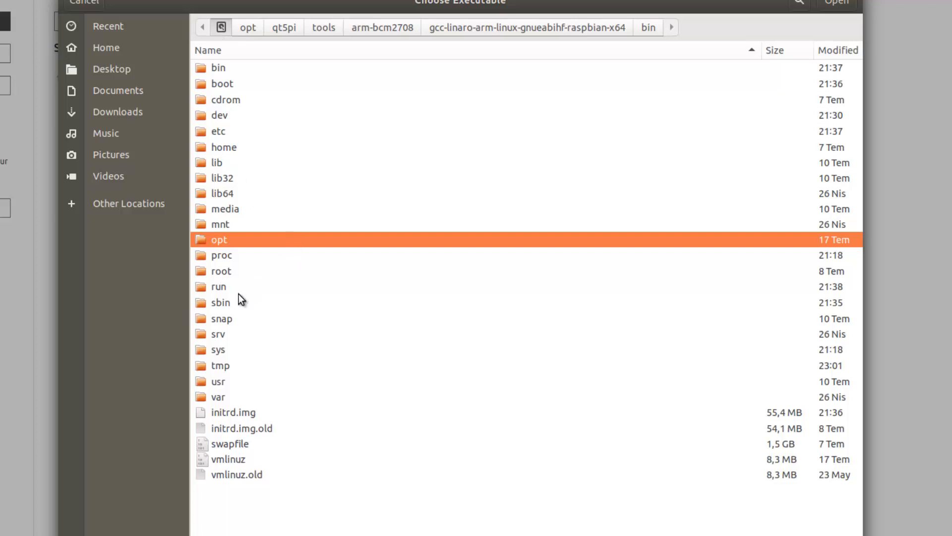
{"action": "mouse_move", "coordinate": [243, 328]}
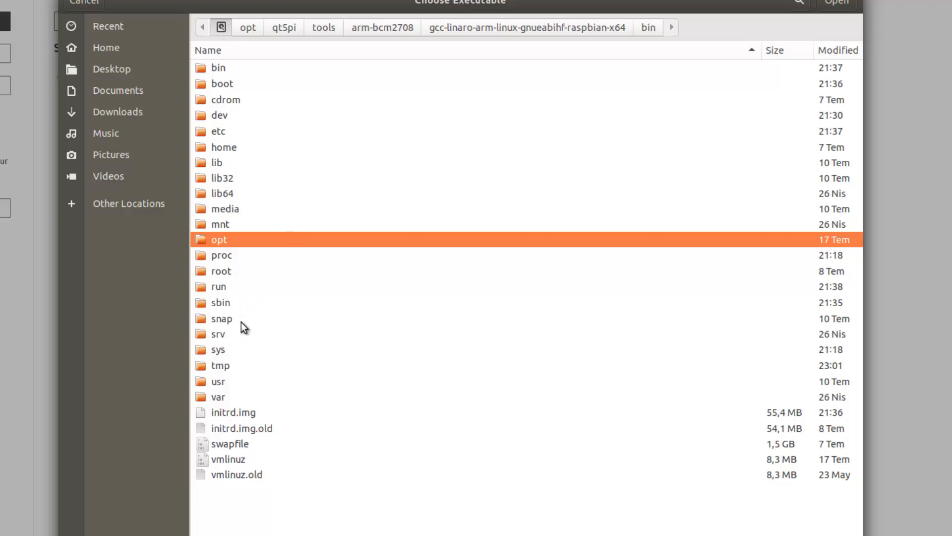
{"action": "mouse_move", "coordinate": [223, 352]}
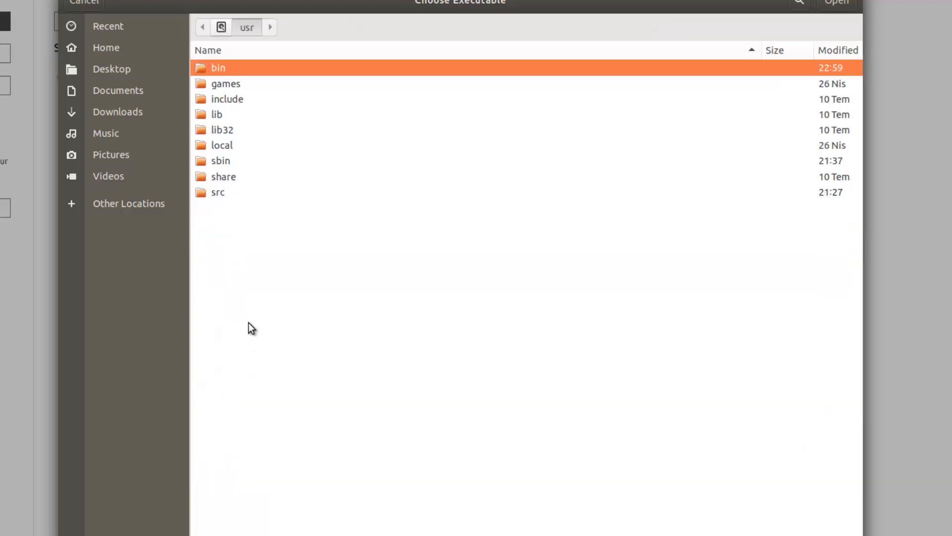
{"action": "double_click", "coordinate": [226, 83]}
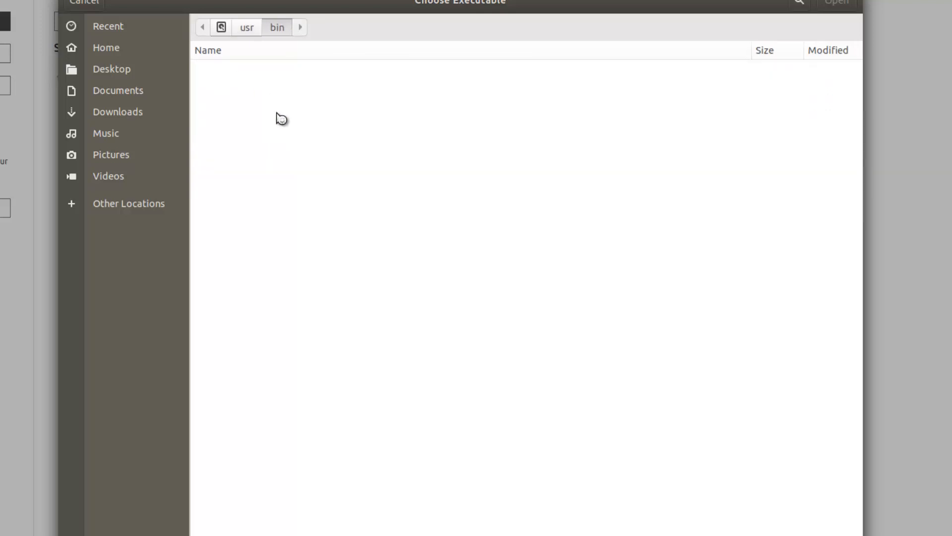
{"action": "left_click", "coordinate": [208, 49]}
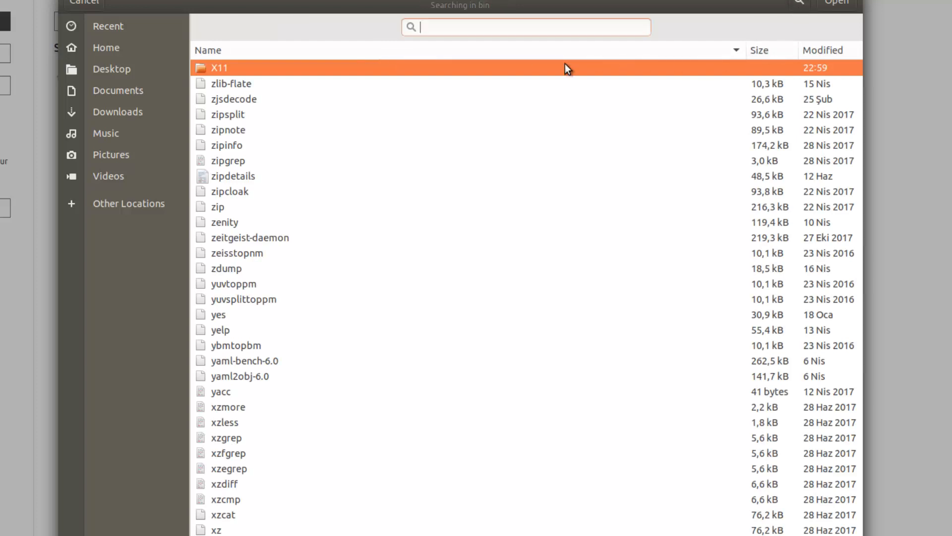
{"action": "type", "text": "mu"}
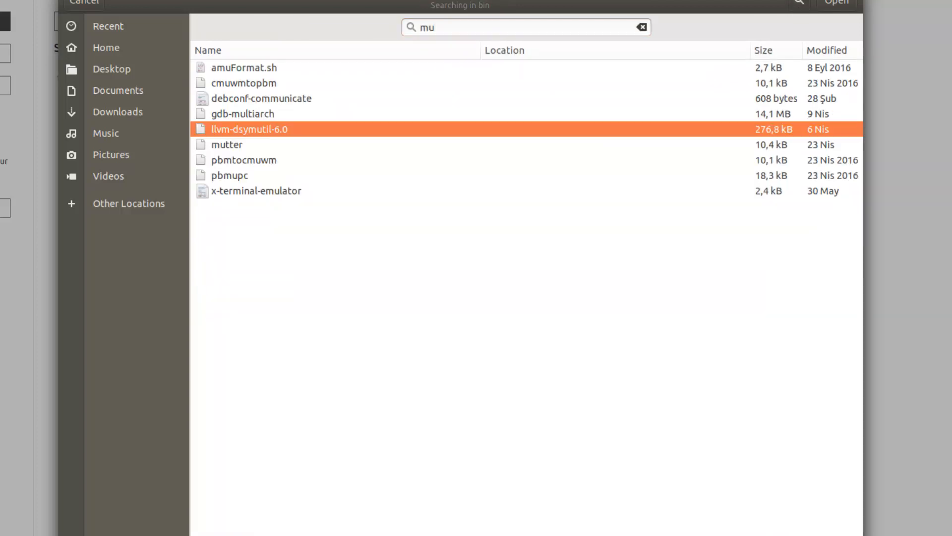
{"action": "mouse_move", "coordinate": [257, 118]}
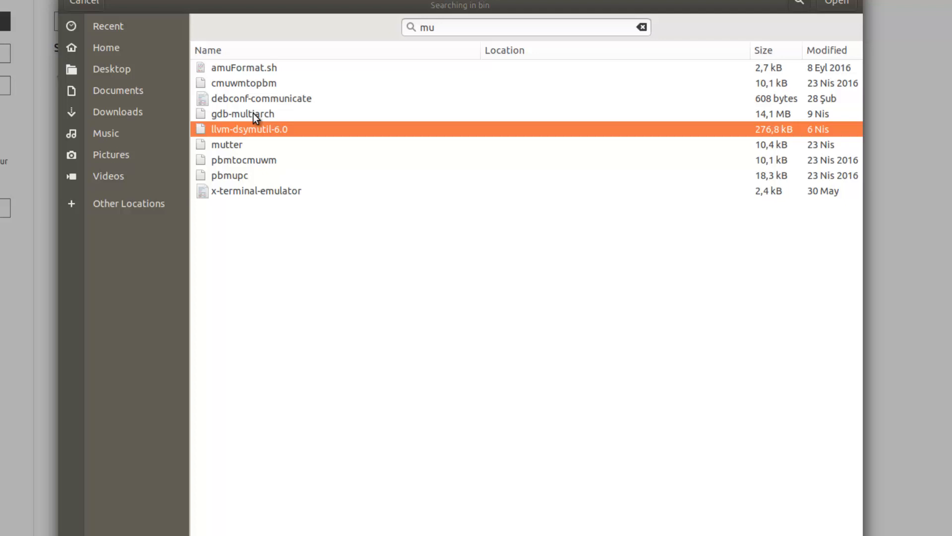
{"action": "mouse_move", "coordinate": [254, 118]}
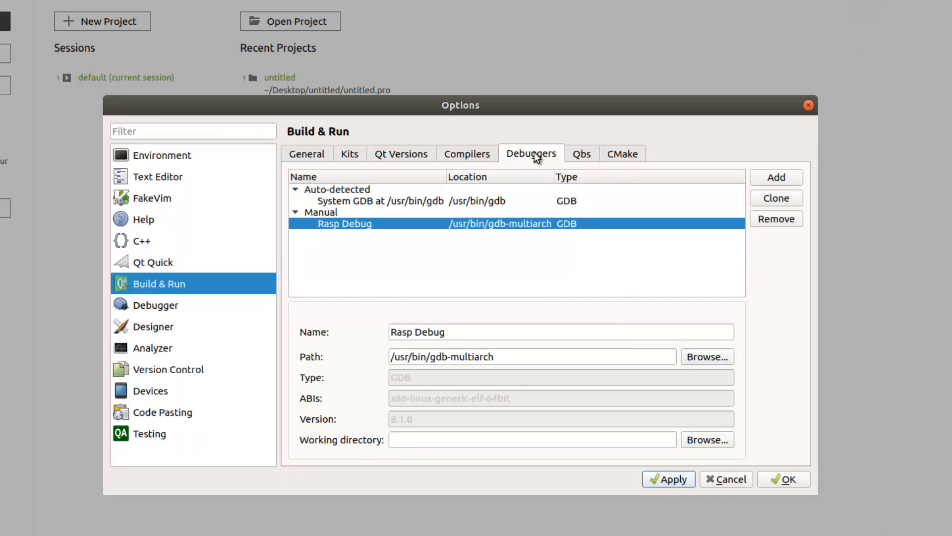
- Check the CMake, Qbs and Qt Versions tabs, then return to the Rasp kit settings
{"action": "left_click", "coordinate": [622, 154]}
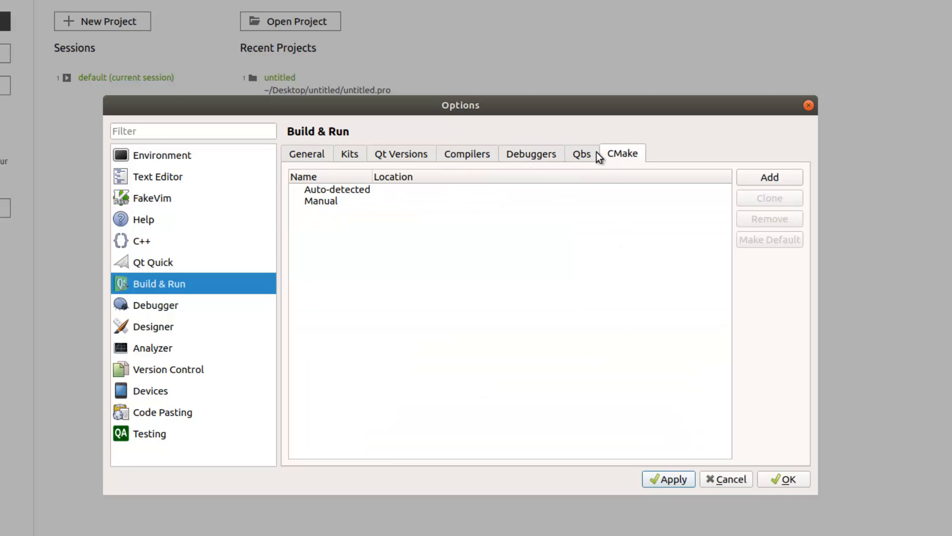
{"action": "left_click", "coordinate": [581, 153]}
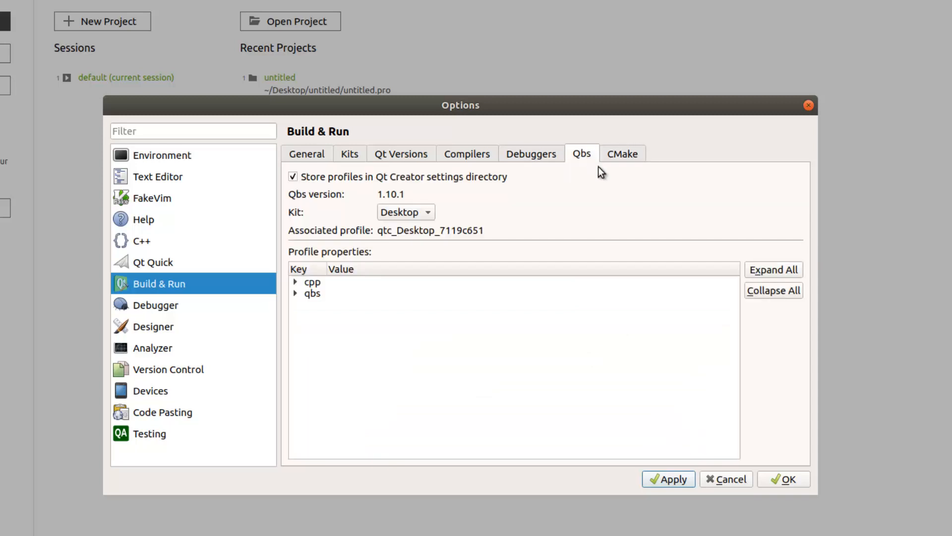
{"action": "left_click", "coordinate": [400, 153]}
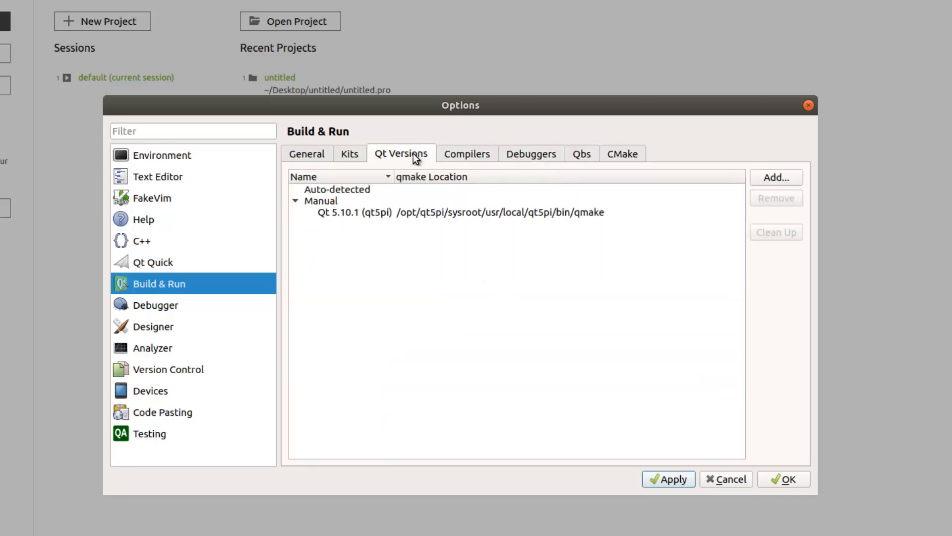
{"action": "left_click", "coordinate": [349, 153]}
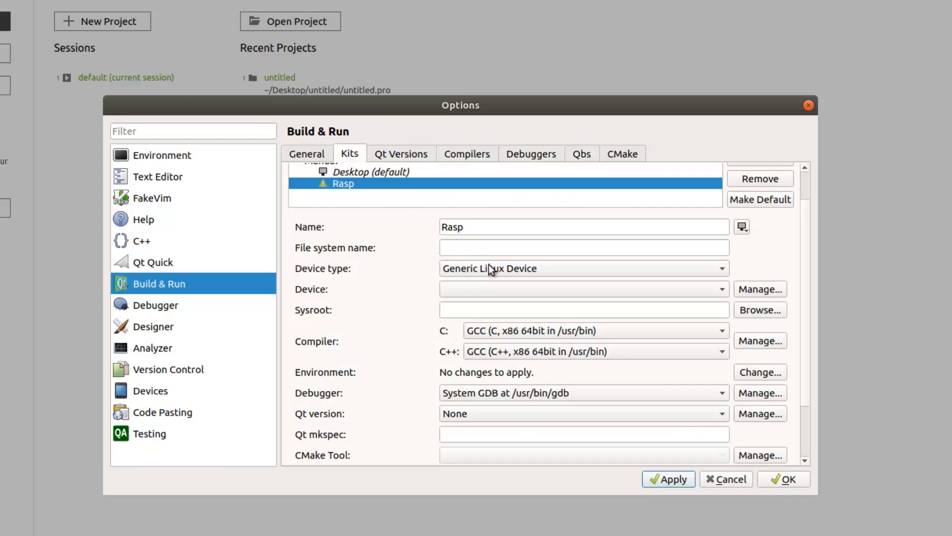
{"action": "mouse_move", "coordinate": [539, 295]}
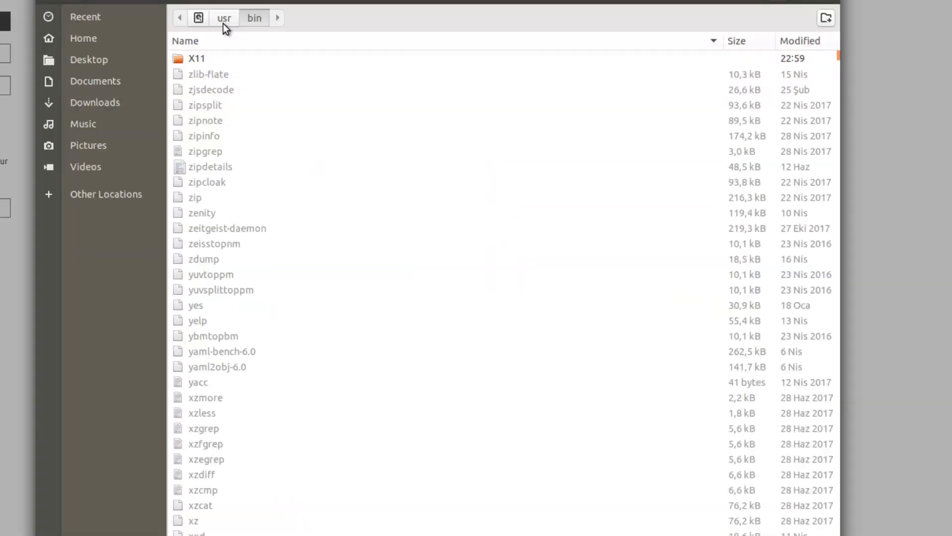
- Browse from the filesystem root into /opt toward the qt5pi/sysroot folder for the Rasp kit
{"action": "left_click", "coordinate": [224, 18]}
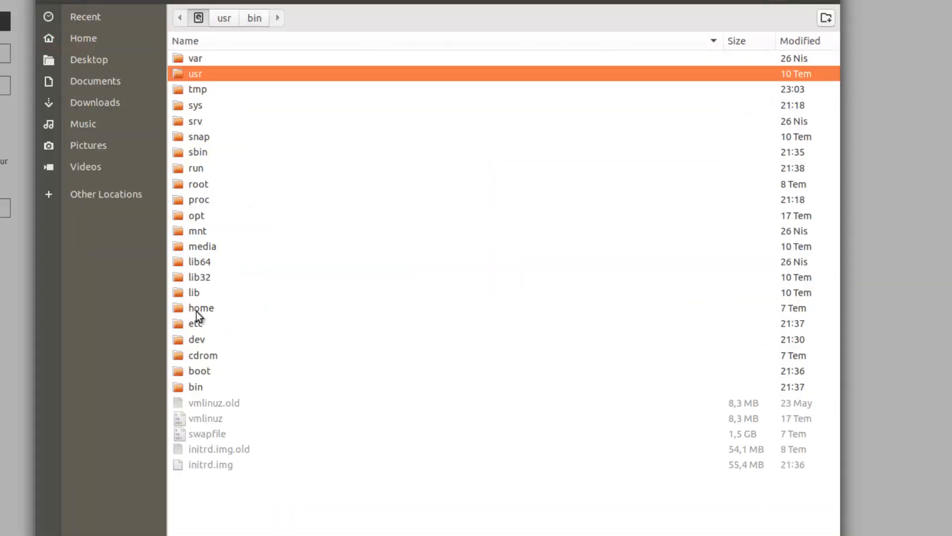
{"action": "left_click", "coordinate": [196, 214]}
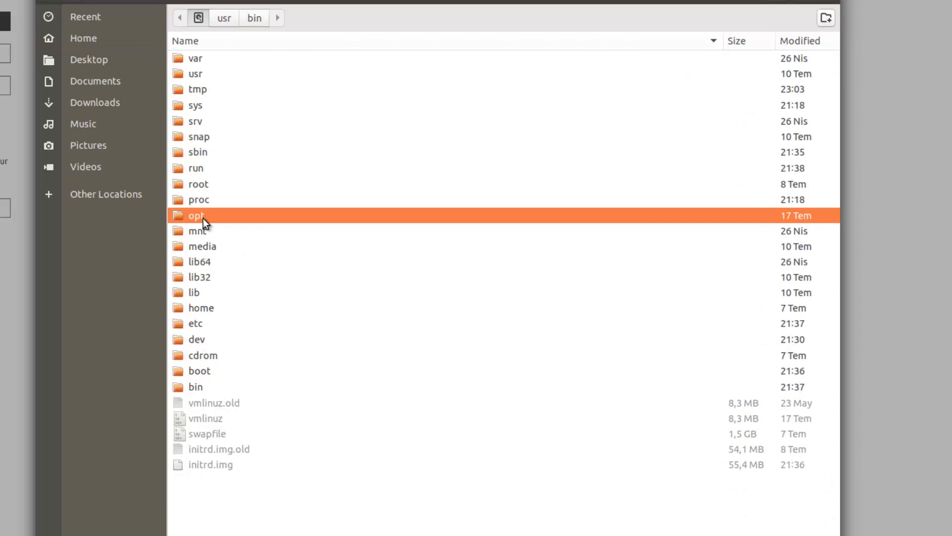
{"action": "double_click", "coordinate": [196, 215]}
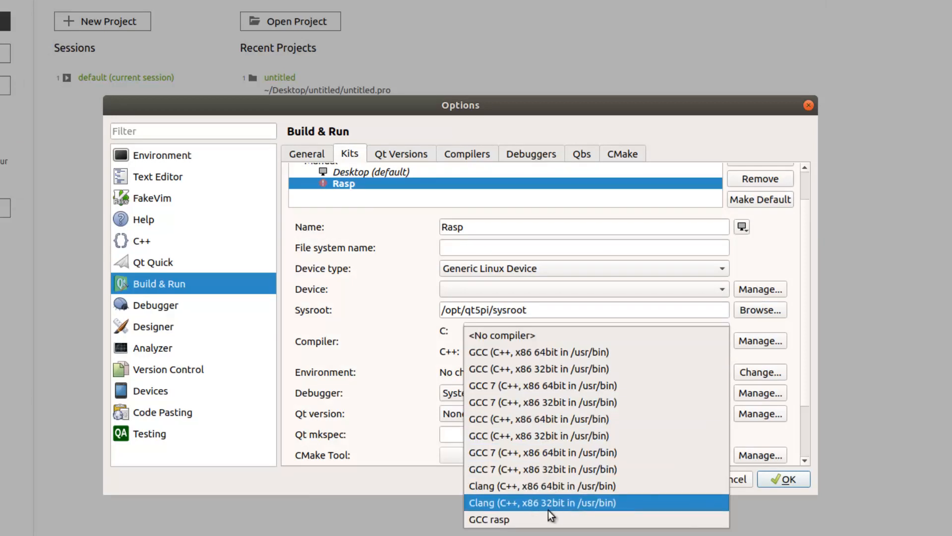
- Give the Rasp kit GCC rasp compilers, Rasp Debug debugger and Qt 5.10.1 (qt5pi), then apply
{"action": "left_click", "coordinate": [489, 520]}
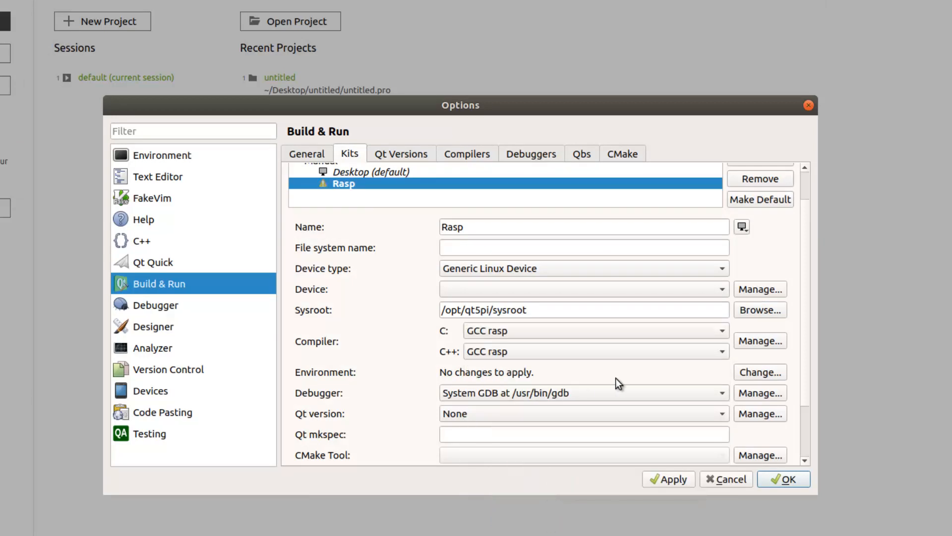
{"action": "left_click", "coordinate": [583, 392]}
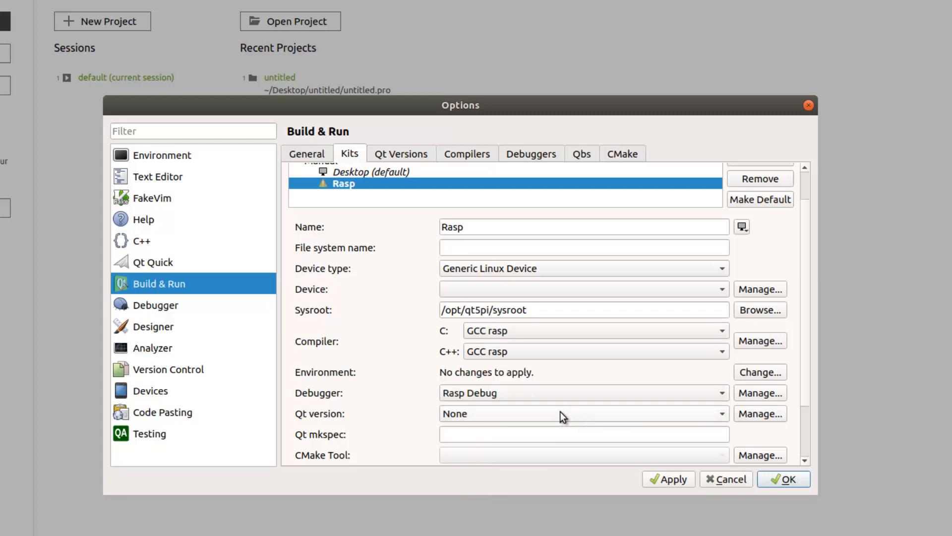
{"action": "left_click", "coordinate": [582, 414]}
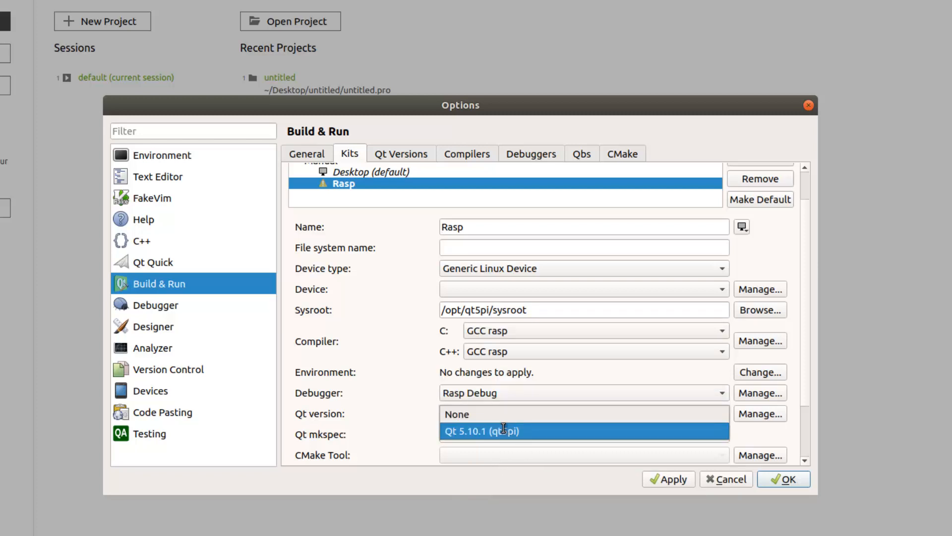
{"action": "left_click", "coordinate": [482, 430]}
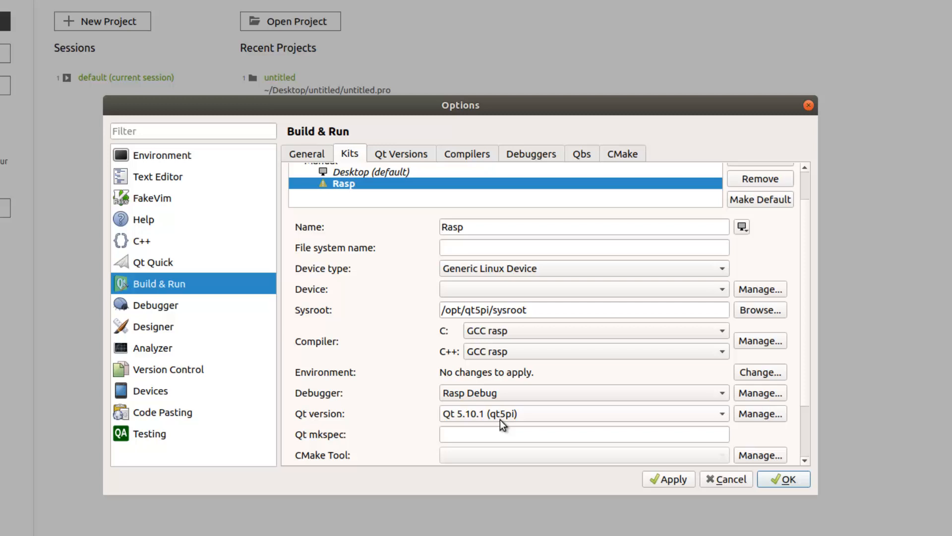
{"action": "mouse_move", "coordinate": [805, 337]}
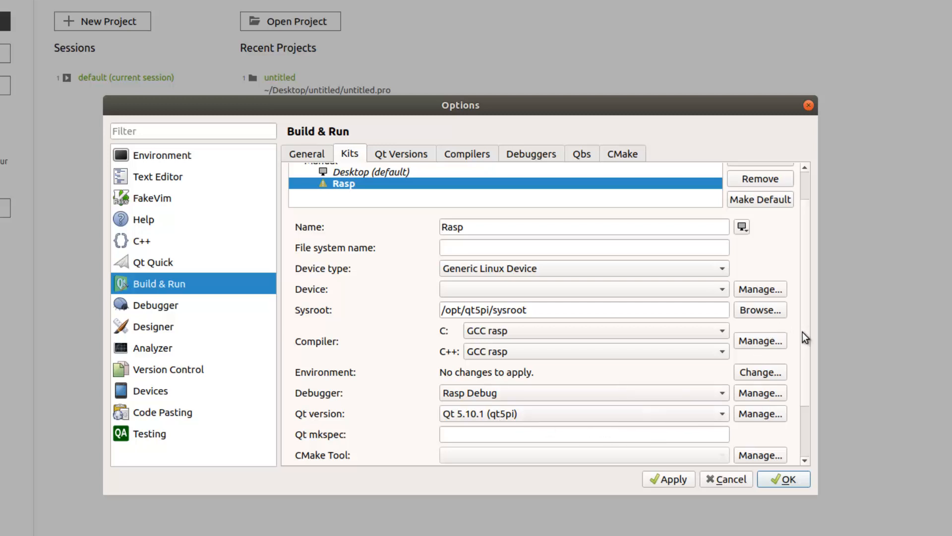
{"action": "scroll", "scroll_direction": "down", "scroll_amount": 3}
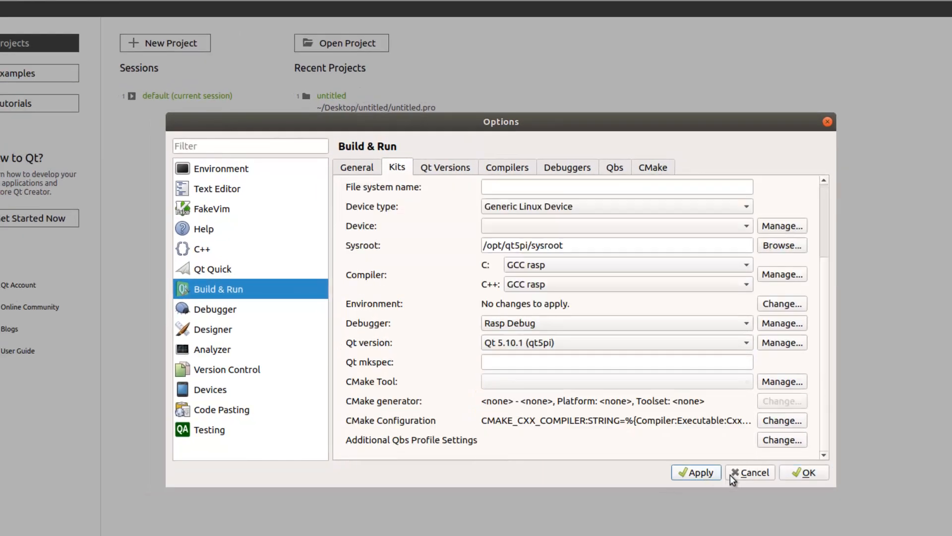
{"action": "left_click", "coordinate": [750, 472]}
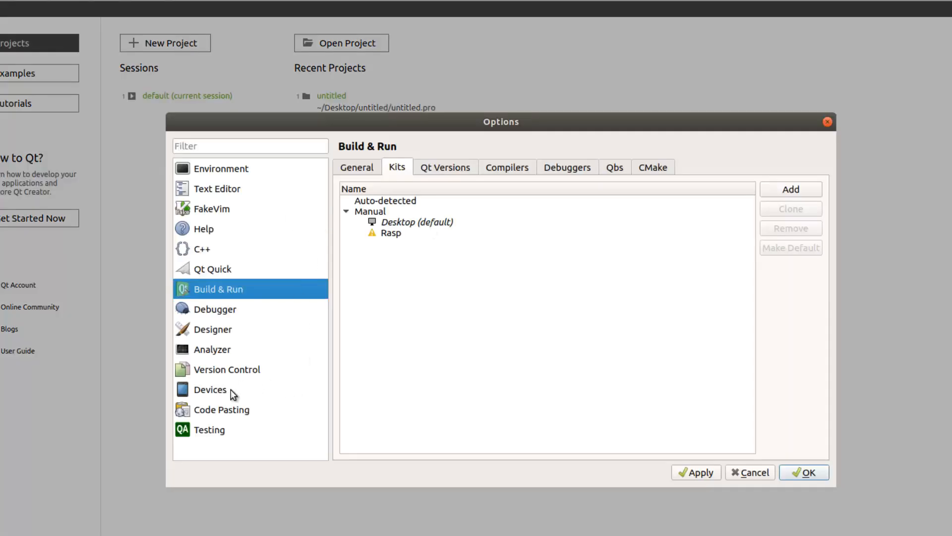
- Check the Build & Run and Debugger settings, ending on Devices, which lists only Local PC
{"action": "left_click", "coordinate": [210, 389]}
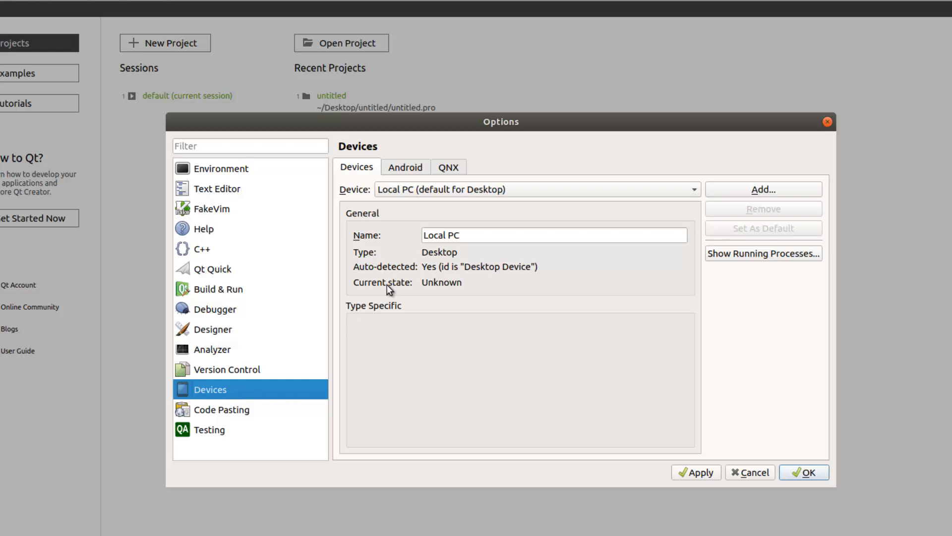
{"action": "left_click", "coordinate": [217, 289]}
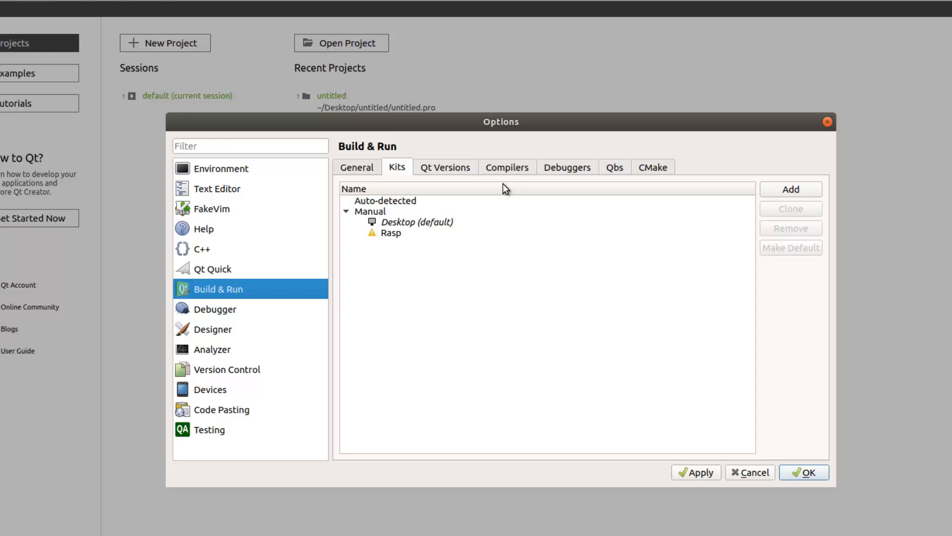
{"action": "left_click", "coordinate": [213, 309]}
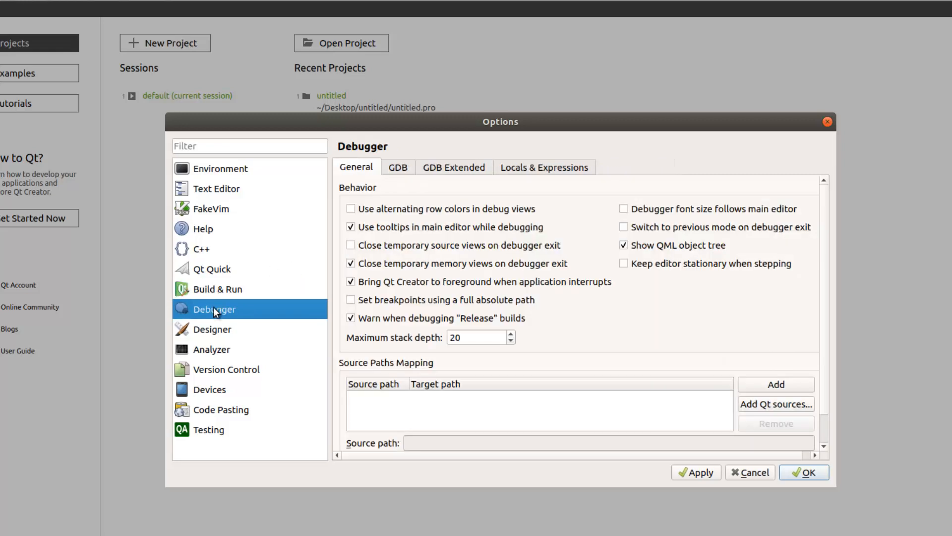
{"action": "left_click", "coordinate": [209, 389]}
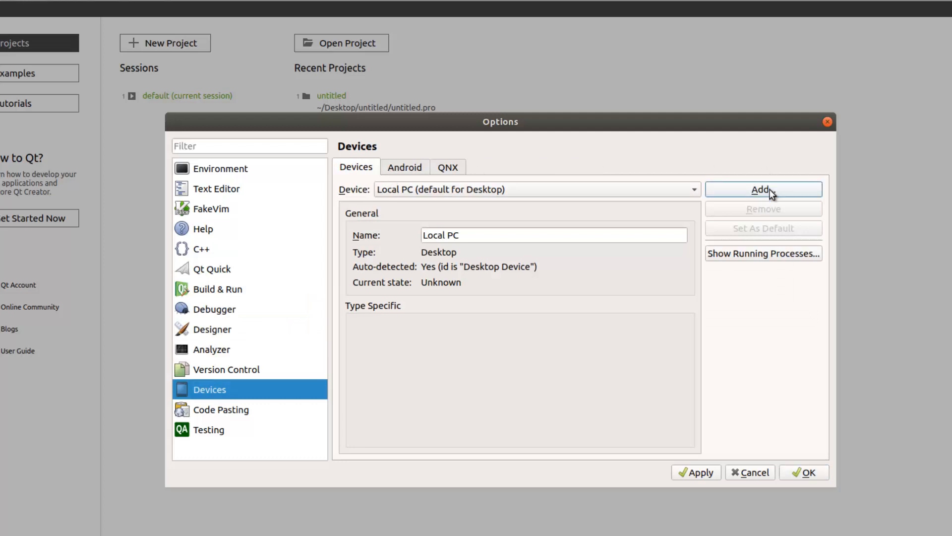
- Add a Generic Linux Device at 192.168.16.25 with user root and its password
{"action": "left_click", "coordinate": [762, 189]}
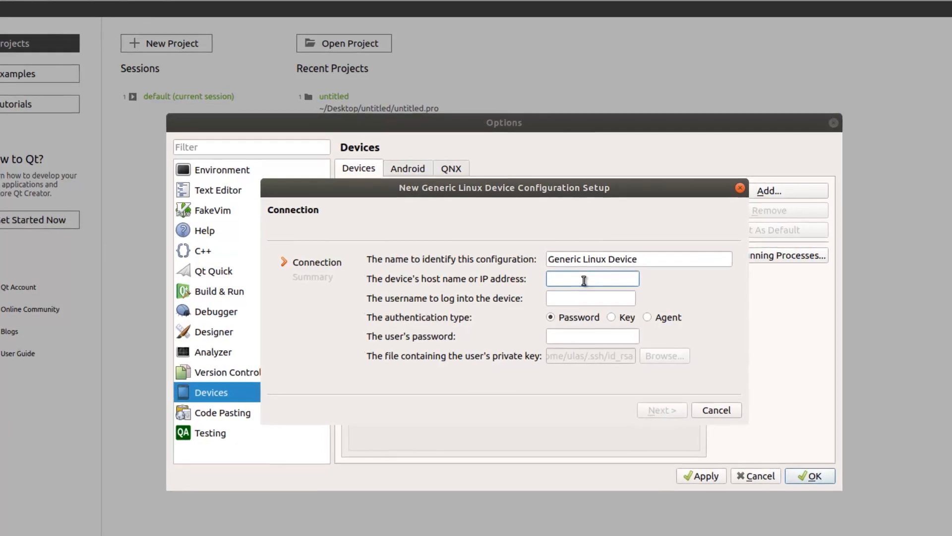
{"action": "type", "text": "192.16"}
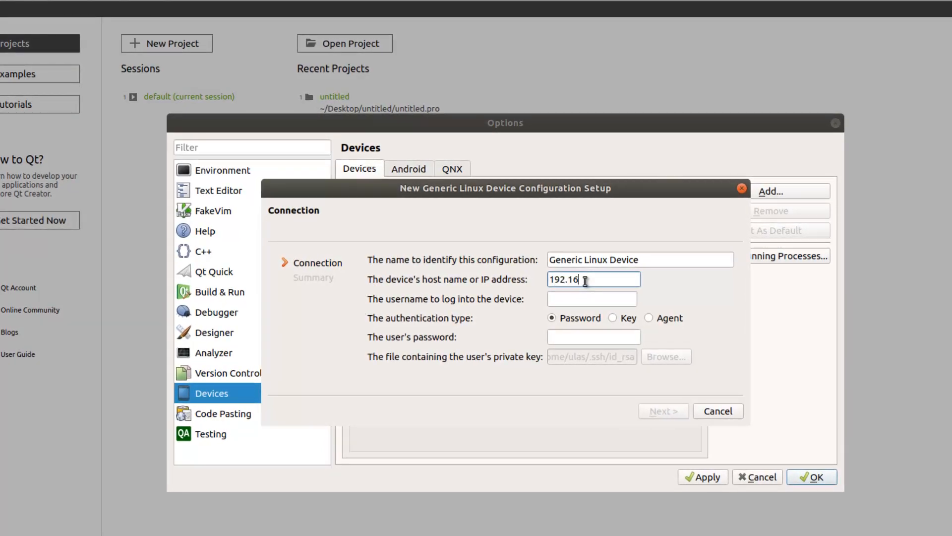
{"action": "type", "text": "8.16.25"}
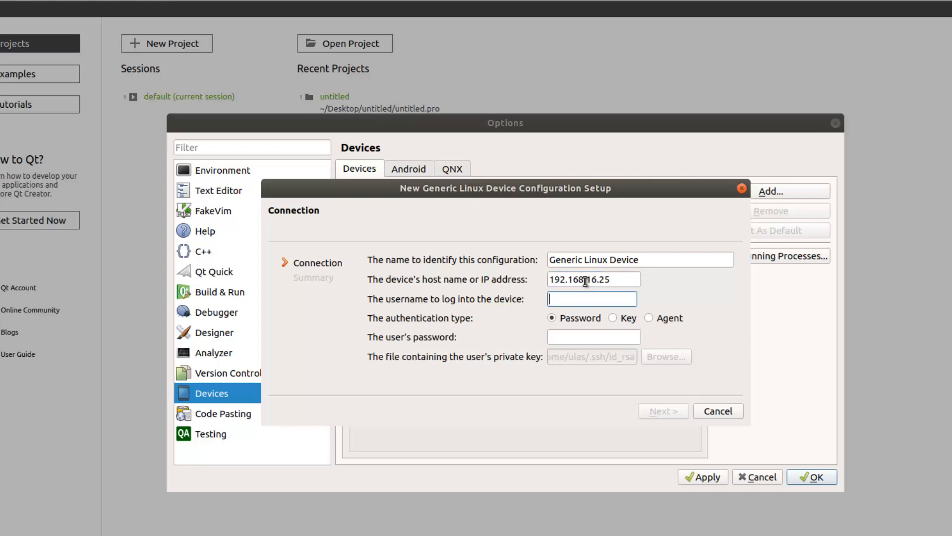
{"action": "type", "text": "root"}
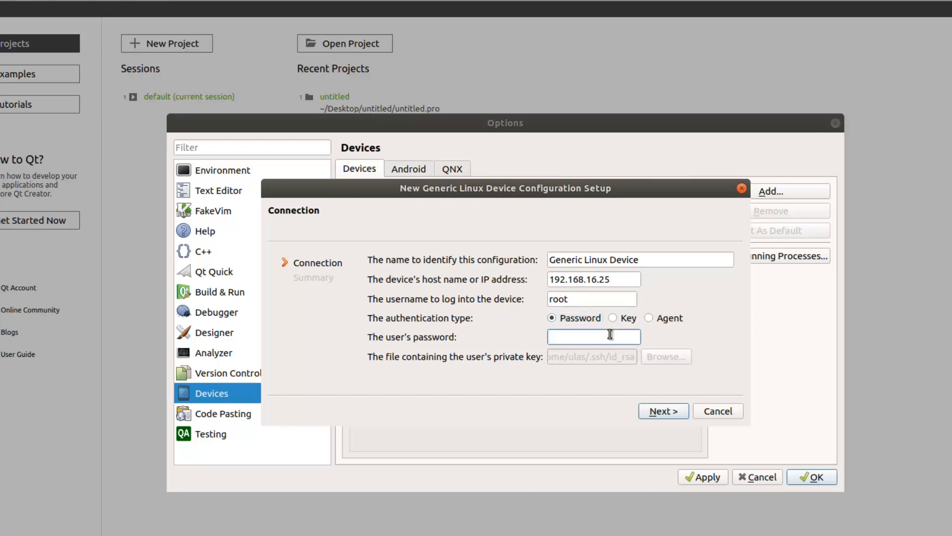
{"action": "type", "text": "•••••"}
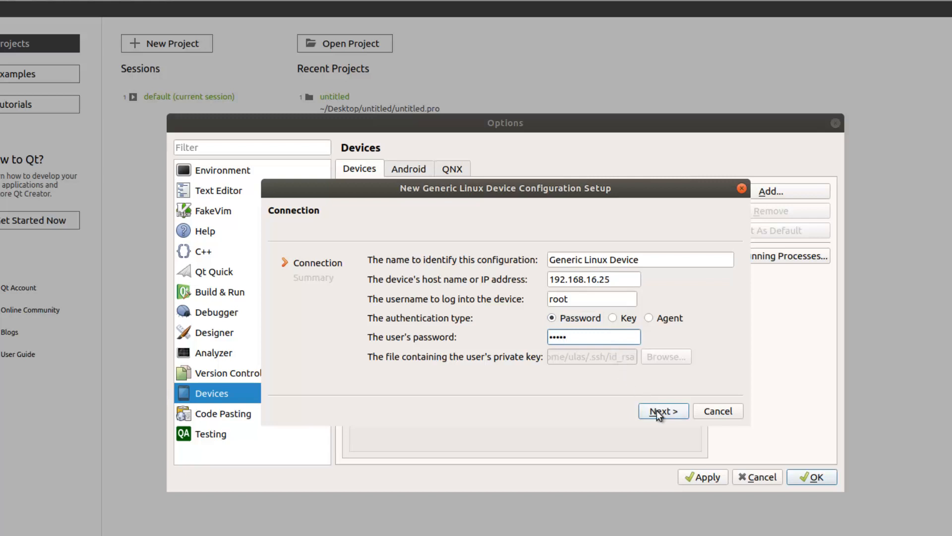
{"action": "left_click", "coordinate": [663, 411]}
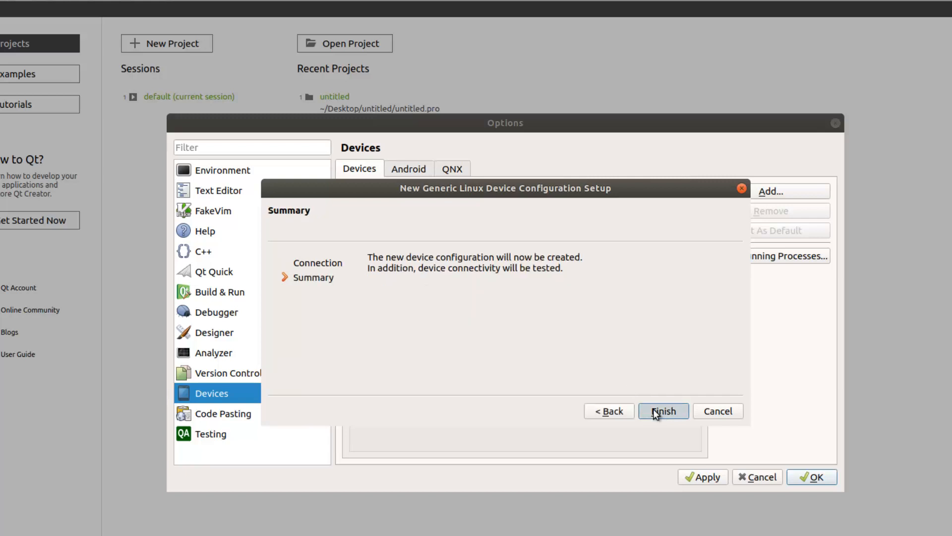
{"action": "left_click", "coordinate": [663, 412]}
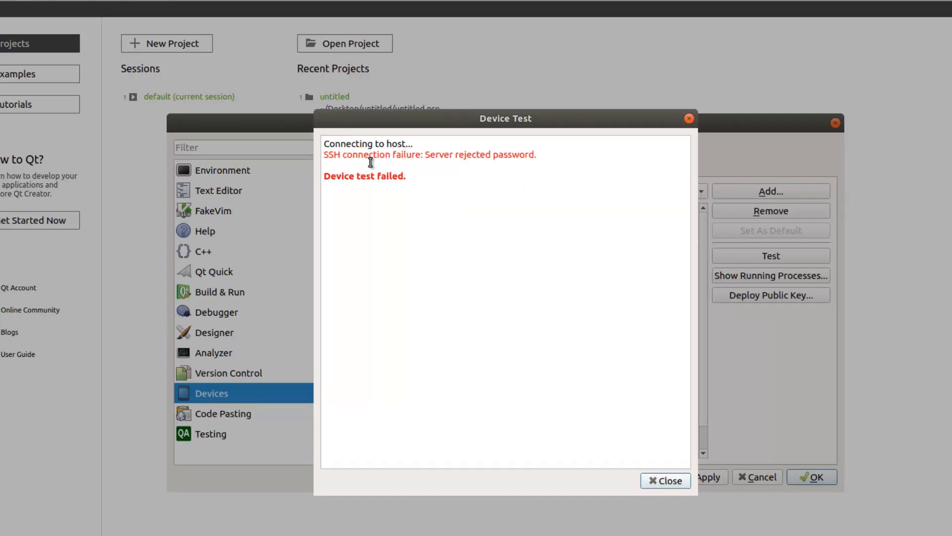
- Close the failed Device Test and re-enter root's password for 192.168.16.25
{"action": "left_click", "coordinate": [665, 481]}
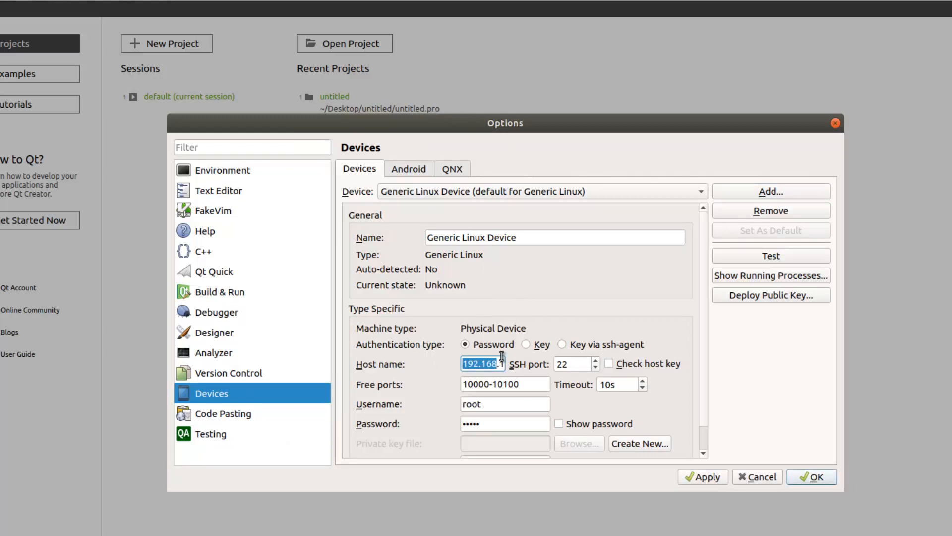
{"action": "mouse_move", "coordinate": [516, 369]}
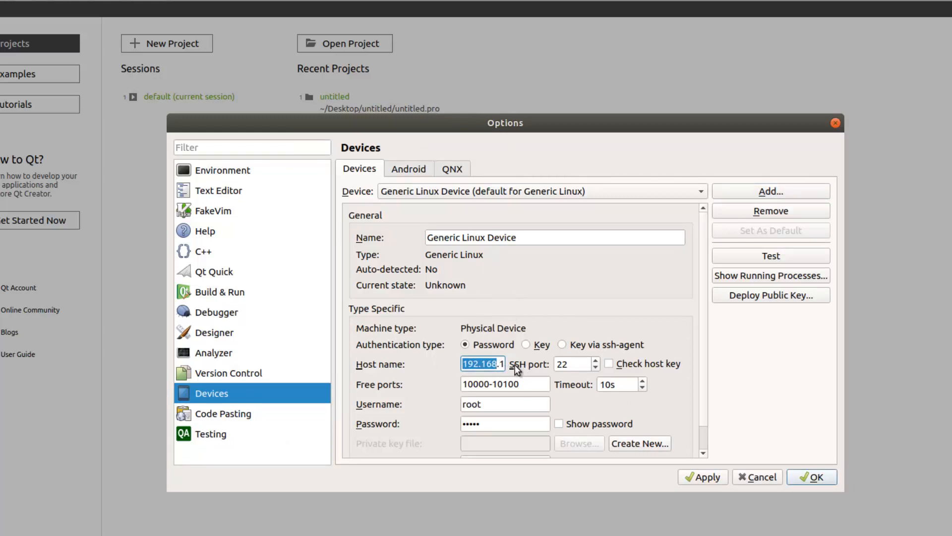
{"action": "left_click", "coordinate": [504, 423]}
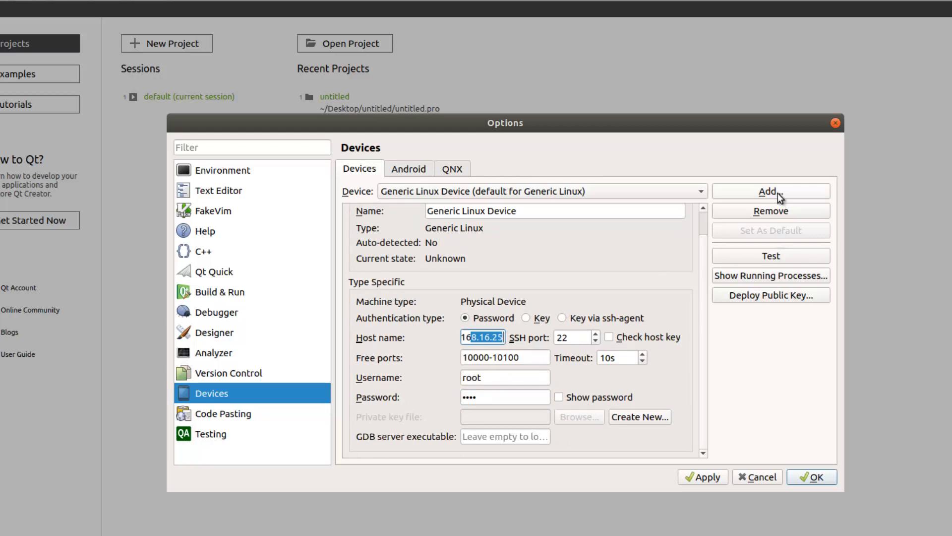
- Retest the device successfully (Linux 4.14.50-v7+ armv7l) and list its running processes
{"action": "left_click", "coordinate": [770, 255]}
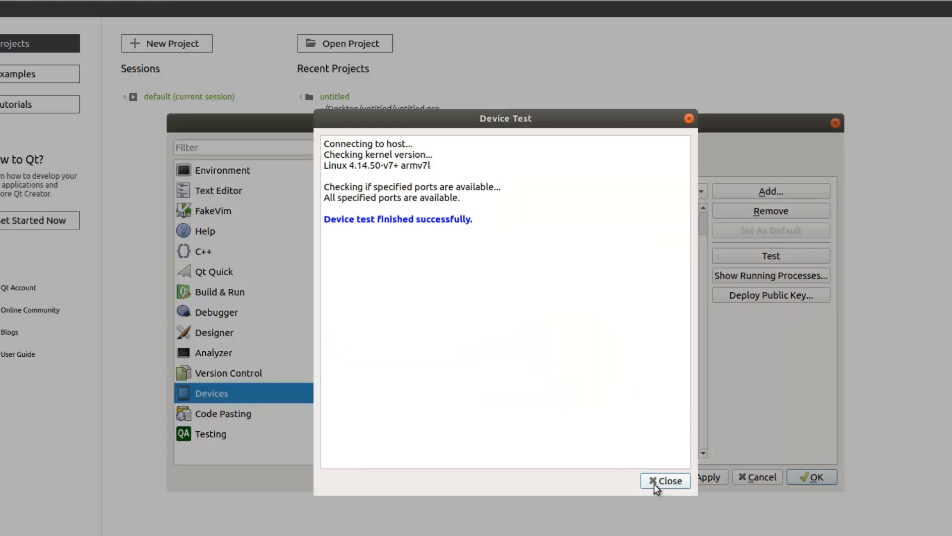
{"action": "left_click", "coordinate": [666, 481]}
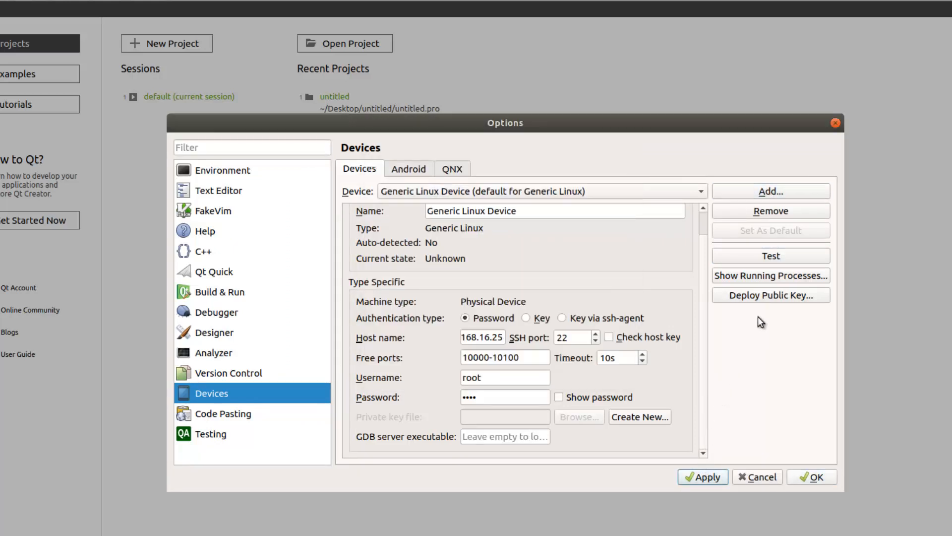
{"action": "left_click", "coordinate": [770, 275]}
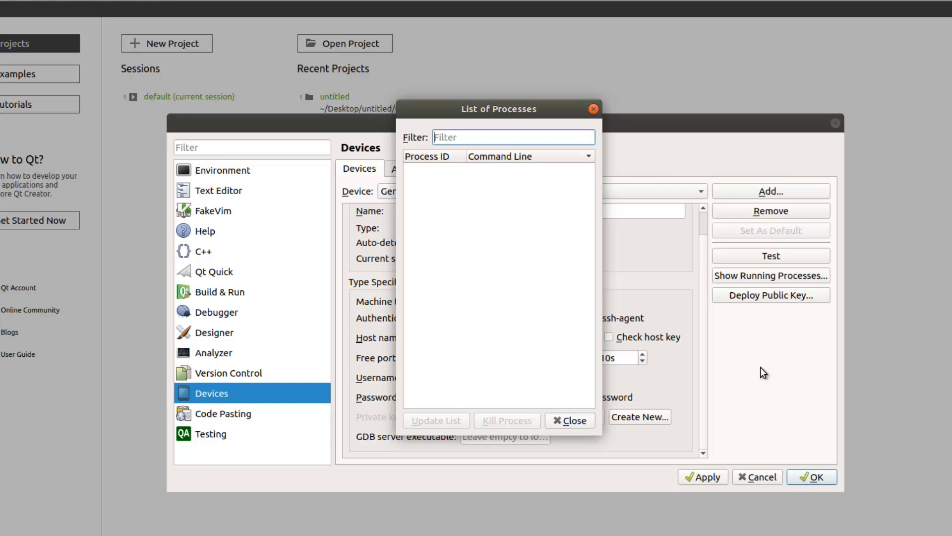
- Refresh and browse the Pi's process list, close it, and confirm Options with OK
{"action": "left_click", "coordinate": [436, 421]}
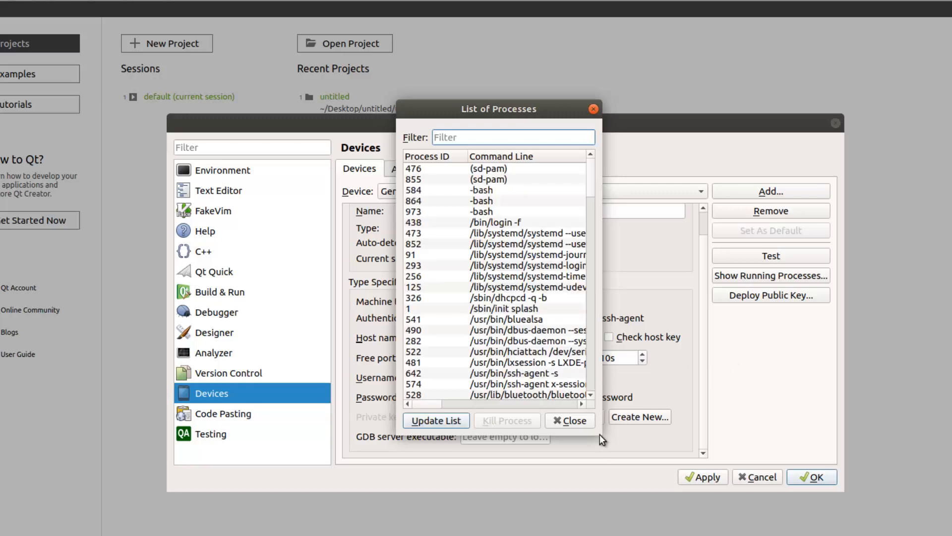
{"action": "left_click", "coordinate": [531, 266]}
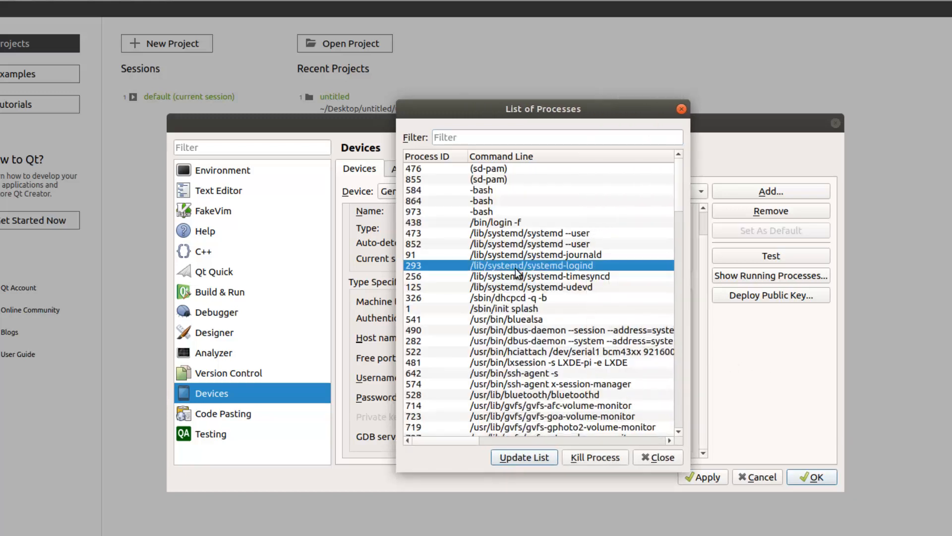
{"action": "scroll", "scroll_direction": "down", "scroll_amount": 3}
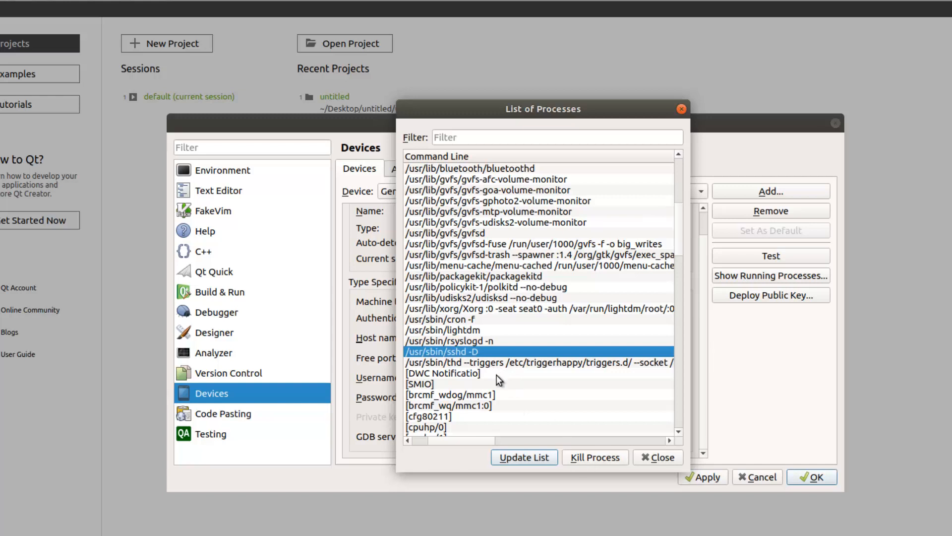
{"action": "left_click", "coordinate": [658, 457]}
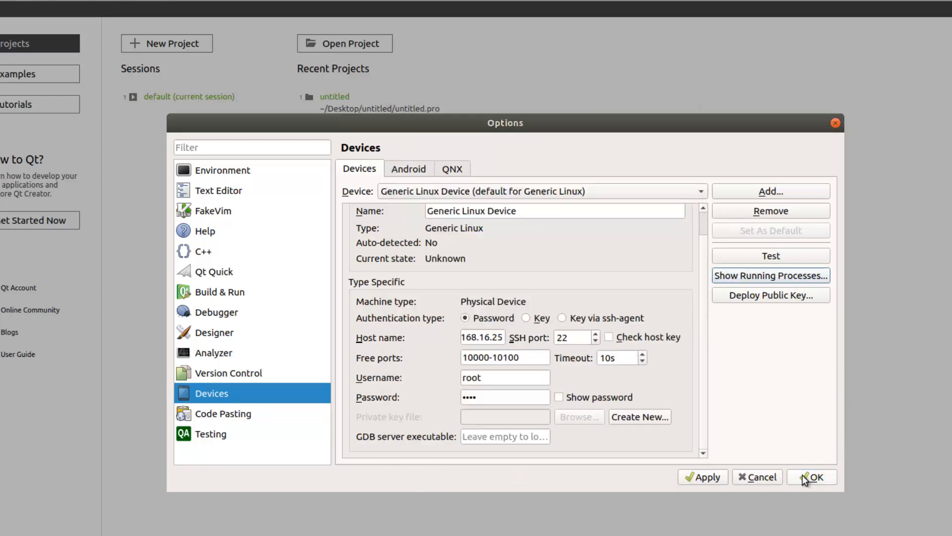
{"action": "left_click", "coordinate": [816, 477]}
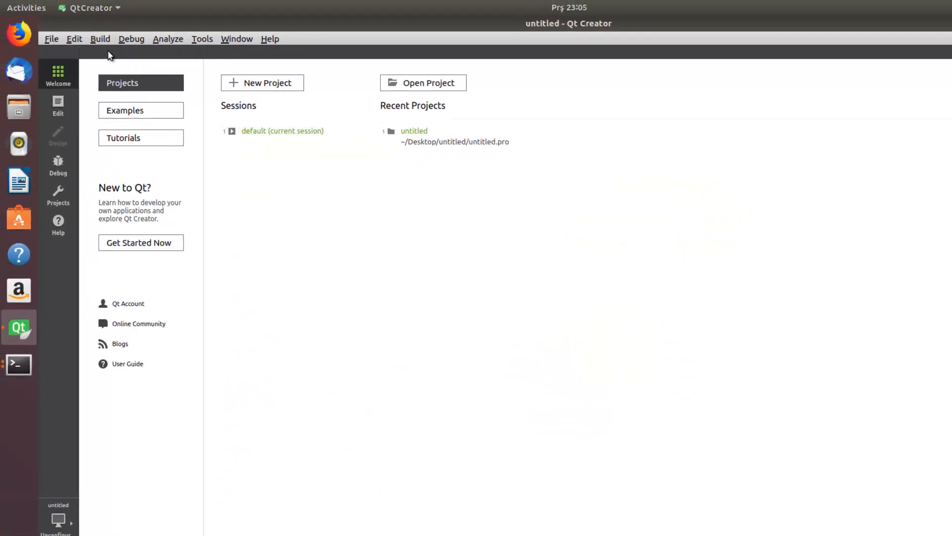
- Create a Qt Console Application named gdbExample using qmake and the Rasp kit
{"action": "left_click", "coordinate": [51, 38]}
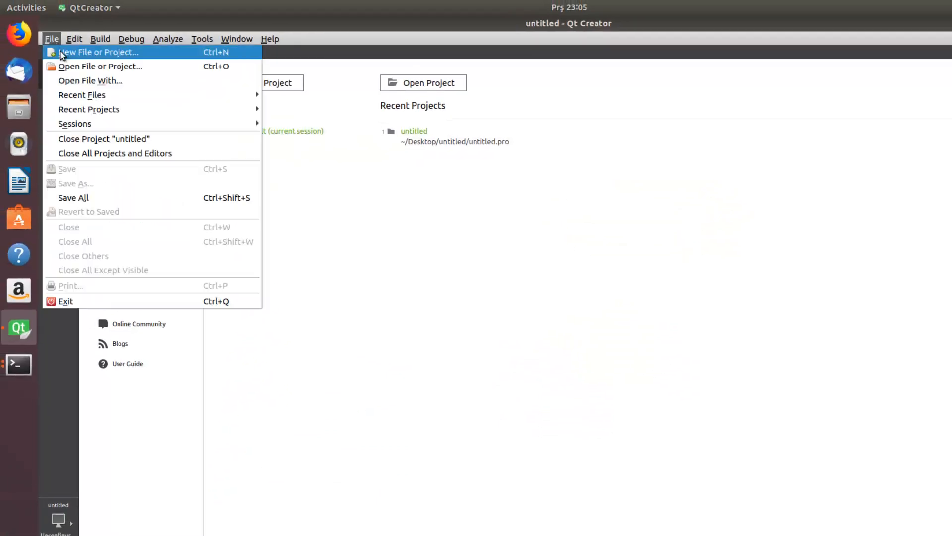
{"action": "left_click", "coordinate": [98, 51]}
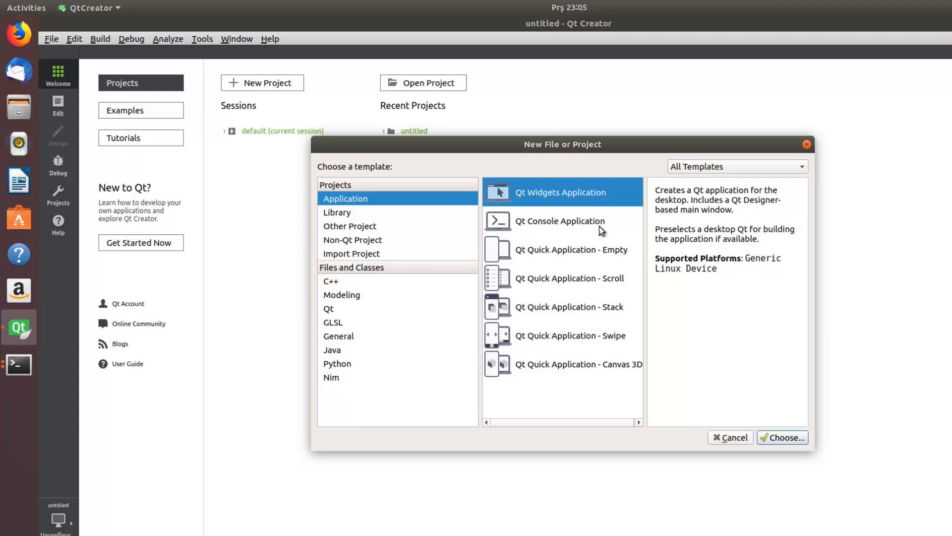
{"action": "left_click", "coordinate": [560, 220]}
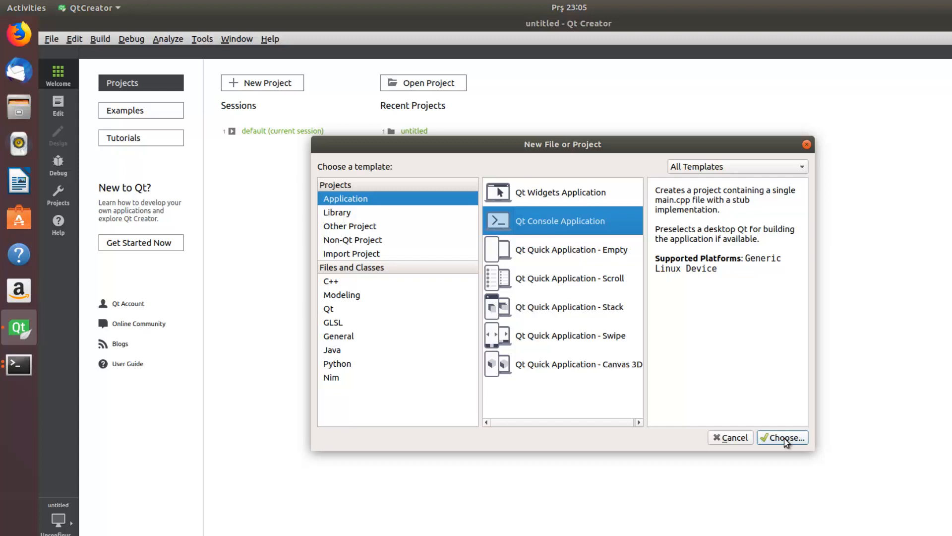
{"action": "left_click", "coordinate": [783, 438]}
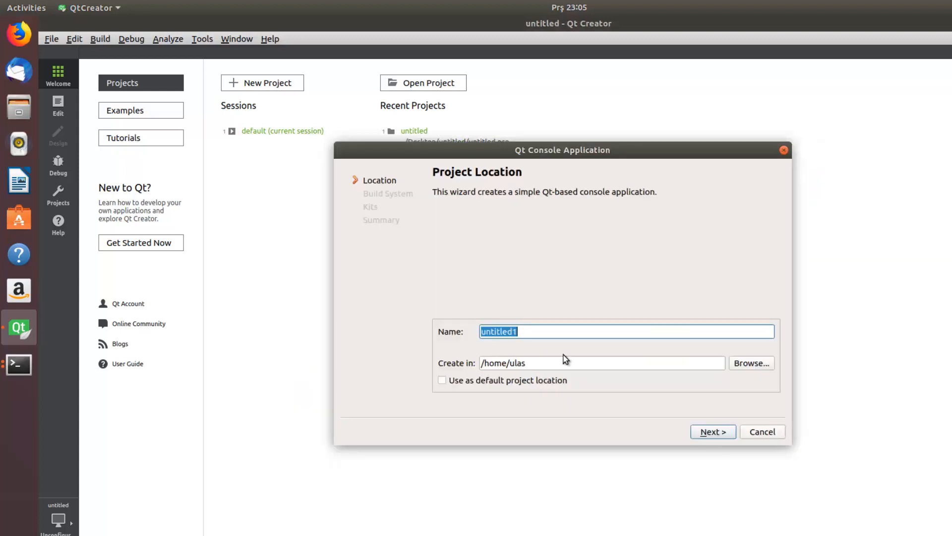
{"action": "type", "text": "gdbExamp"}
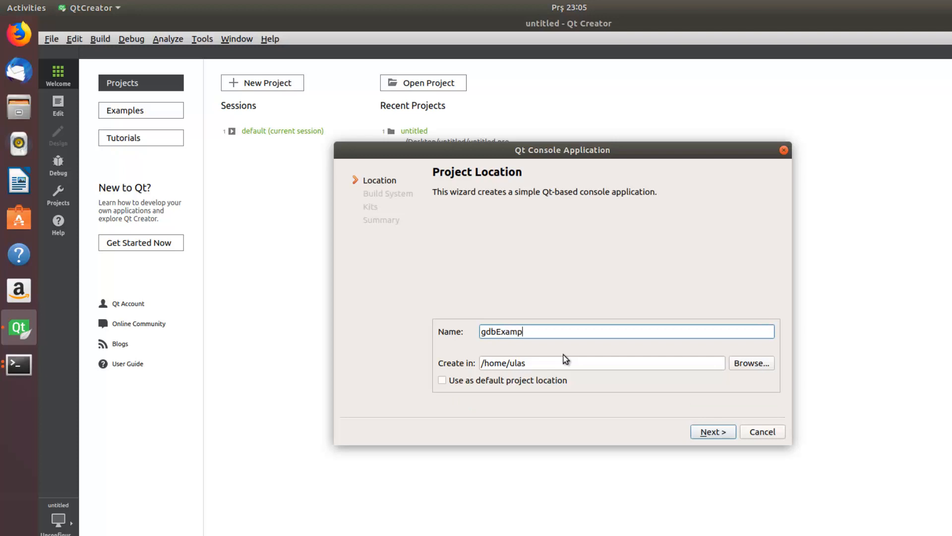
{"action": "left_click", "coordinate": [713, 431]}
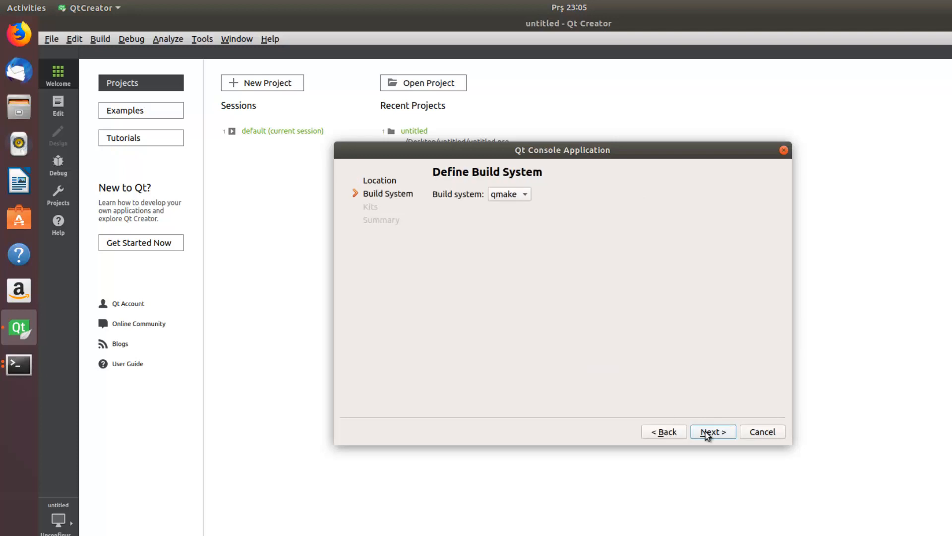
{"action": "left_click", "coordinate": [712, 431]}
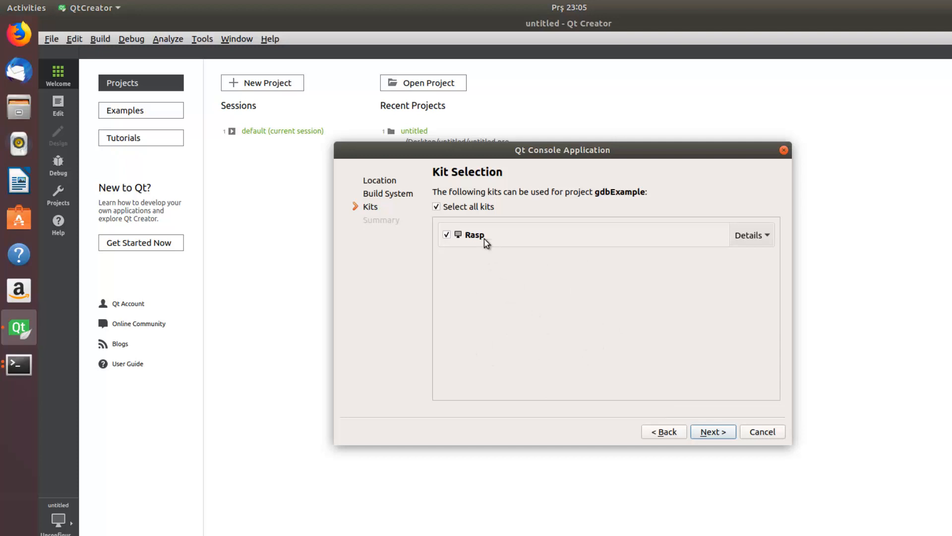
{"action": "left_click", "coordinate": [712, 432]}
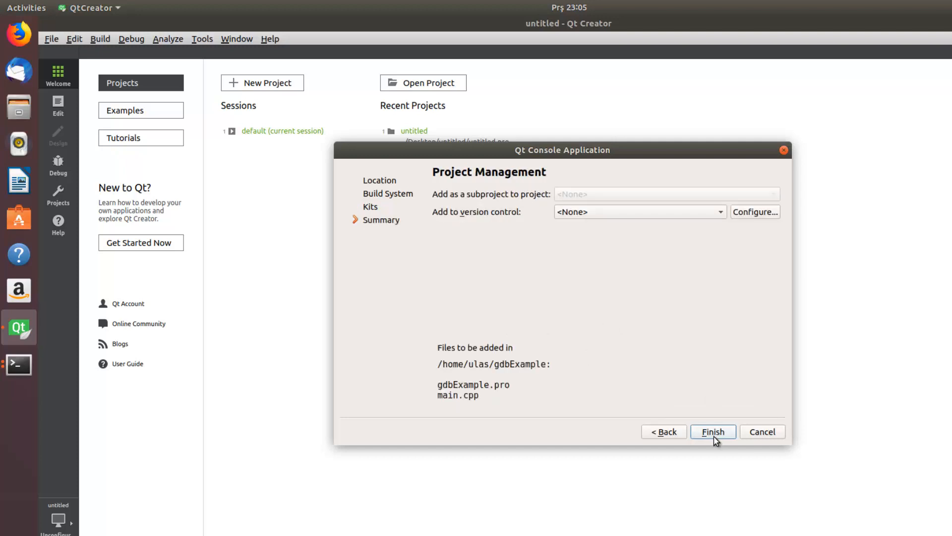
{"action": "left_click", "coordinate": [713, 431]}
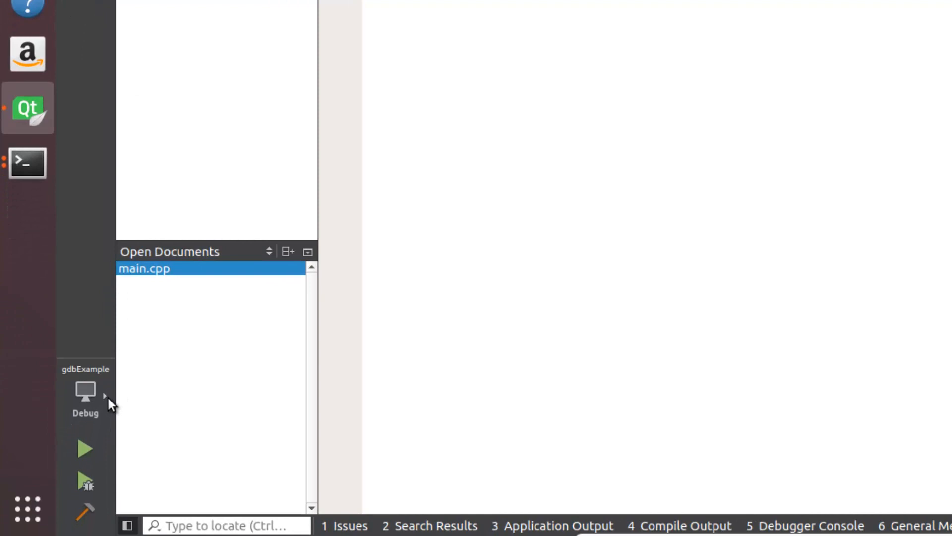
- Verify the Rasp kit selection and build and run gdbExample with the ARM cross-compiler
{"action": "left_click", "coordinate": [104, 396]}
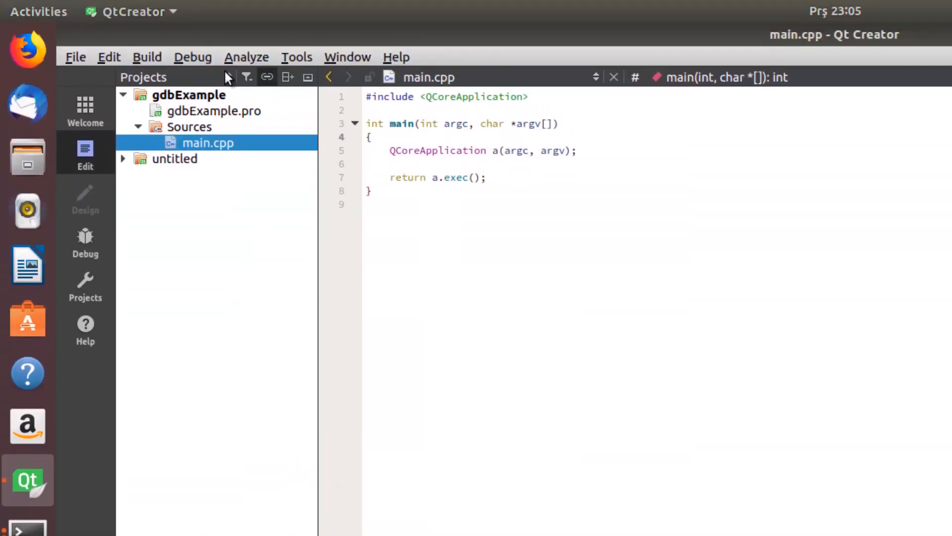
{"action": "left_click", "coordinate": [146, 57]}
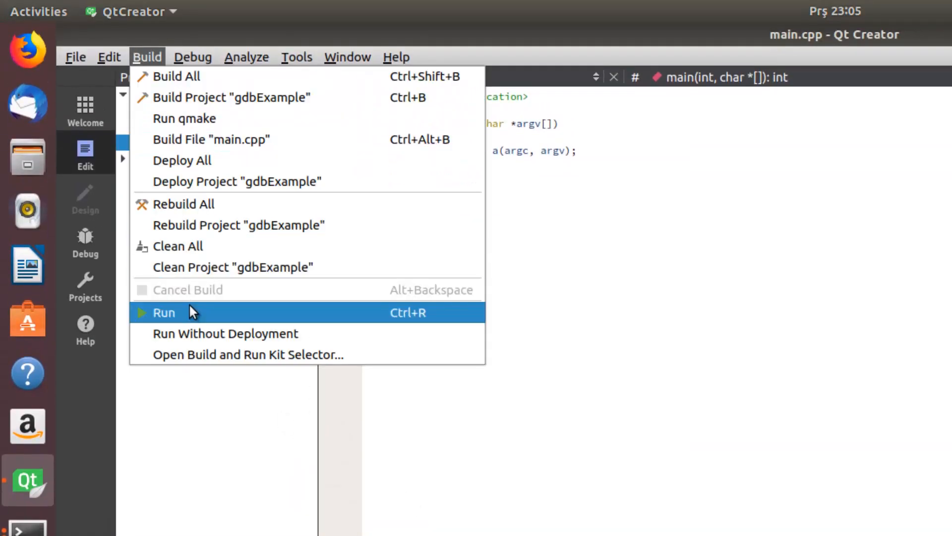
{"action": "left_click", "coordinate": [164, 312]}
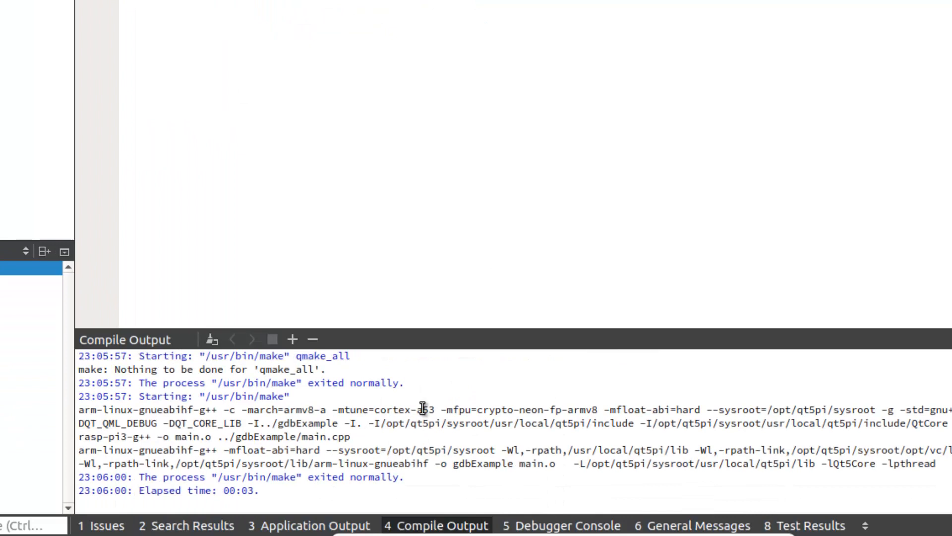
{"action": "mouse_move", "coordinate": [411, 473]}
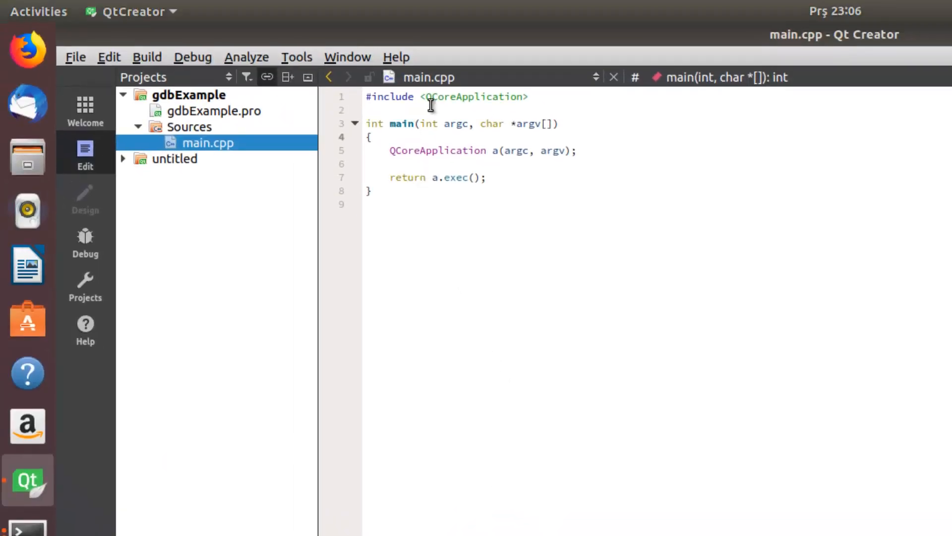
{"action": "mouse_move", "coordinate": [344, 159]}
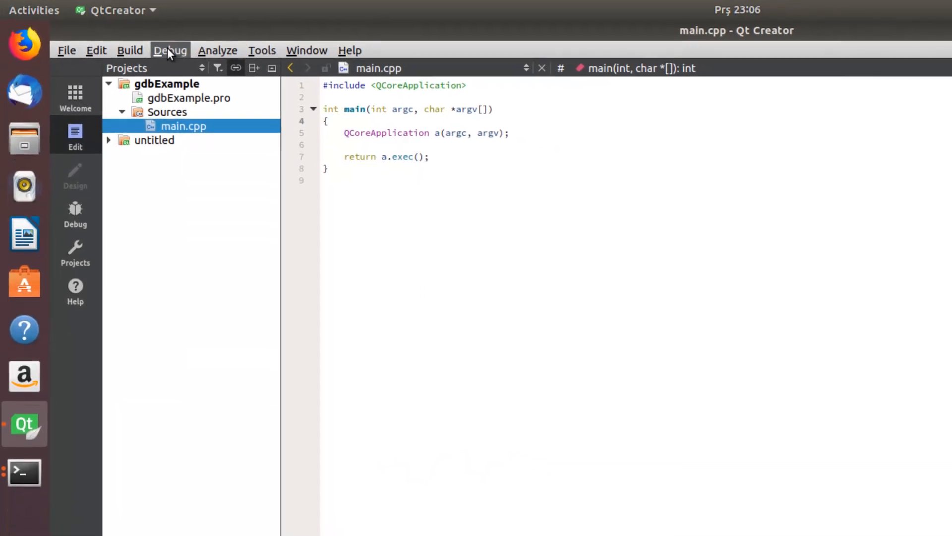
- Get past the No Remote Executable warning and open gdbExample.pro for editing
{"action": "left_click", "coordinate": [170, 50]}
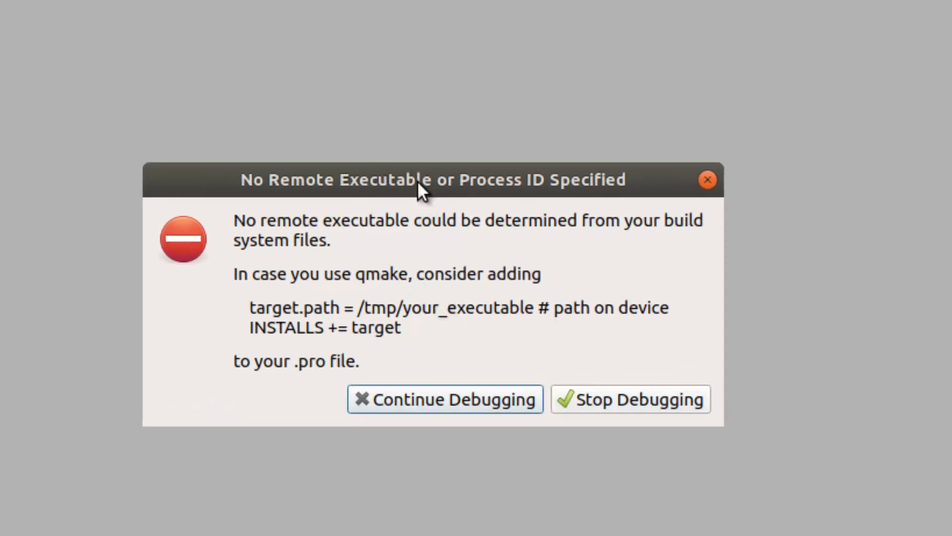
{"action": "mouse_move", "coordinate": [417, 339]}
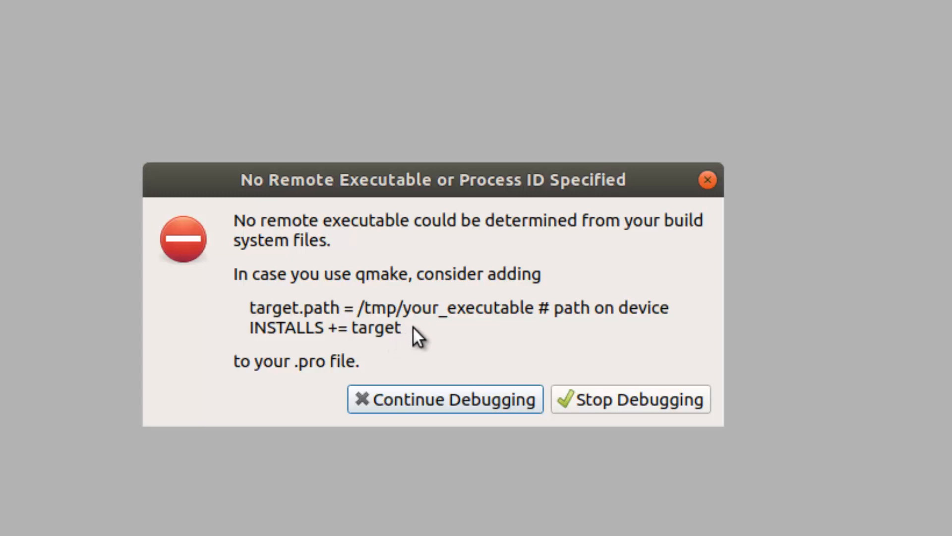
{"action": "mouse_move", "coordinate": [457, 342]}
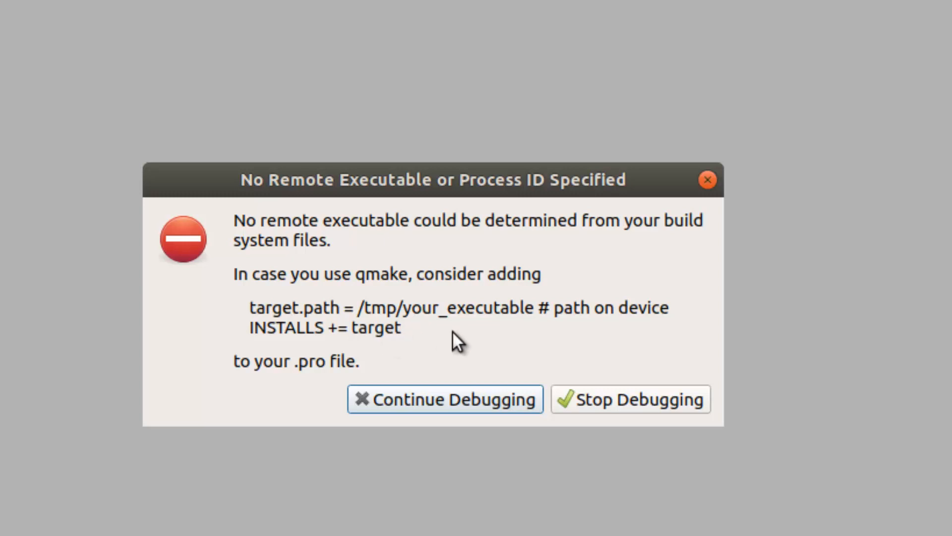
{"action": "mouse_move", "coordinate": [412, 339]}
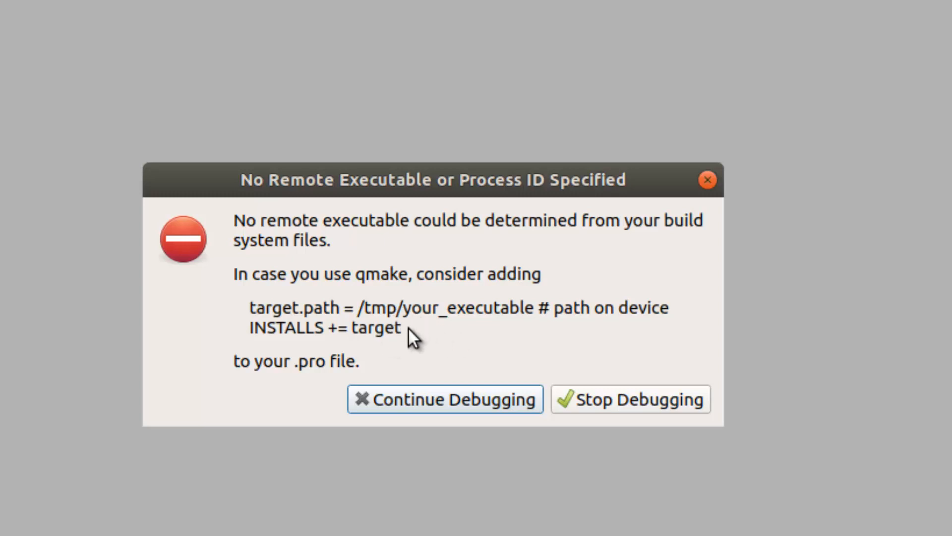
{"action": "double_click", "coordinate": [382, 328]}
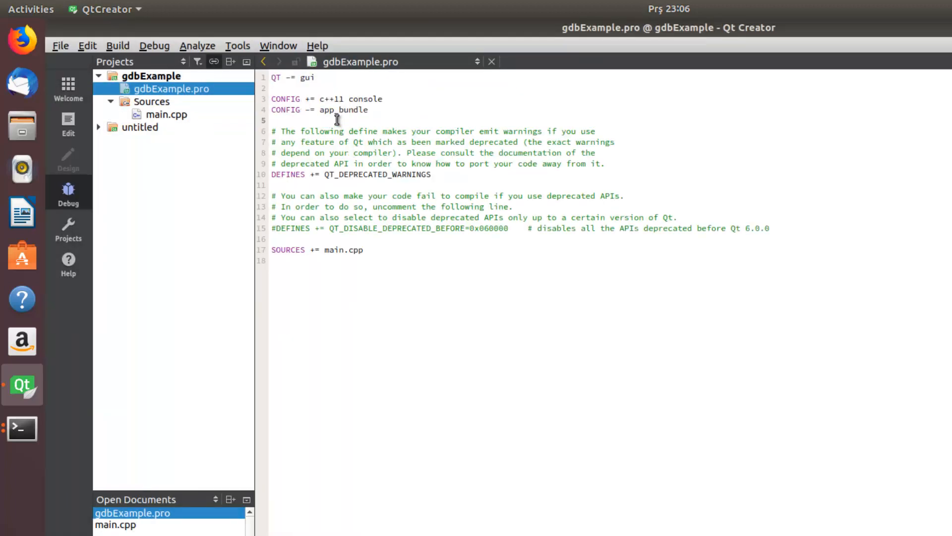
- Add target.path = /home/gdbExample to gdbExample.pro, then open main.cpp
{"action": "type", "text": "target.path = /tmp/your_executable # path on device"}
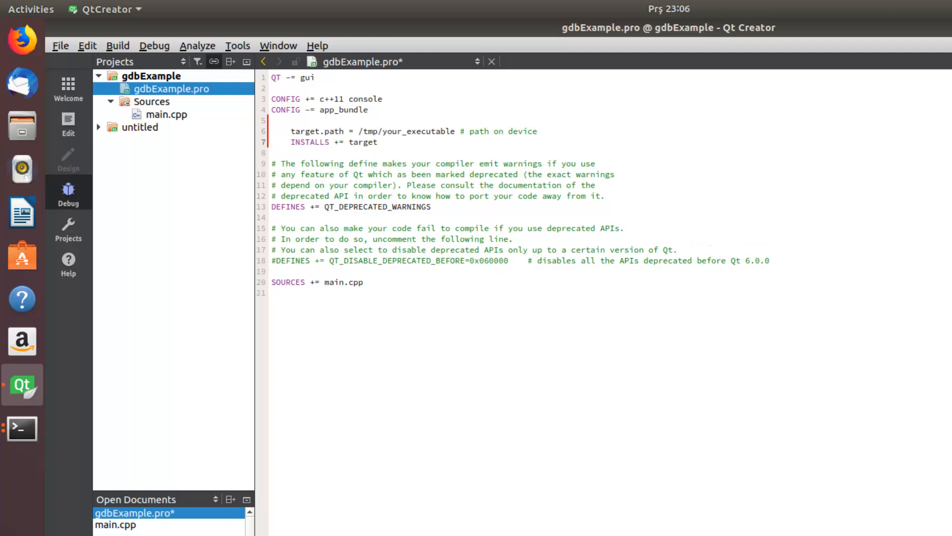
{"action": "double_click", "coordinate": [370, 131]}
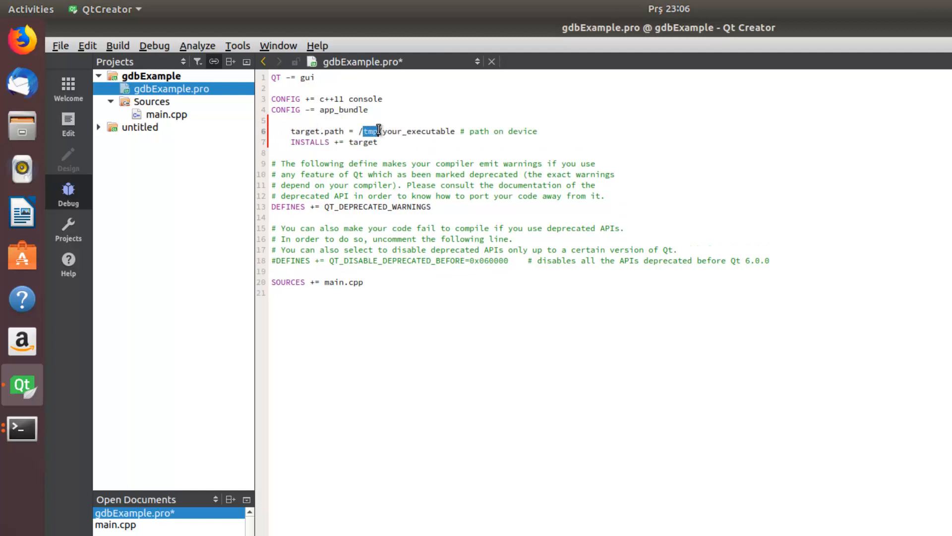
{"action": "type", "text": "home"}
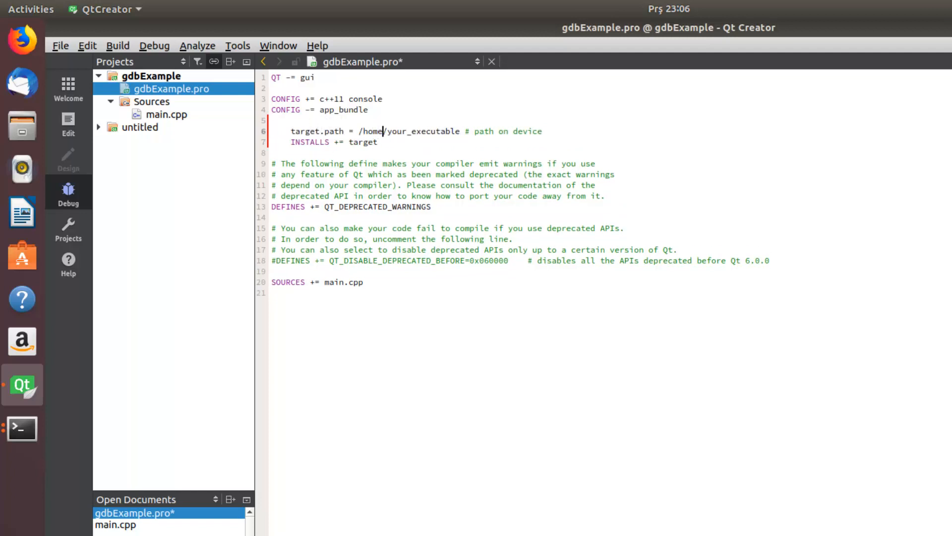
{"action": "double_click", "coordinate": [394, 131]}
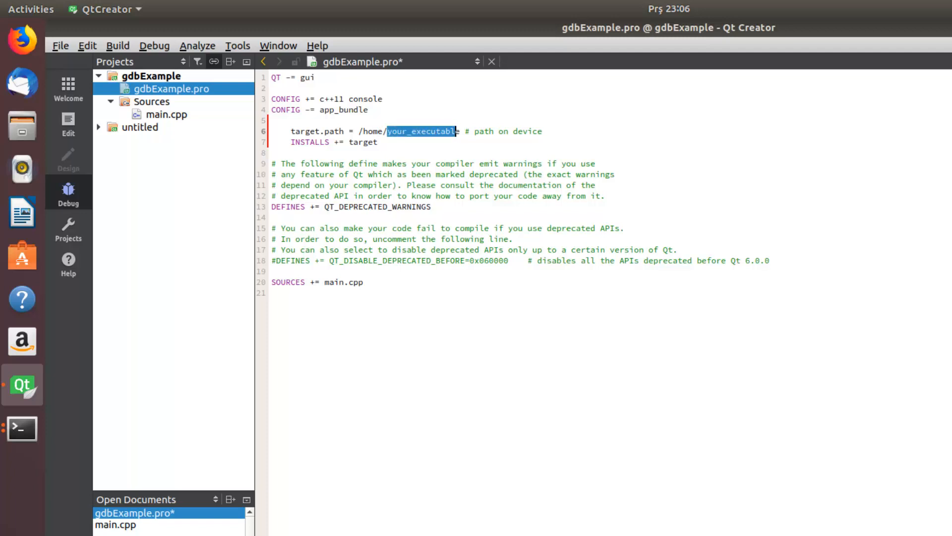
{"action": "type", "text": "gdbExam"}
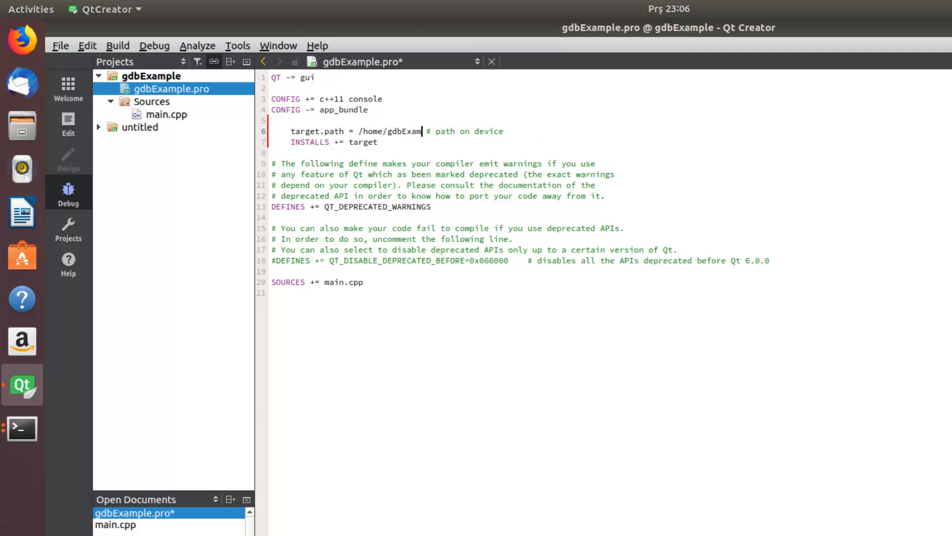
{"action": "type", "text": "ple"}
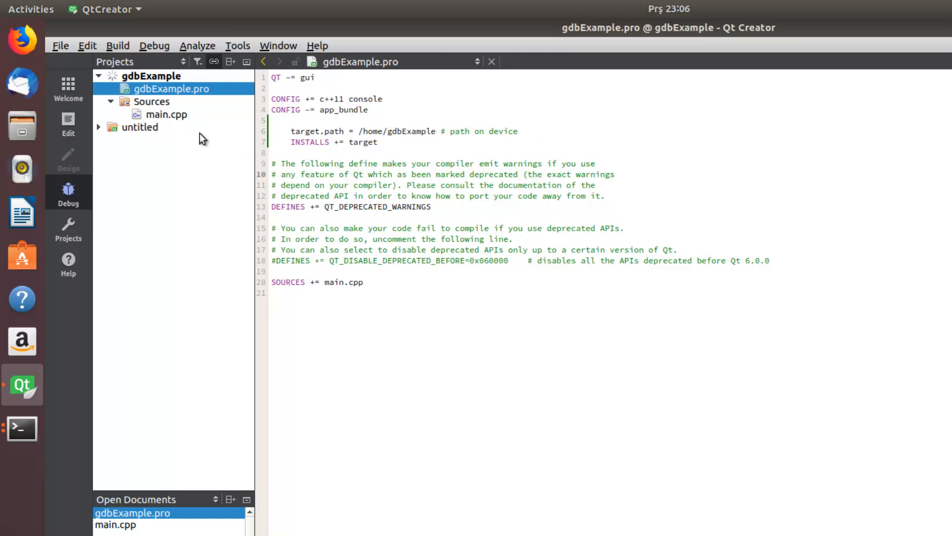
{"action": "double_click", "coordinate": [167, 114]}
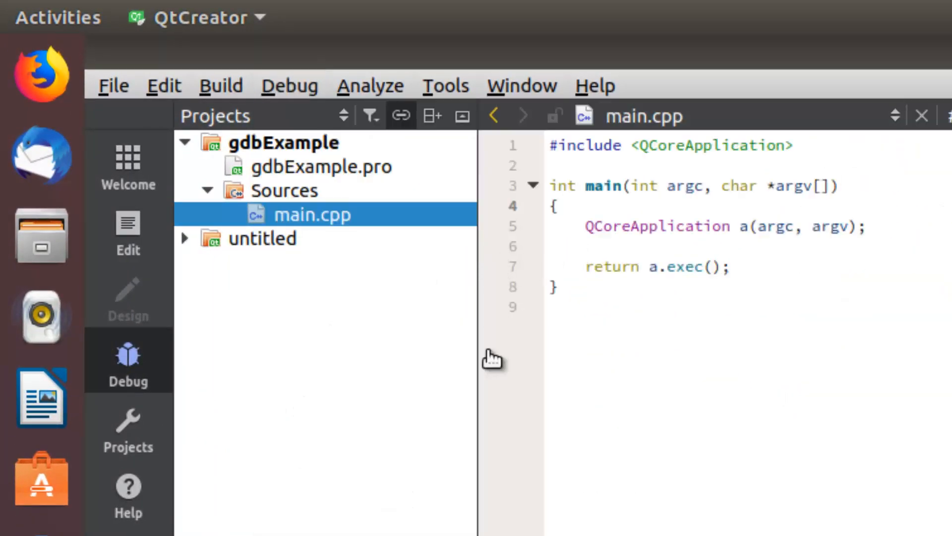
- Set a breakpoint in main and write int var = 0 with +1 and +2 increments
{"action": "left_click", "coordinate": [487, 246]}
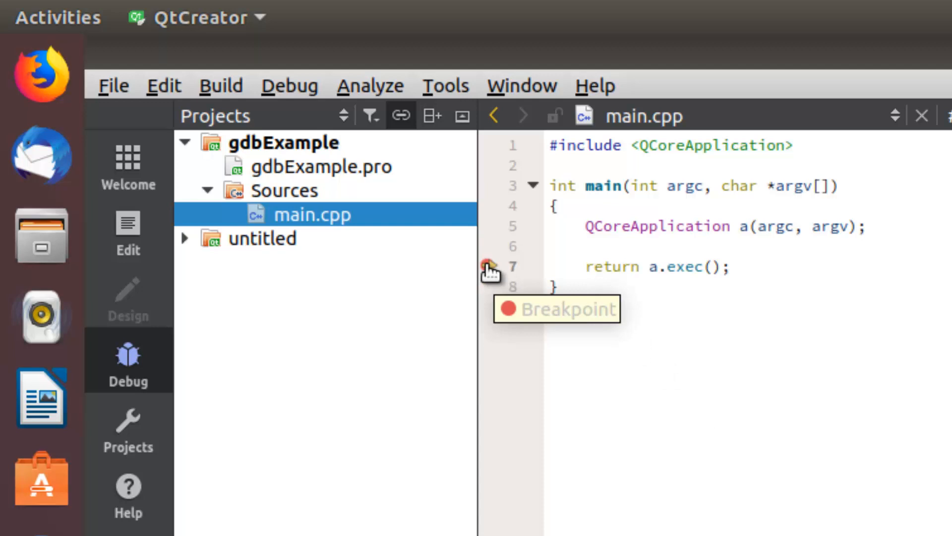
{"action": "left_click", "coordinate": [489, 266]}
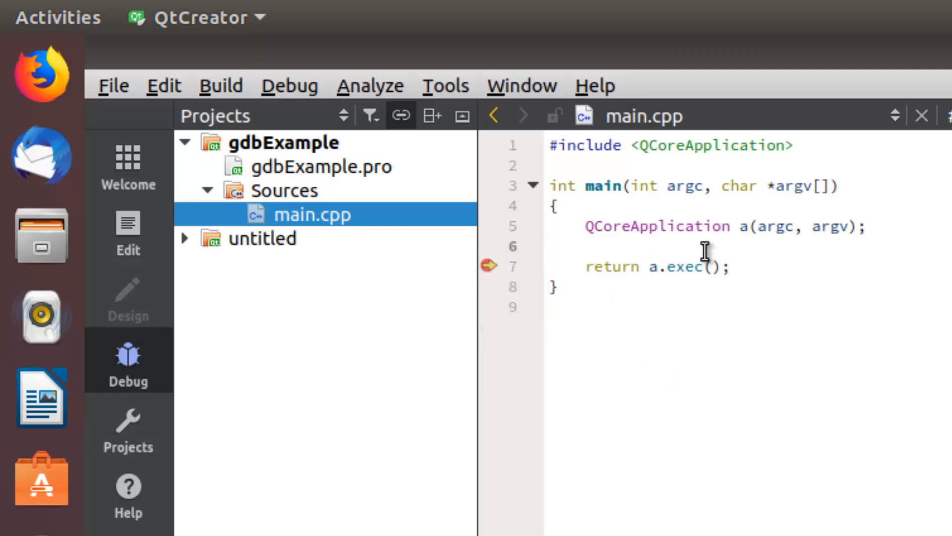
{"action": "type", "text": "i"}
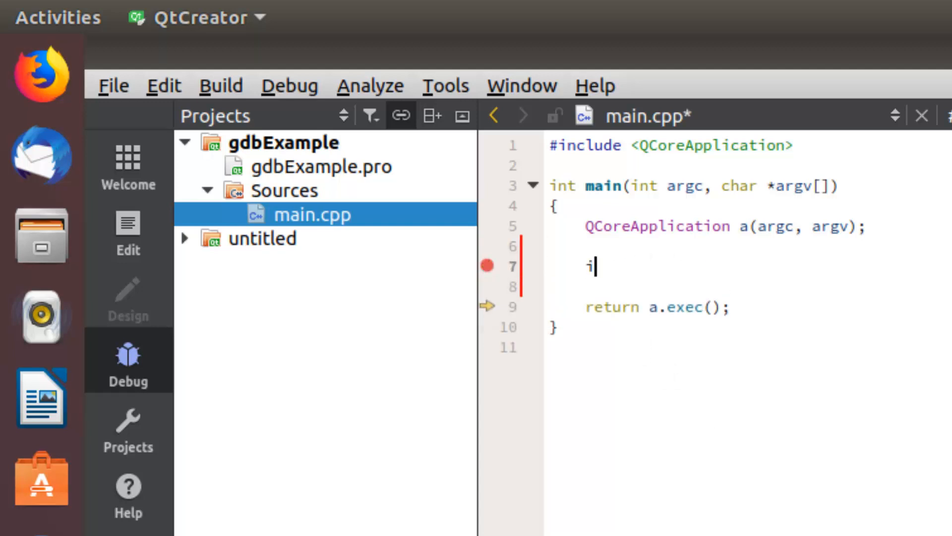
{"action": "type", "text": "nt var = 0;"}
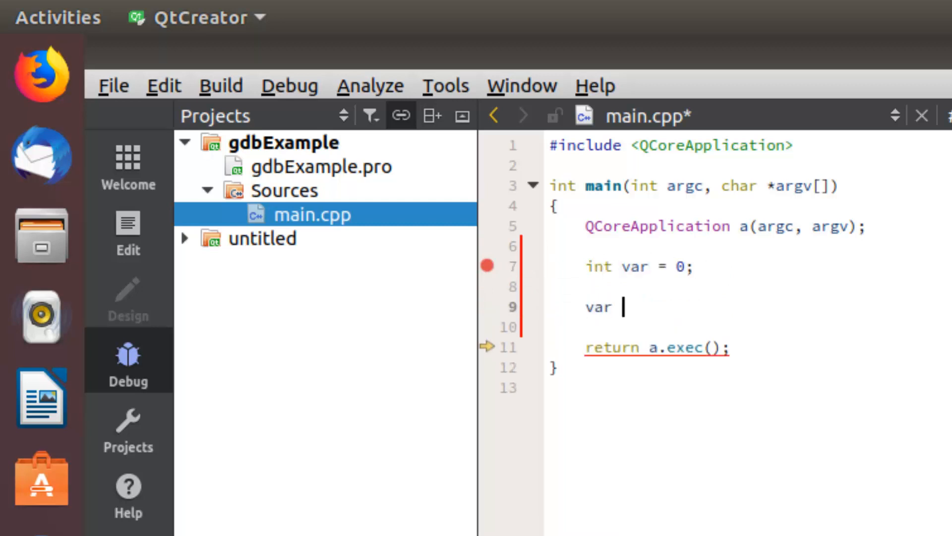
{"action": "type", "text": "= var + 1;"}
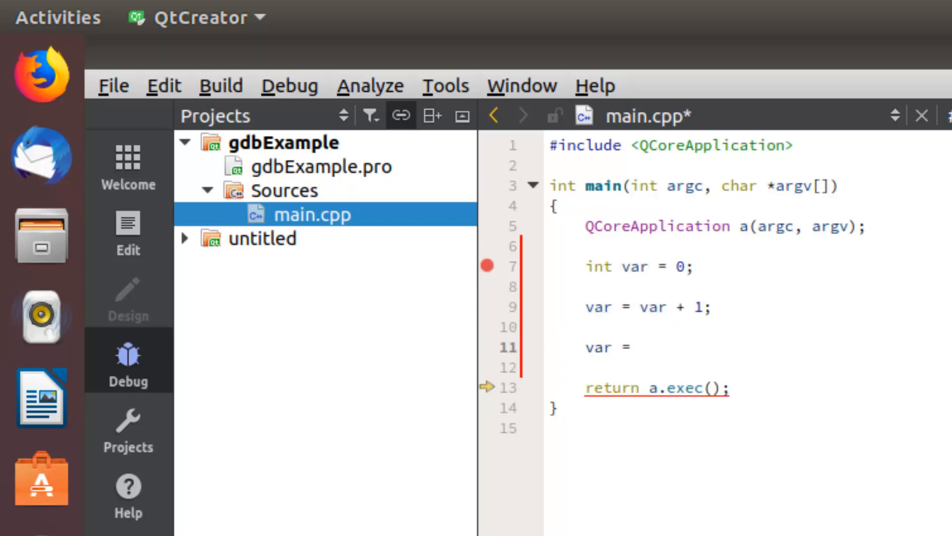
{"action": "type", "text": "var + 2;"}
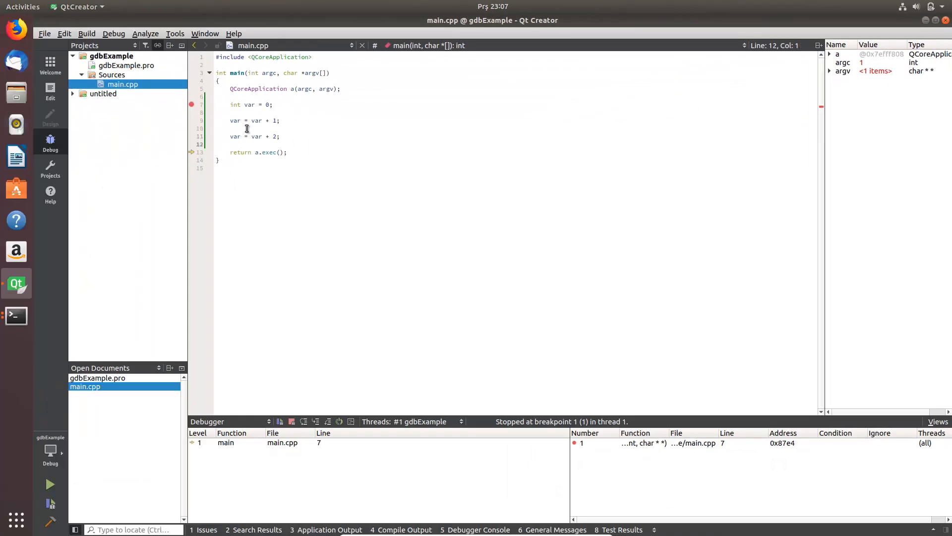
- Stop the running debug session from the Debug menu
{"action": "left_click", "coordinate": [114, 33]}
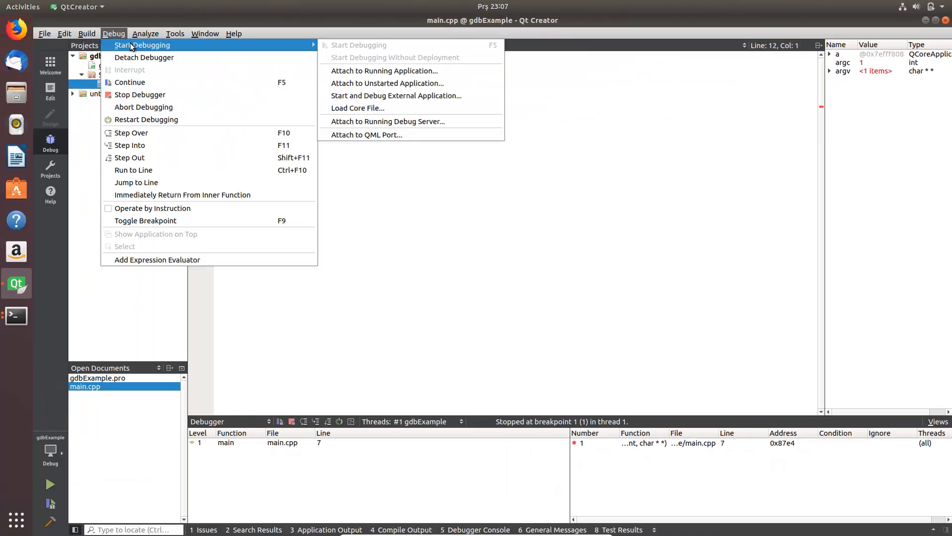
{"action": "mouse_move", "coordinate": [164, 94]}
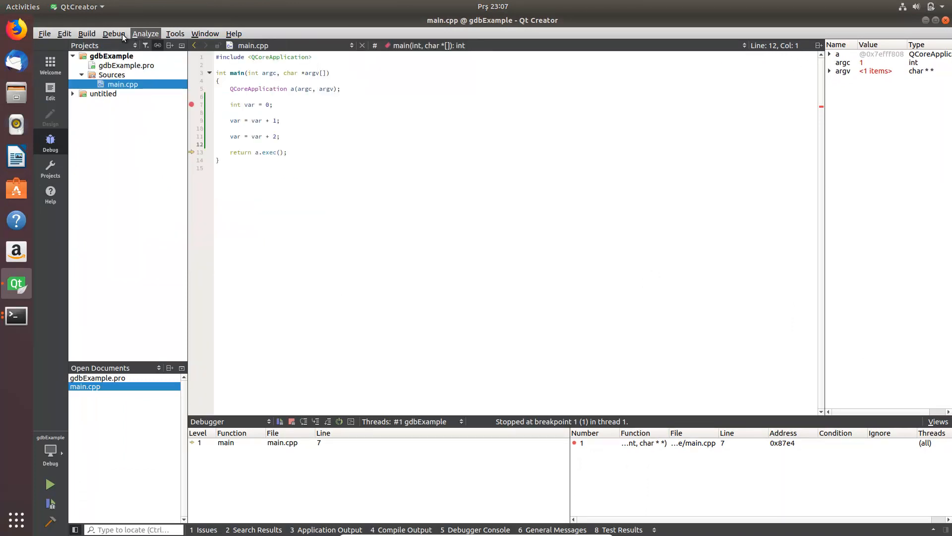
{"action": "left_click", "coordinate": [292, 421]}
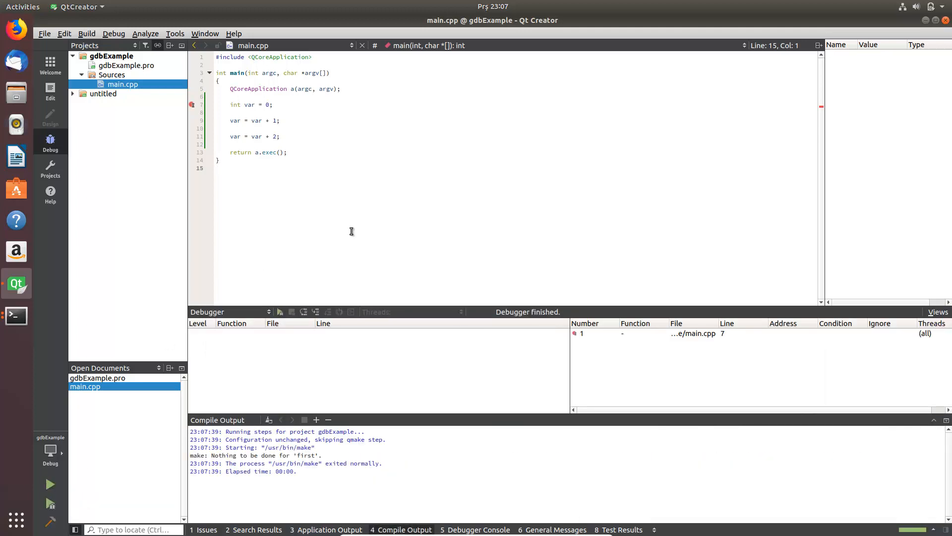
{"action": "mouse_move", "coordinate": [194, 125]}
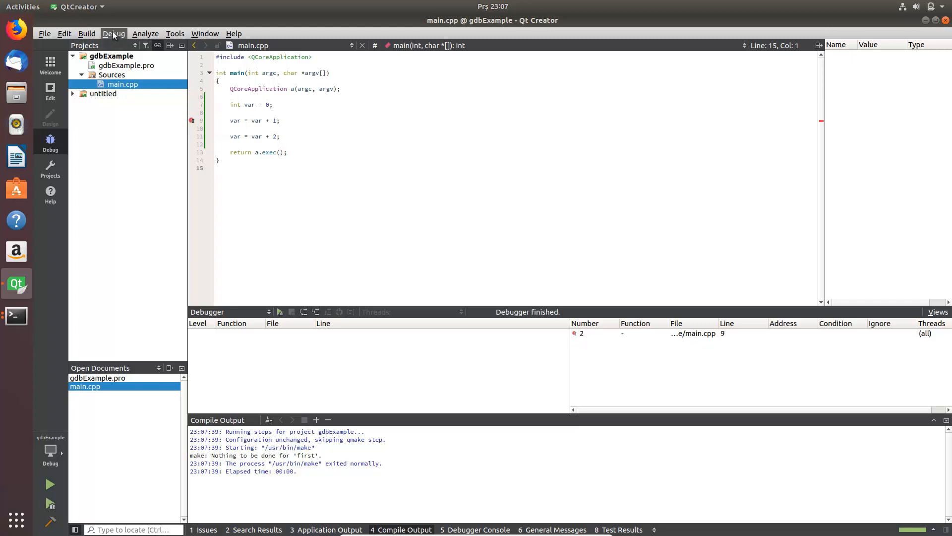
{"action": "left_click", "coordinate": [114, 34]}
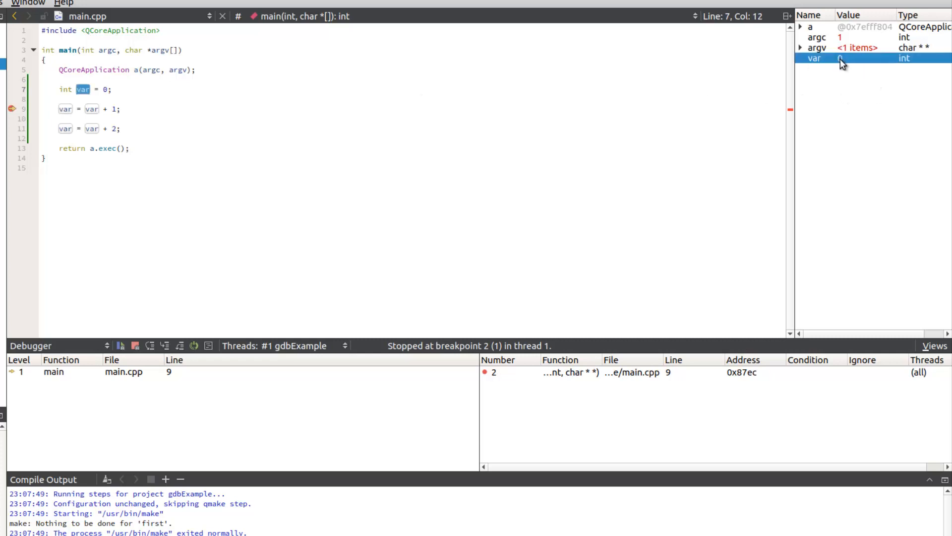
{"action": "mouse_move", "coordinate": [64, 128]}
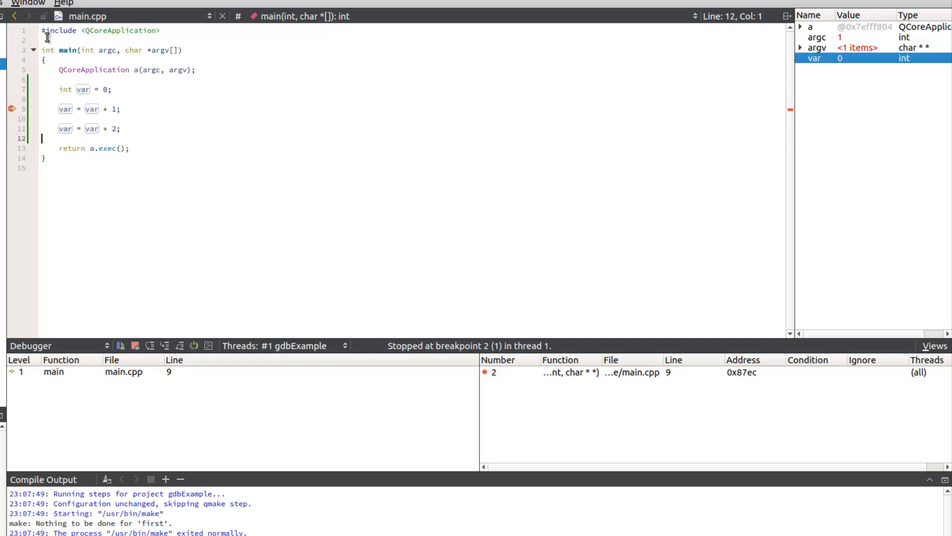
- Step over the var = var + 1 and var = var + 2 lines until var shows 3
{"action": "left_click", "coordinate": [20, 5]}
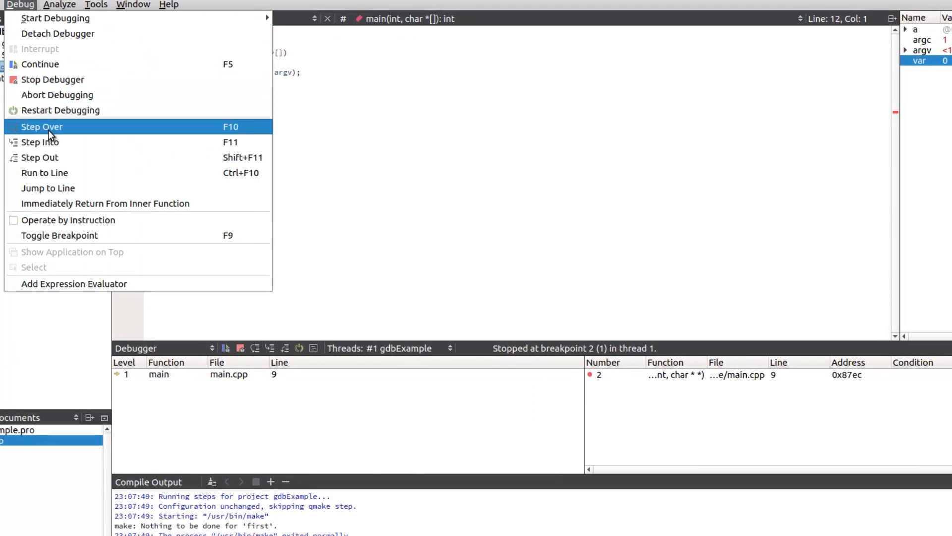
{"action": "left_click", "coordinate": [42, 127]}
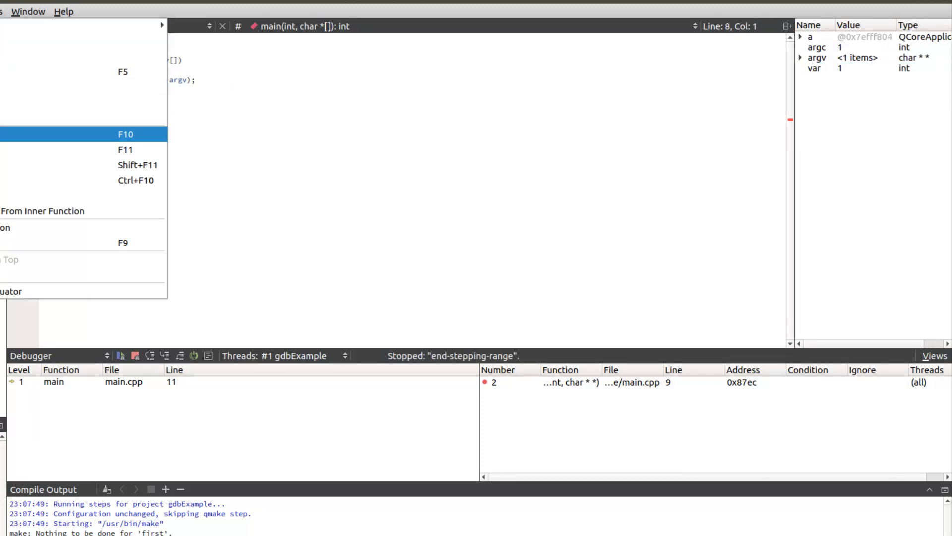
{"action": "left_click", "coordinate": [125, 134]}
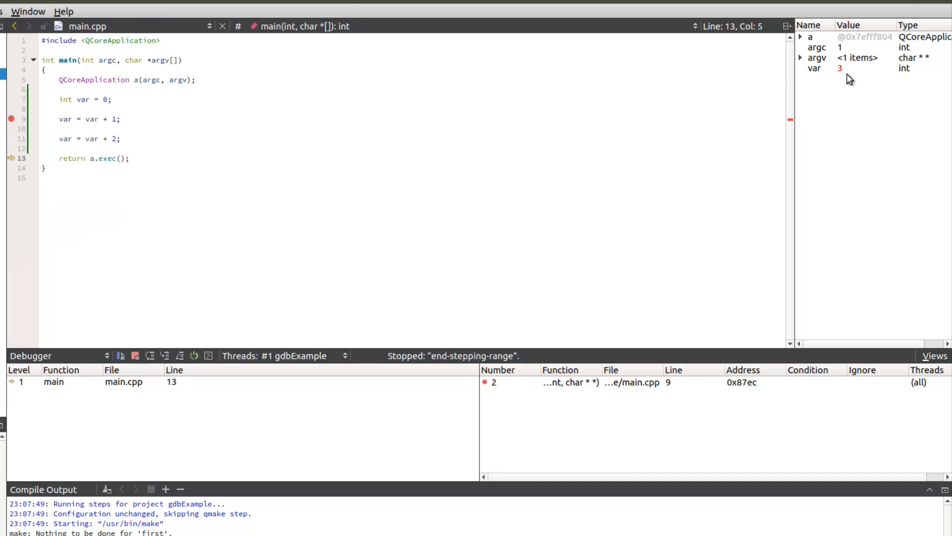
{"action": "left_click", "coordinate": [176, 139]}
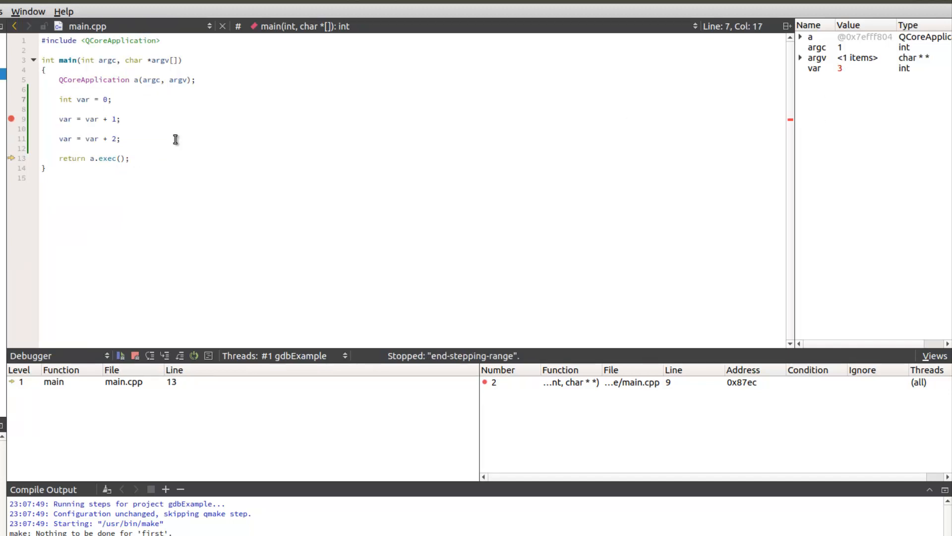